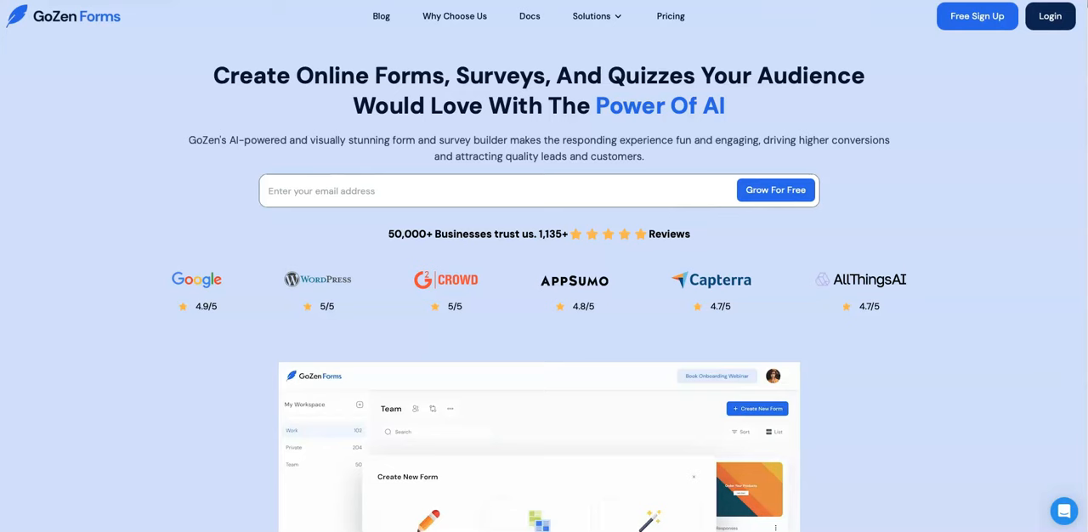
# Go to Docs to reach the Knowledge Base's Getting Started guide.
pyautogui.click(528, 15)
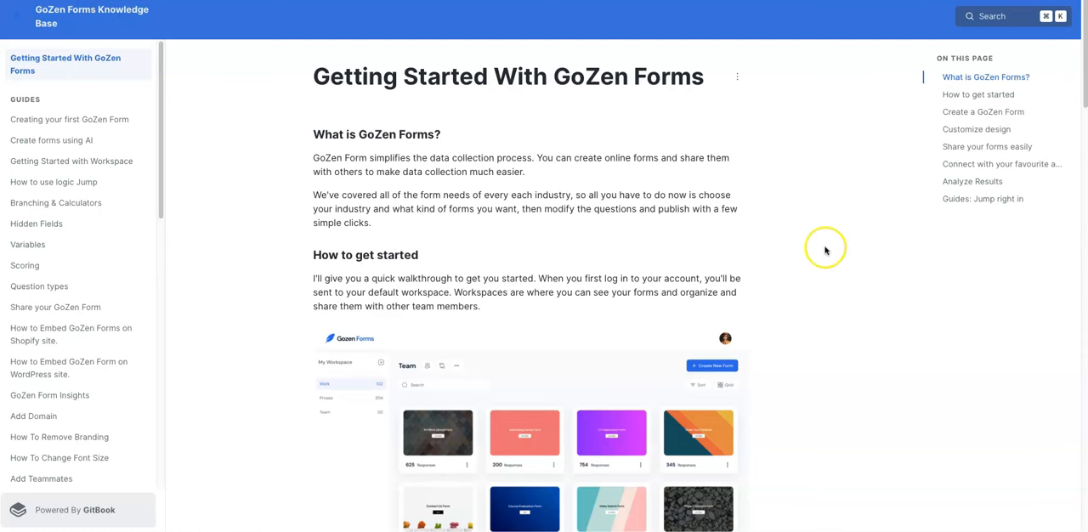
pyautogui.moveTo(825, 250)
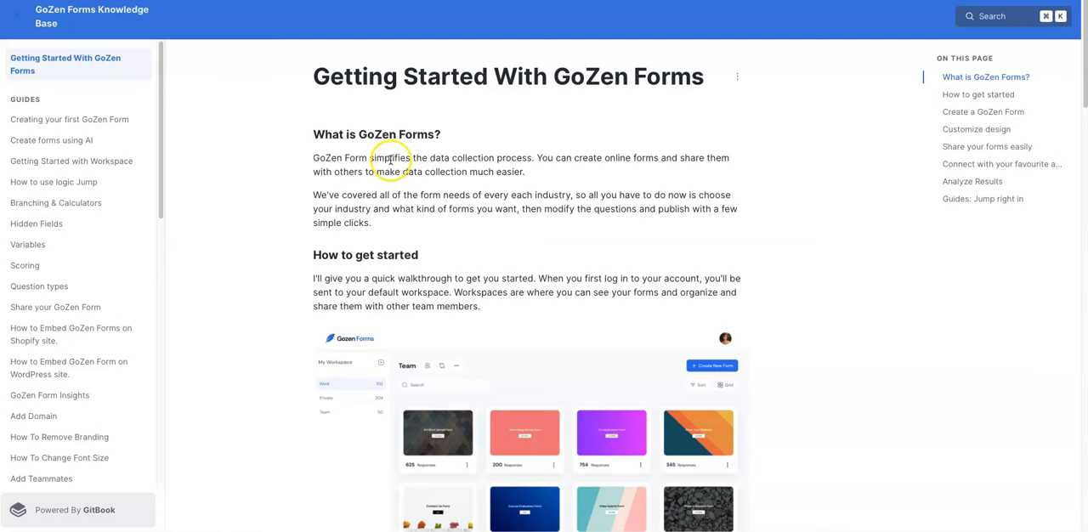
pyautogui.moveTo(57, 85)
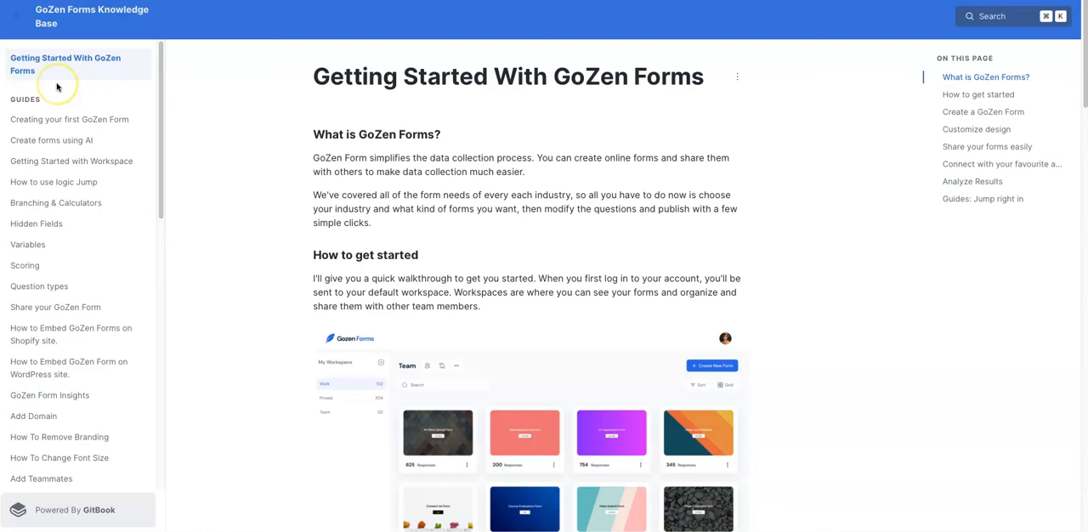
pyautogui.moveTo(57, 102)
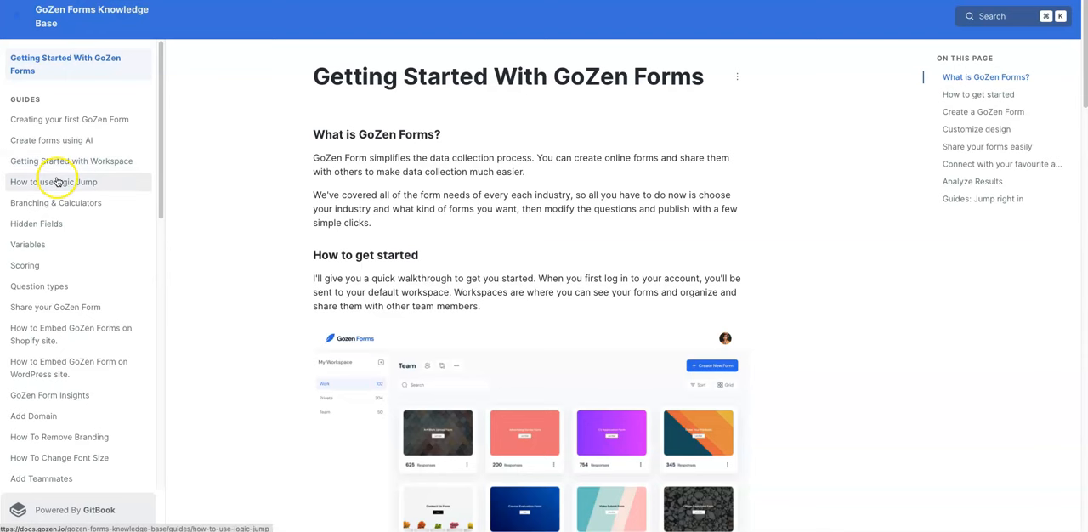
pyautogui.moveTo(37, 183)
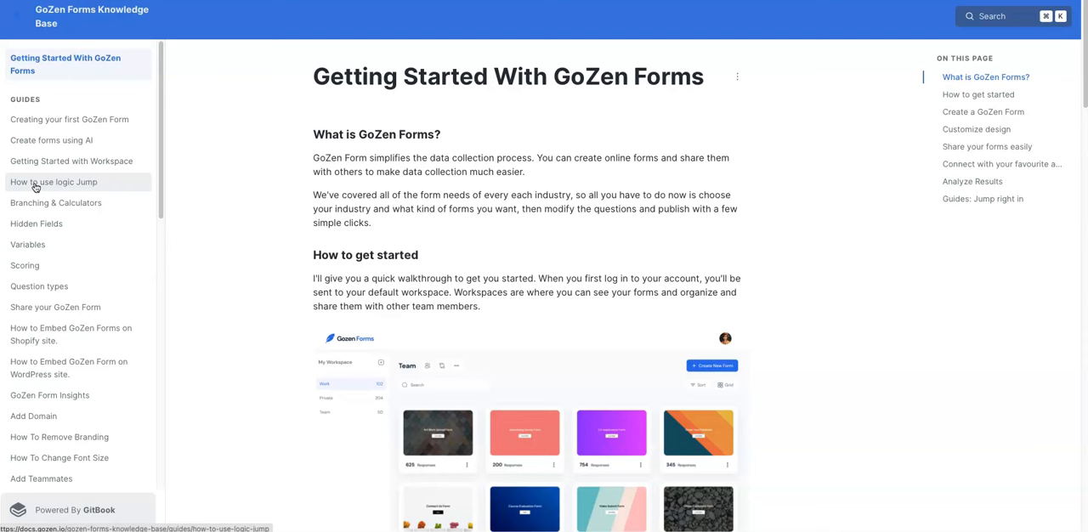
pyautogui.moveTo(422, 190)
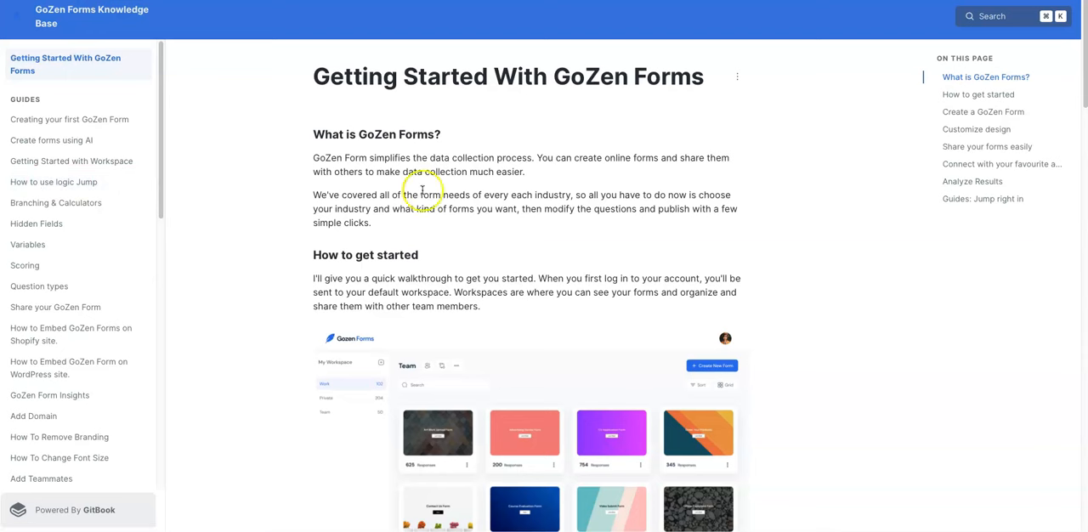
pyautogui.moveTo(840, 277)
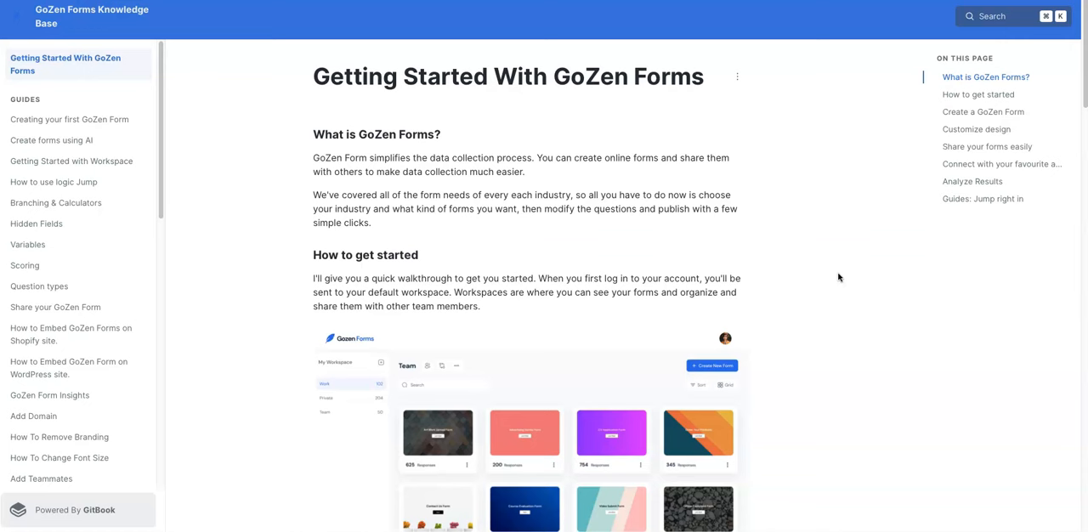
# Scroll past 'How to get started' to the 'Create a GoZen Form' section with its two creation options.
pyautogui.scroll(-3)
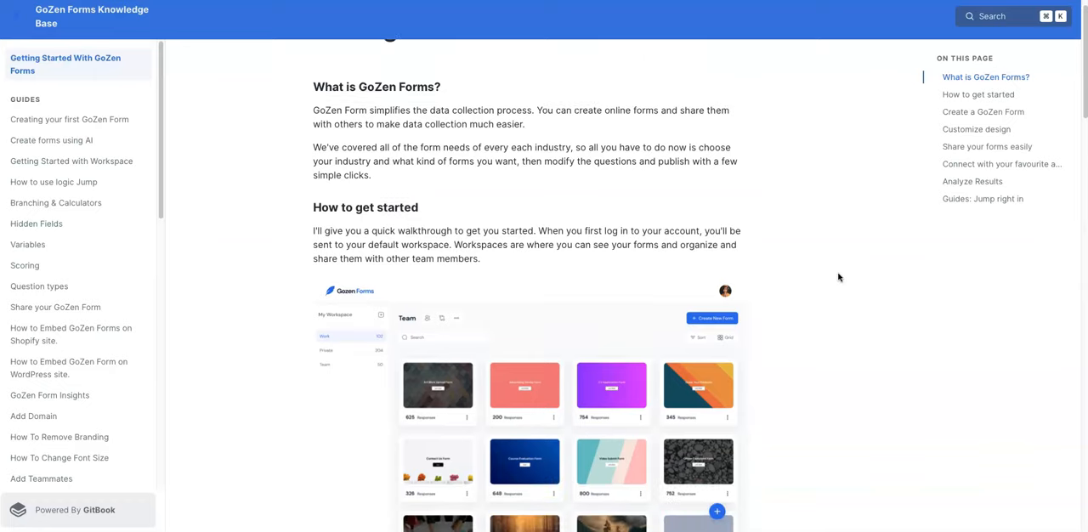
pyautogui.scroll(-3)
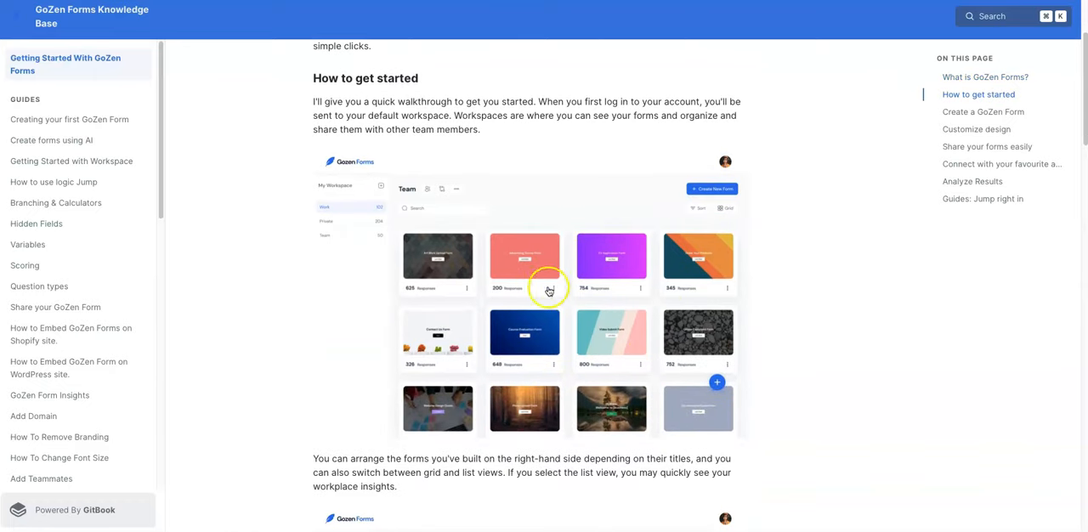
pyautogui.moveTo(585, 333)
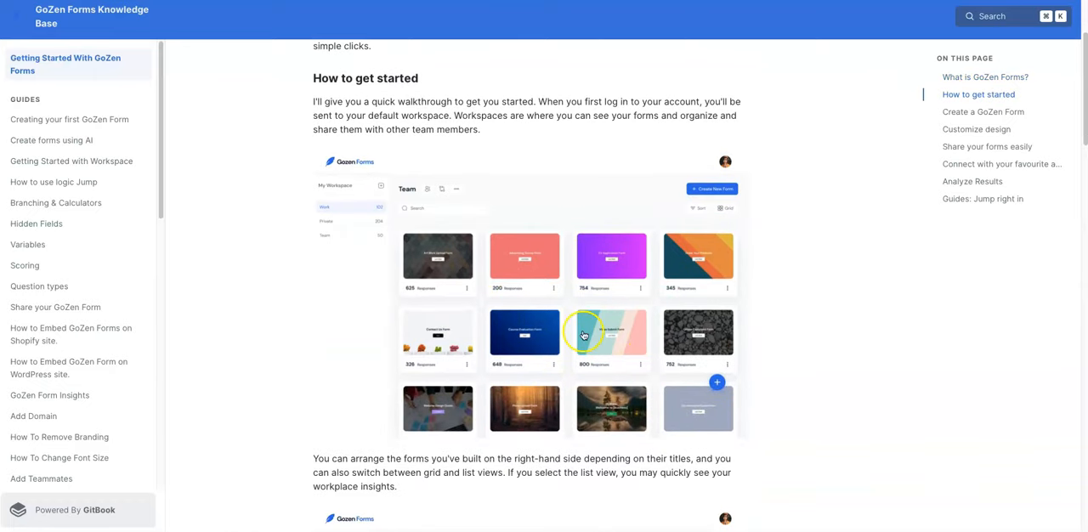
pyautogui.moveTo(813, 340)
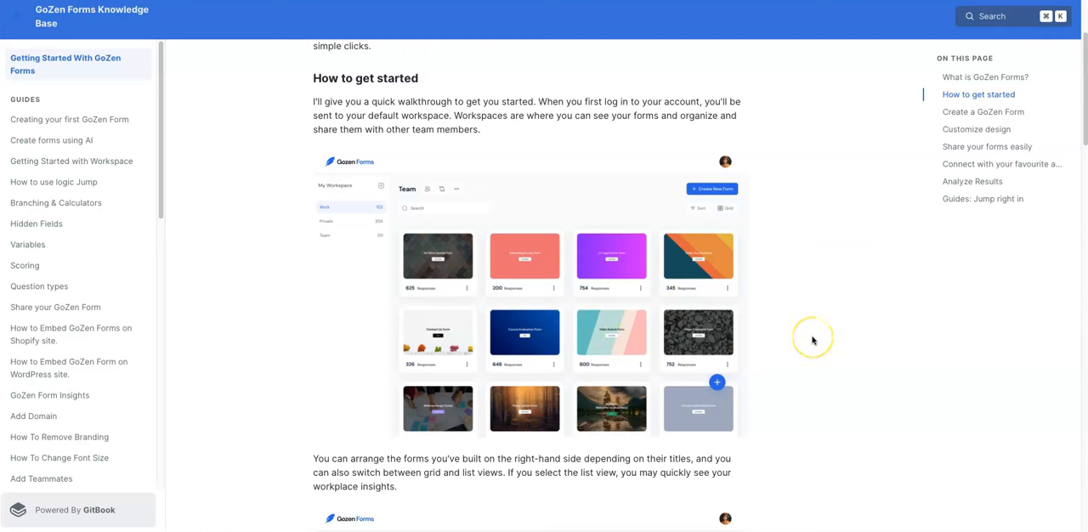
pyautogui.moveTo(813, 342)
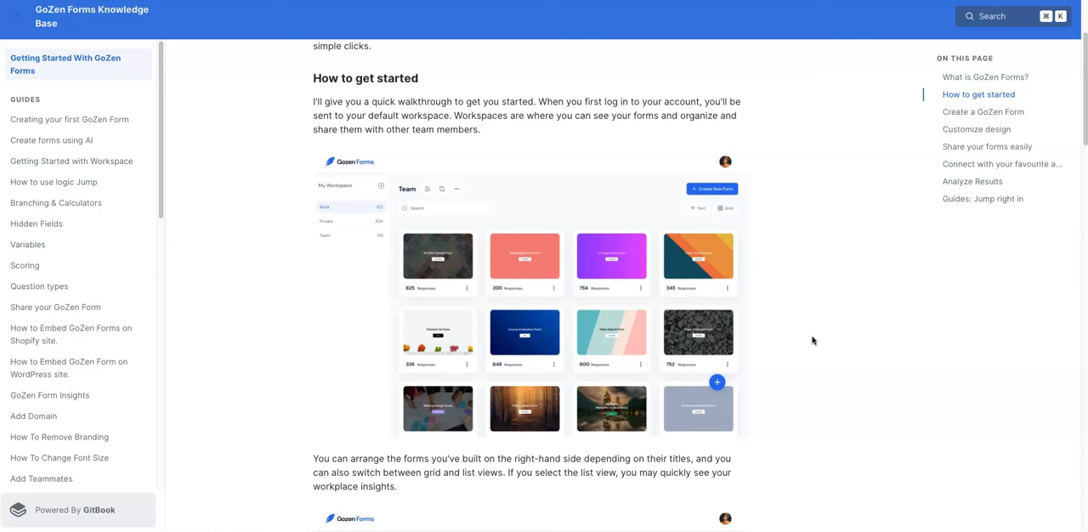
pyautogui.scroll(-3)
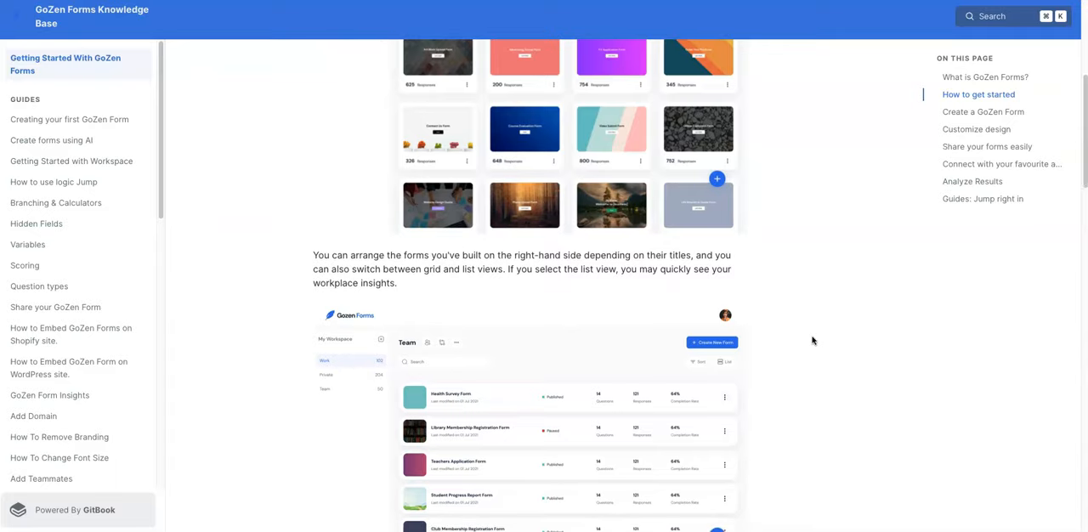
pyautogui.scroll(-3)
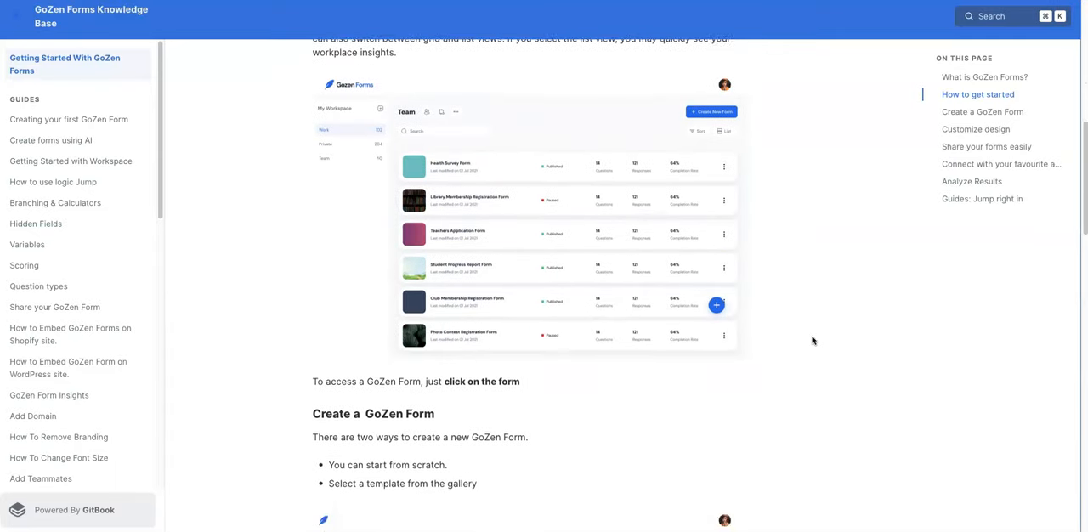
pyautogui.scroll(-3)
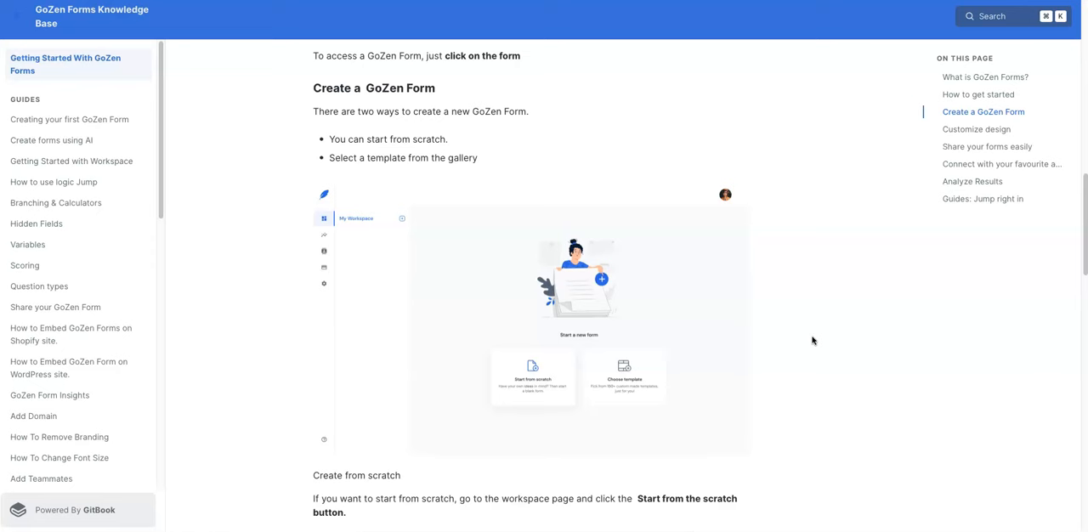
# Scroll through templates, 'Customize design' and 'Share your forms easily' to 'Connect with your favourite apps'.
pyautogui.scroll(-3)
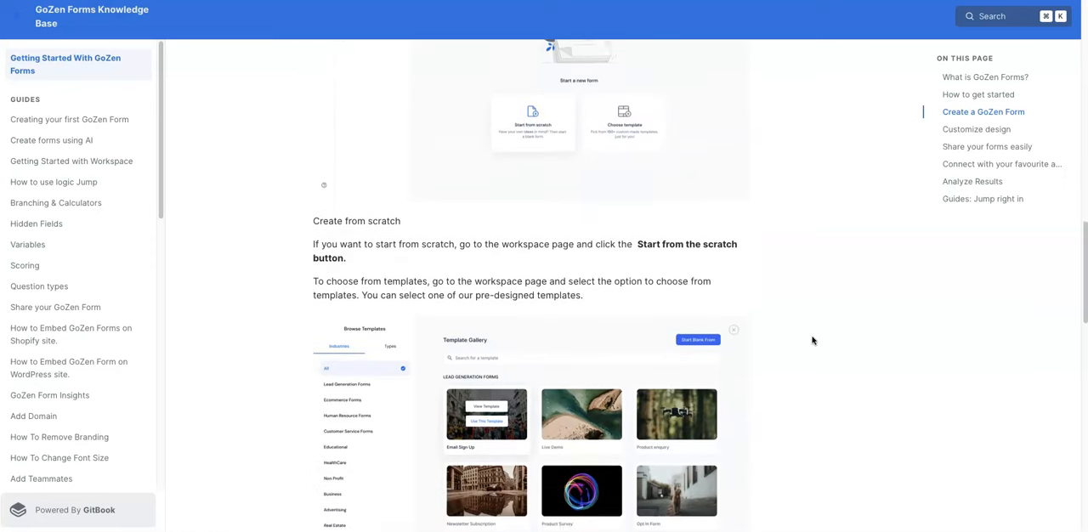
pyautogui.scroll(-3)
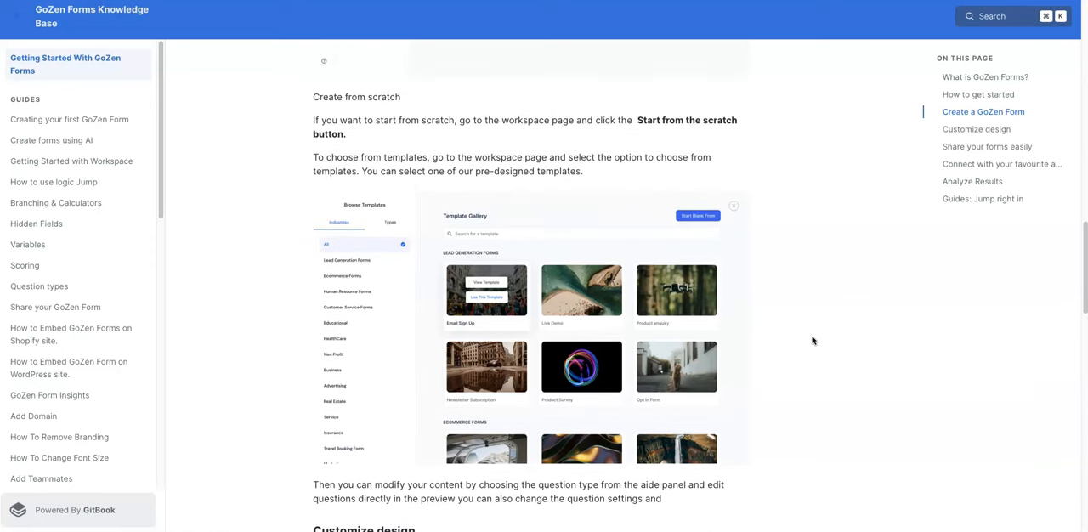
pyautogui.scroll(-3)
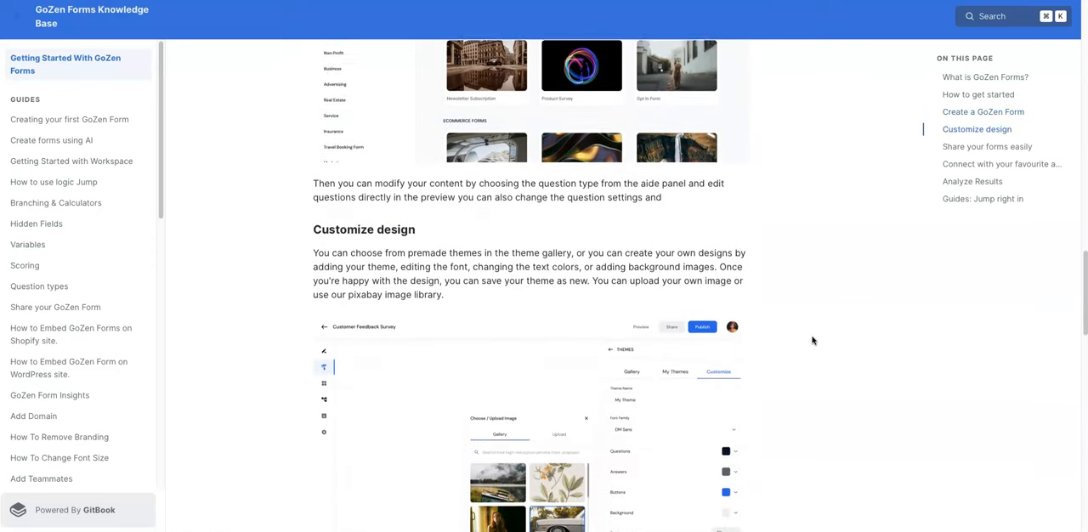
pyautogui.scroll(-3)
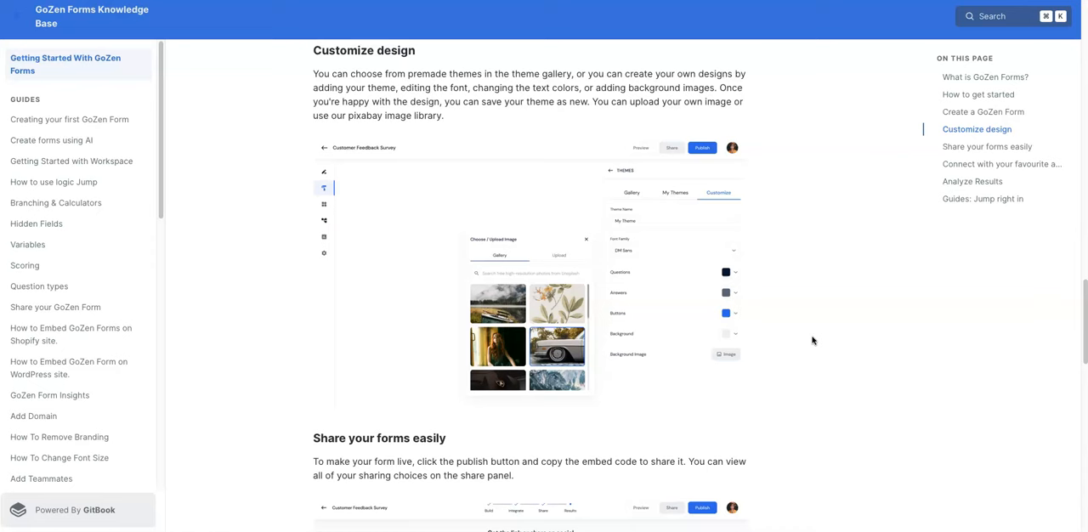
pyautogui.scroll(-3)
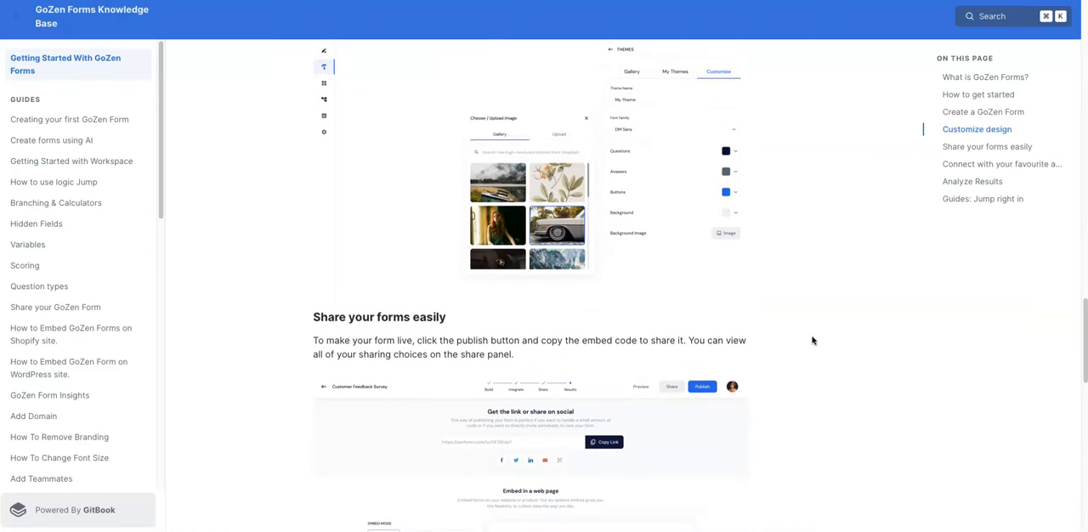
pyautogui.scroll(-3)
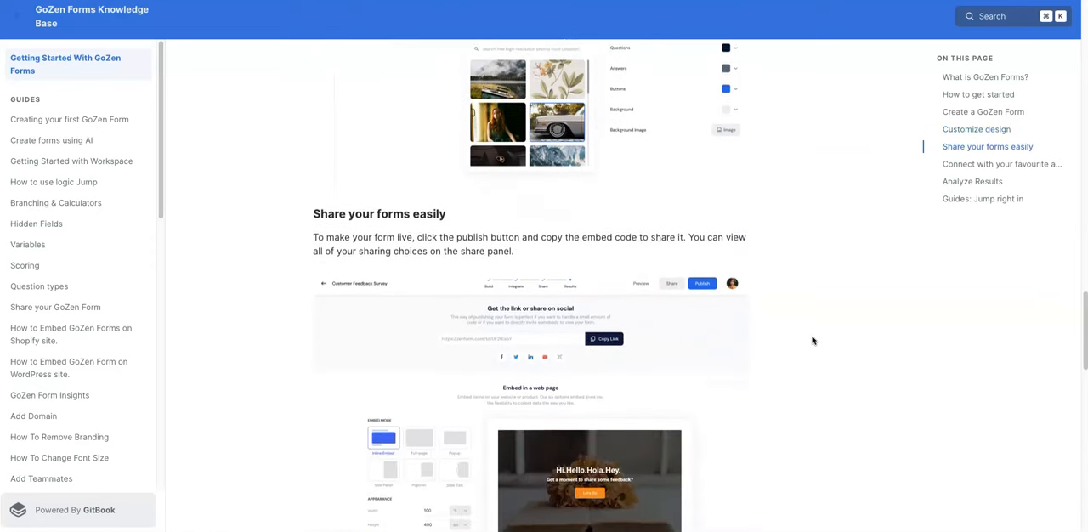
pyautogui.scroll(-3)
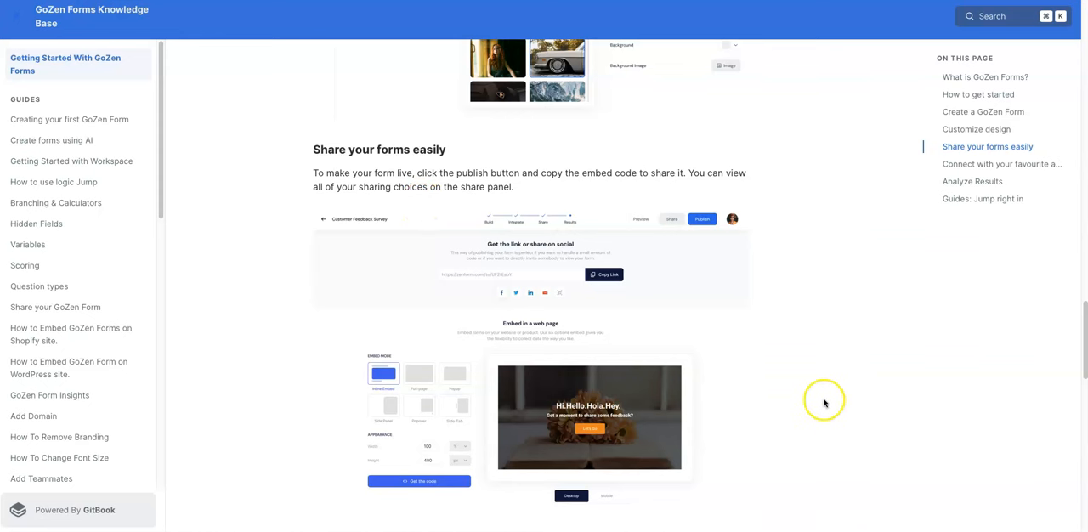
pyautogui.scroll(-3)
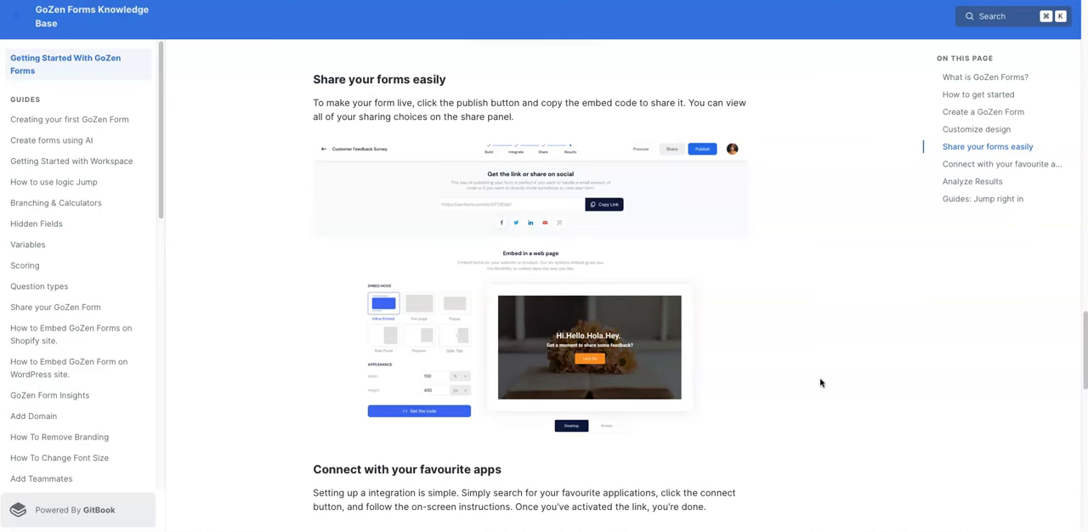
# Scroll through the integrations list to the 'Analyze Results' section and its results-tab screenshot.
pyautogui.scroll(-3)
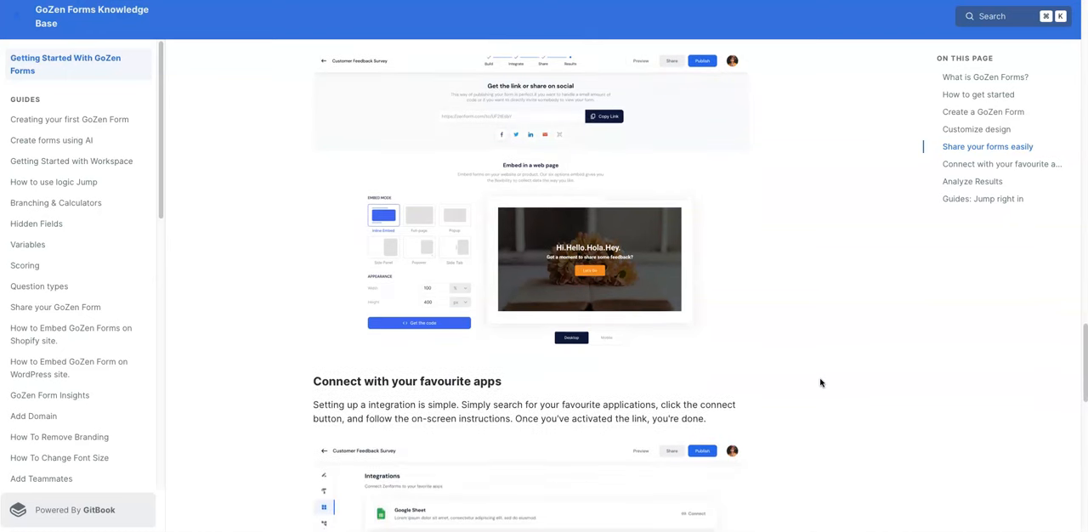
pyautogui.scroll(-3)
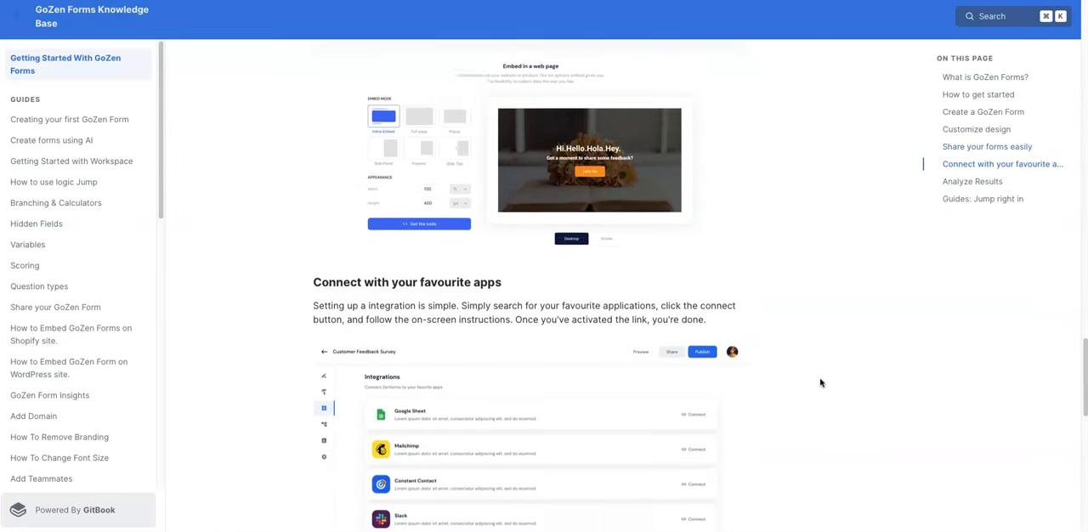
pyautogui.scroll(-3)
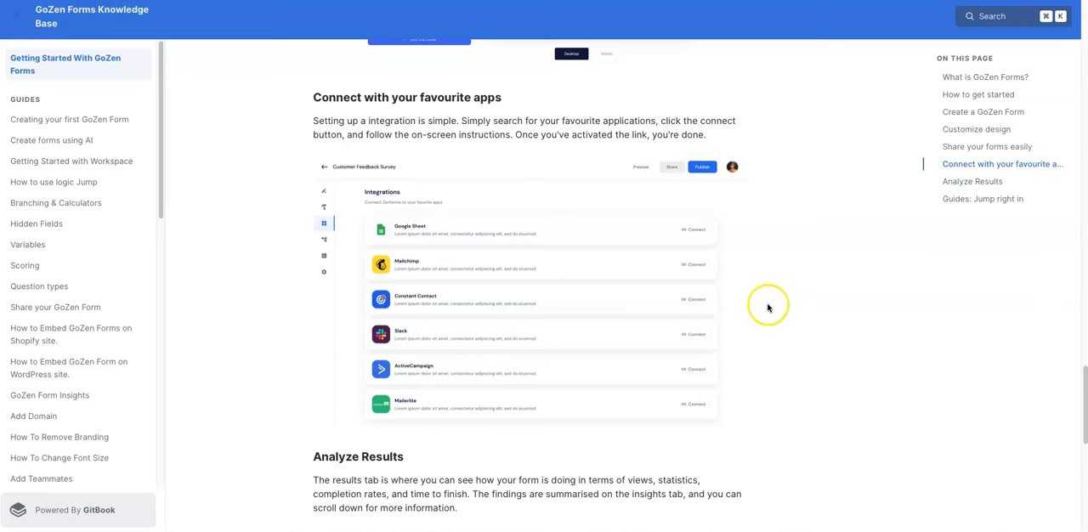
pyautogui.moveTo(568, 223)
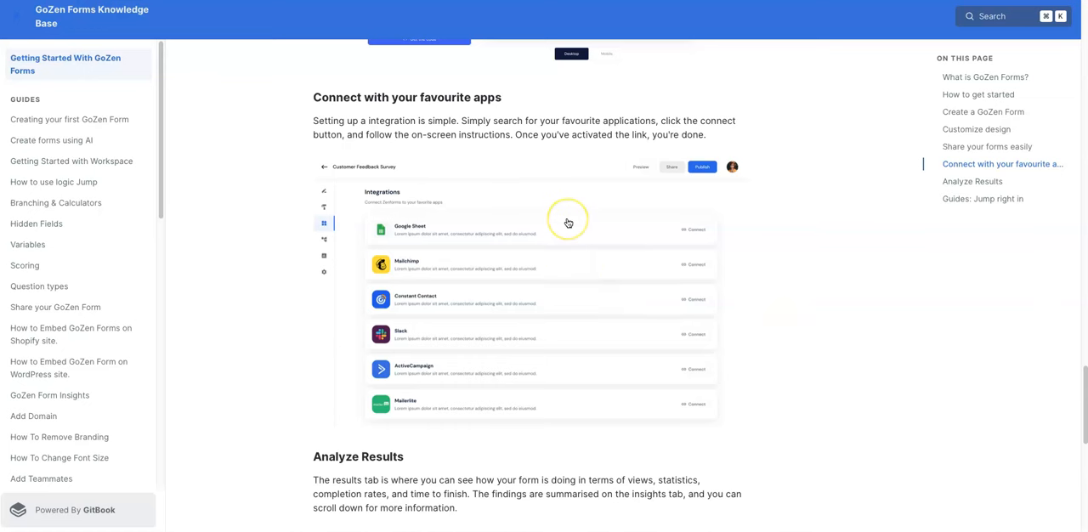
pyautogui.moveTo(568, 277)
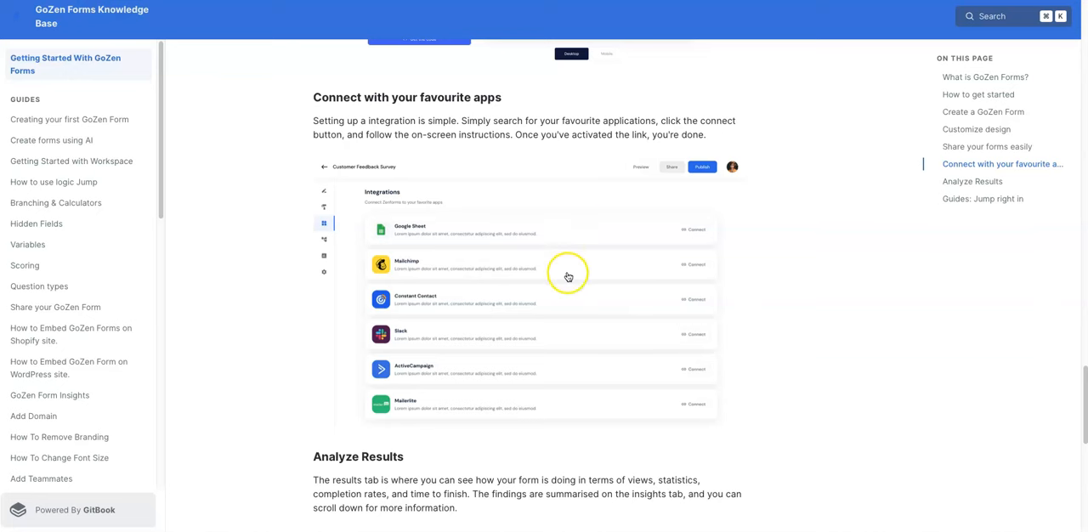
pyautogui.moveTo(575, 408)
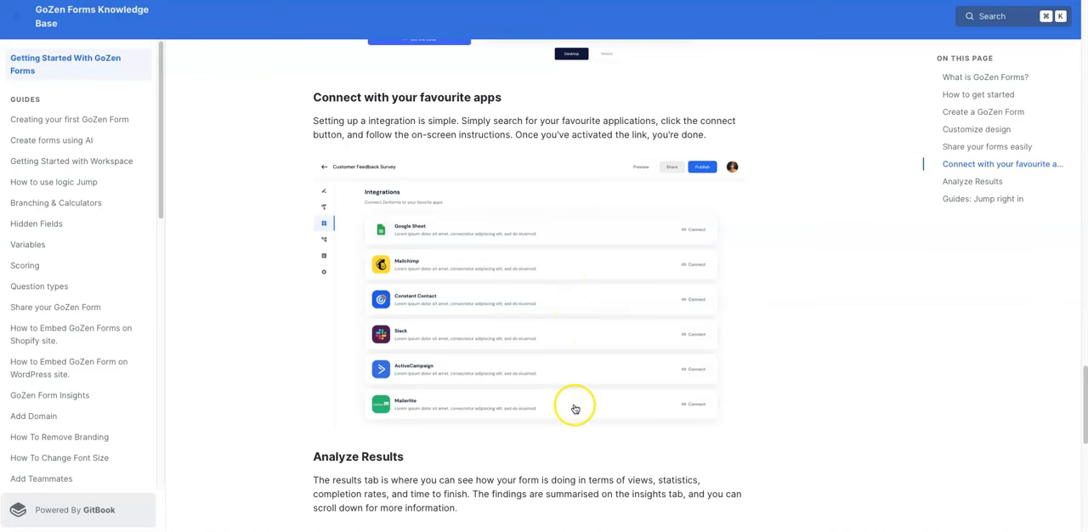
pyautogui.scroll(-3)
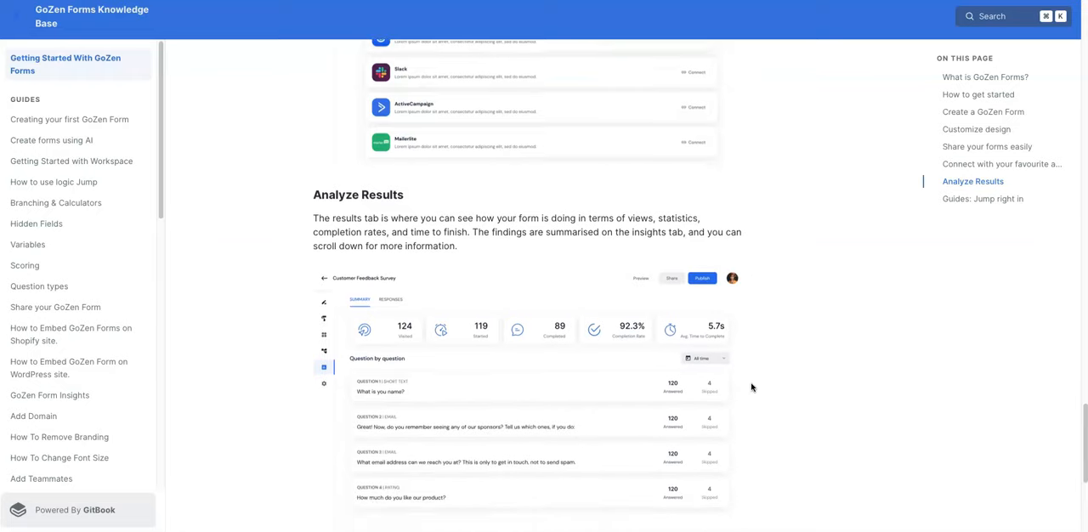
pyautogui.scroll(-3)
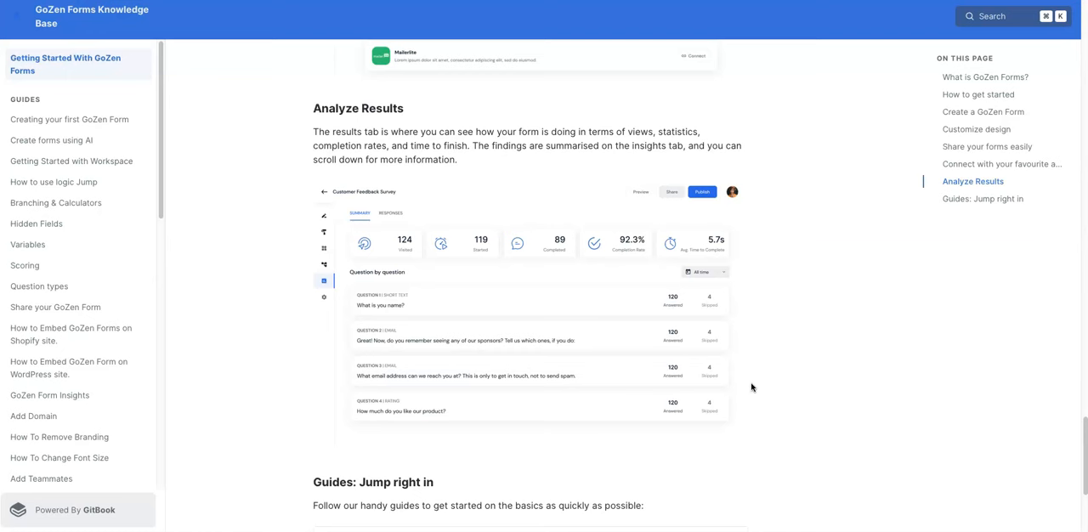
# Scroll to the page end showing the 'Guides: Jump right in' links and the next-guide link.
pyautogui.scroll(-3)
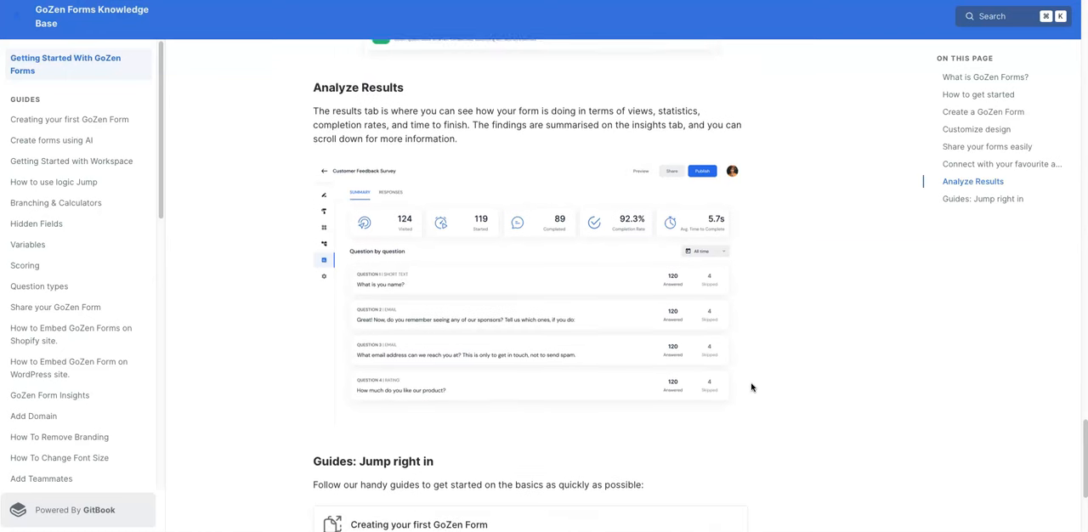
pyautogui.scroll(-3)
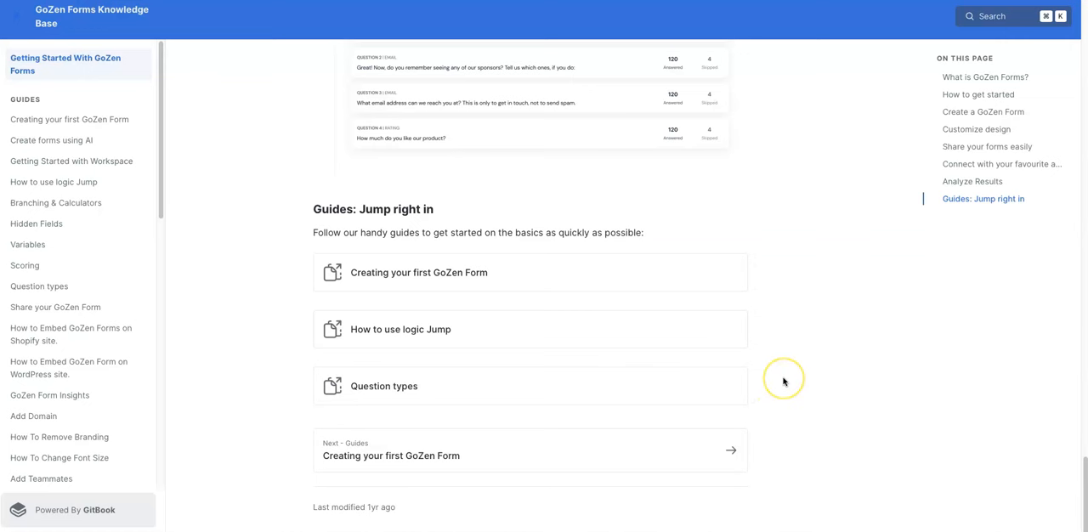
pyautogui.moveTo(782, 381)
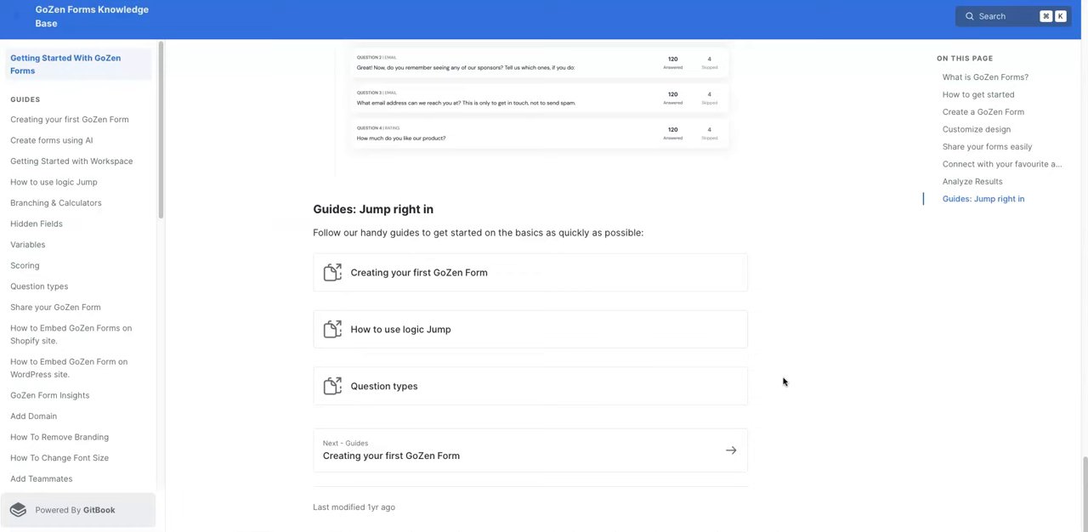
pyautogui.moveTo(785, 295)
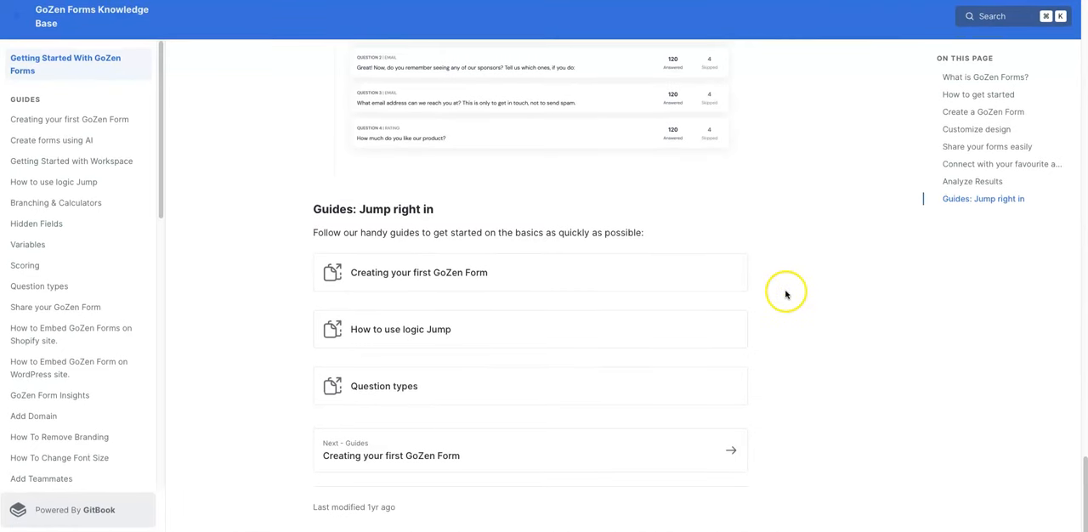
pyautogui.moveTo(758, 265)
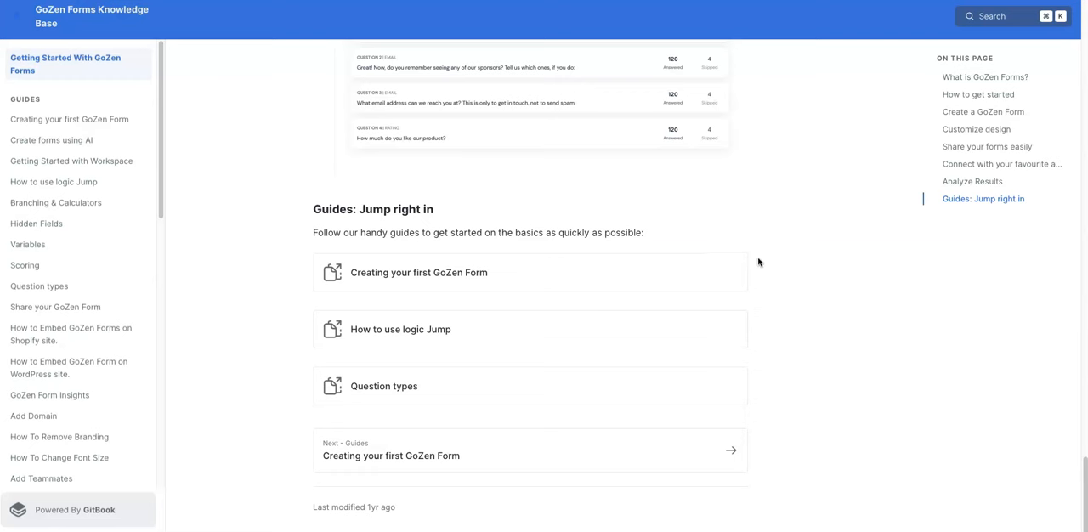
pyautogui.moveTo(272, 126)
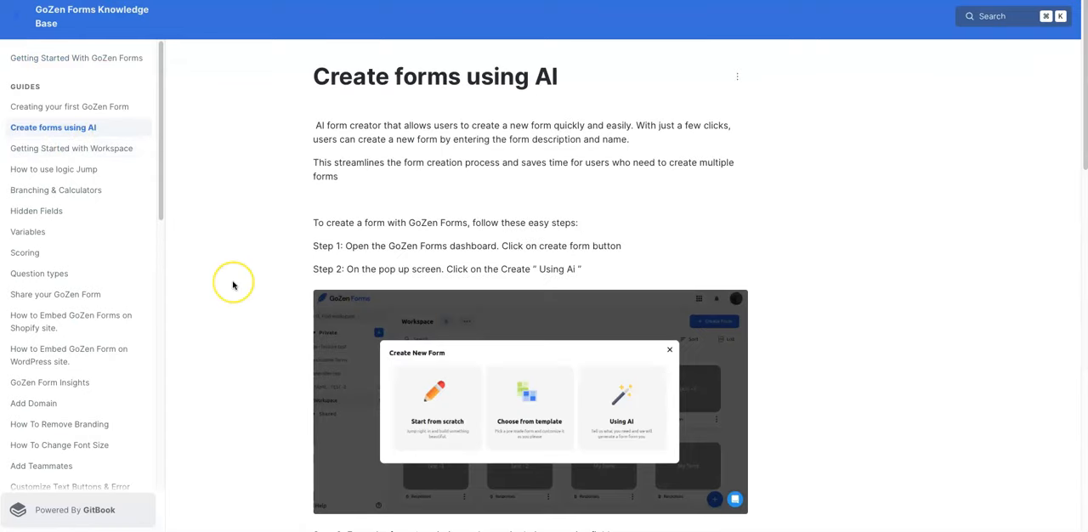
# Scroll through Steps 2–5 of the 'Create forms using AI' guide to the magic-wand question suggestions.
pyautogui.scroll(-3)
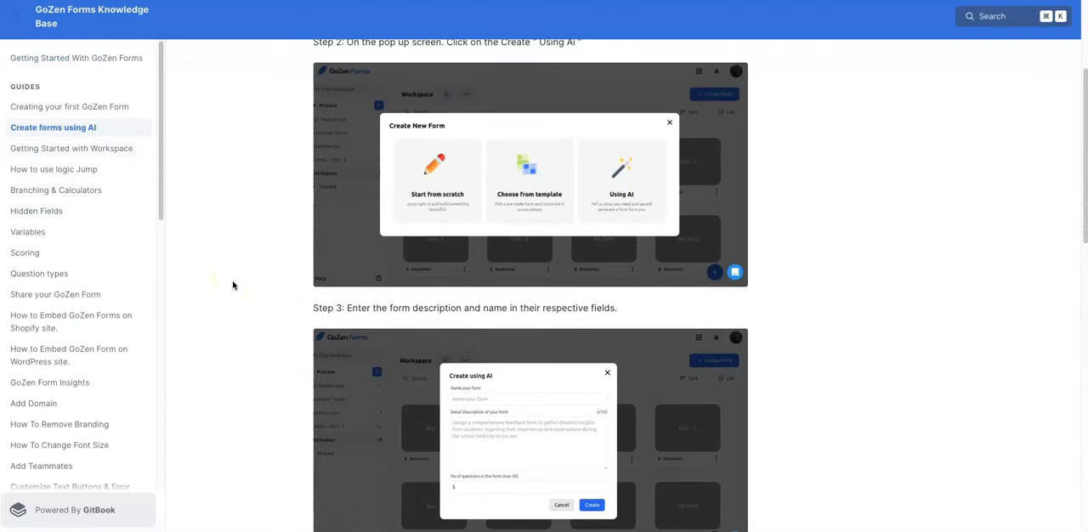
pyautogui.scroll(-3)
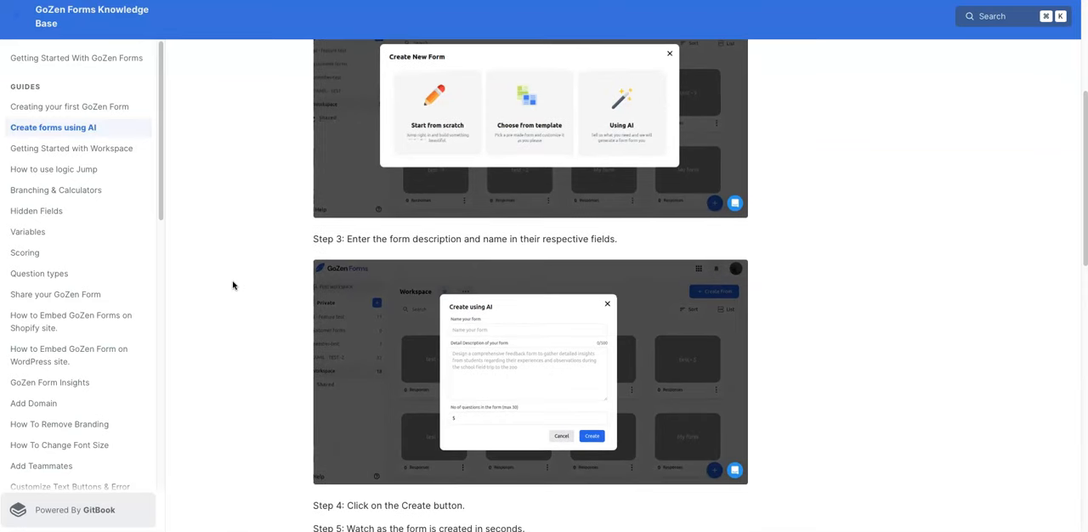
pyautogui.scroll(-3)
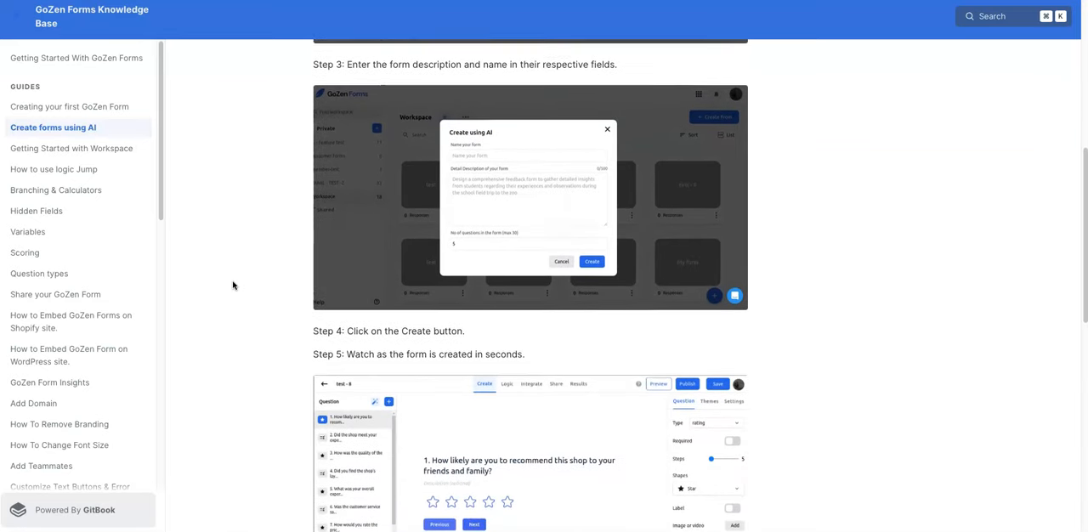
pyautogui.scroll(-3)
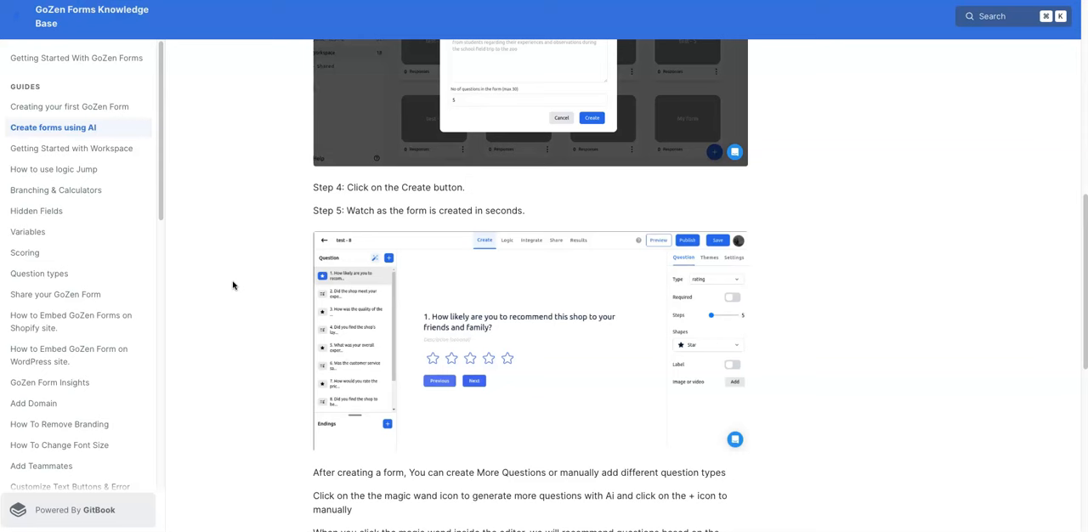
pyautogui.scroll(-3)
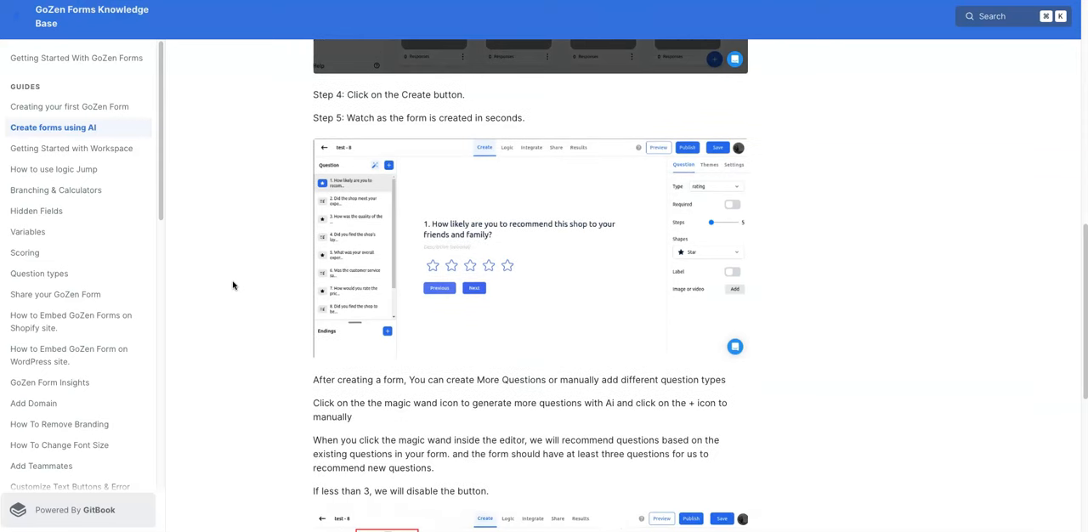
pyautogui.scroll(-3)
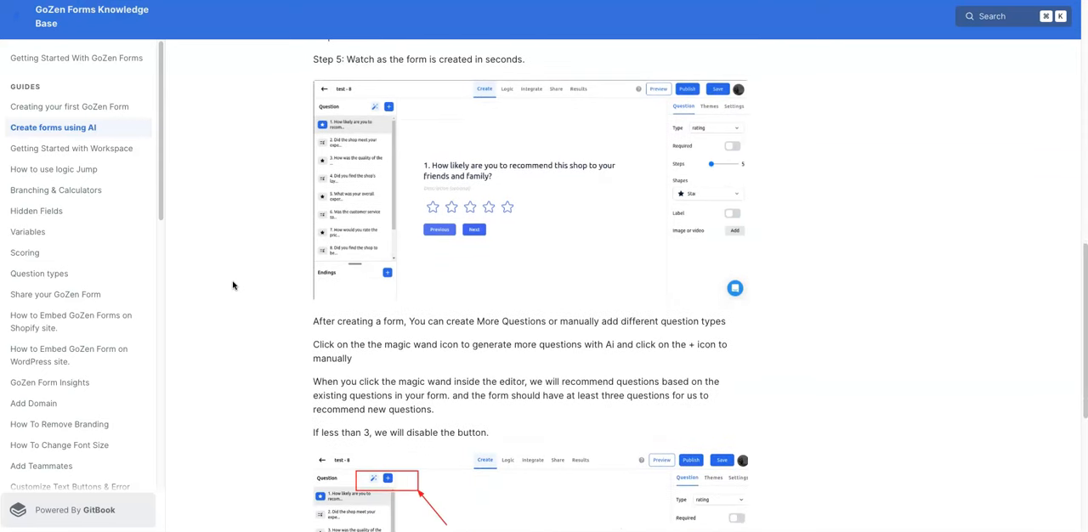
pyautogui.moveTo(179, 231)
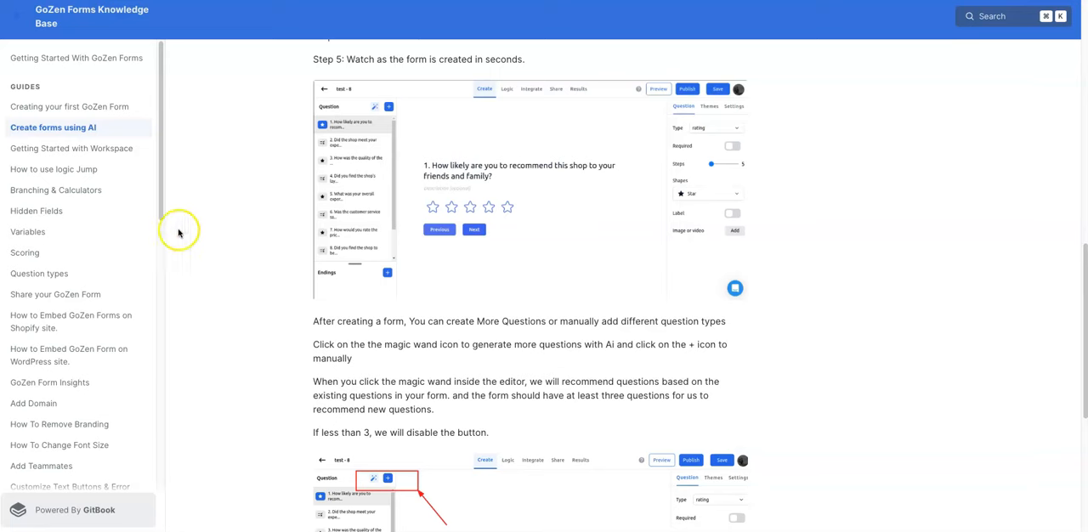
# Bring up the 'Getting Started with Workspace' guide and read its grid/list views part.
pyautogui.click(72, 148)
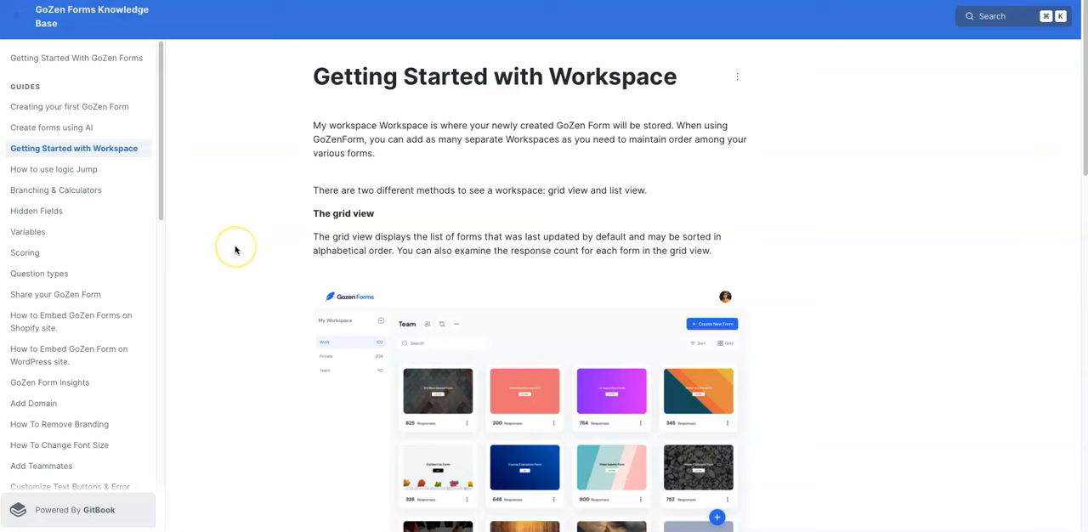
pyautogui.moveTo(236, 248)
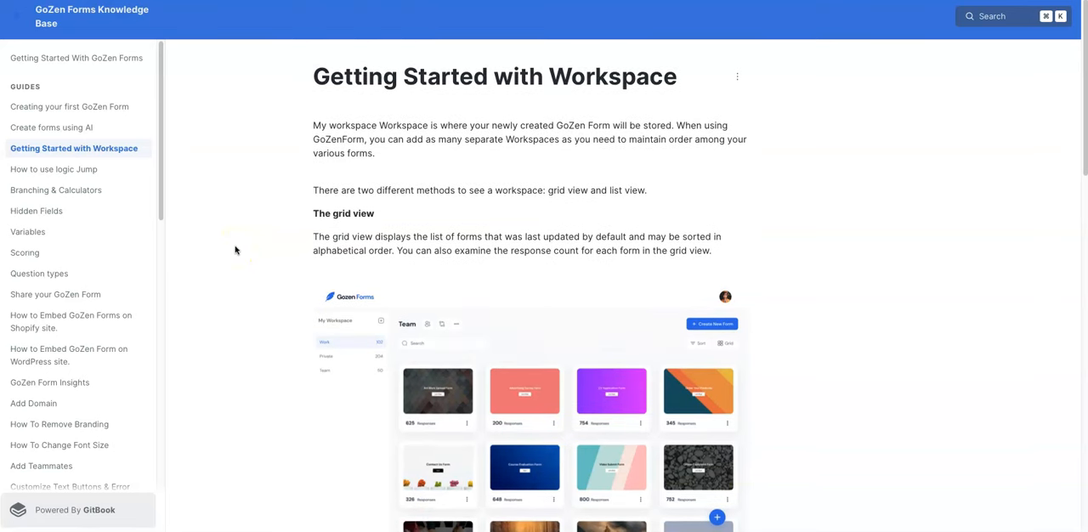
pyautogui.scroll(-3)
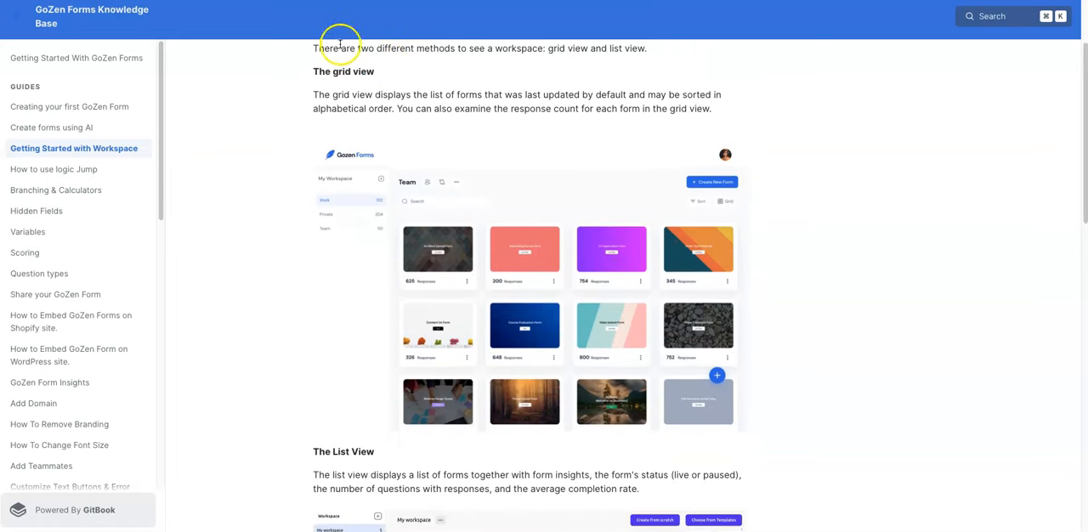
pyautogui.scroll(-3)
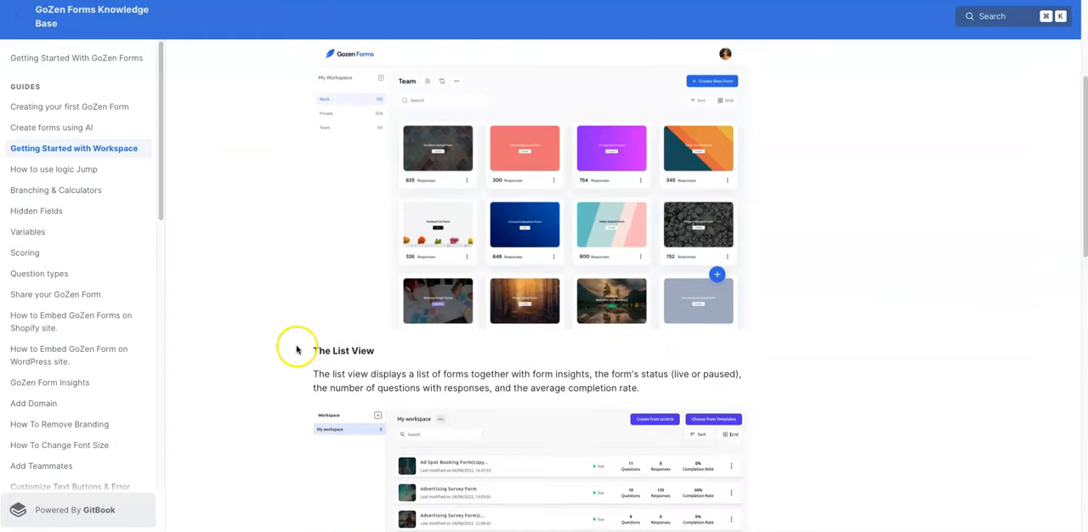
pyautogui.scroll(-3)
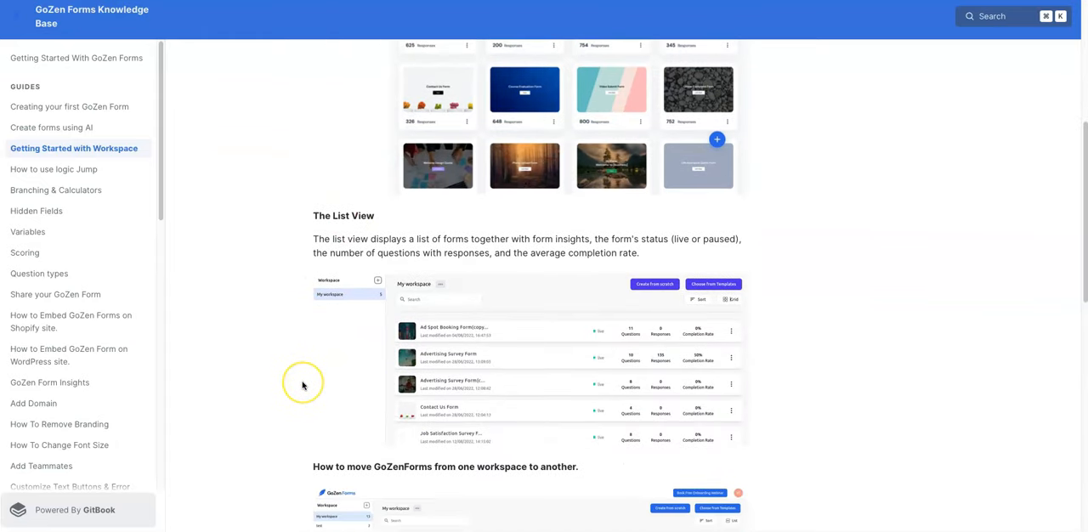
pyautogui.moveTo(302, 384)
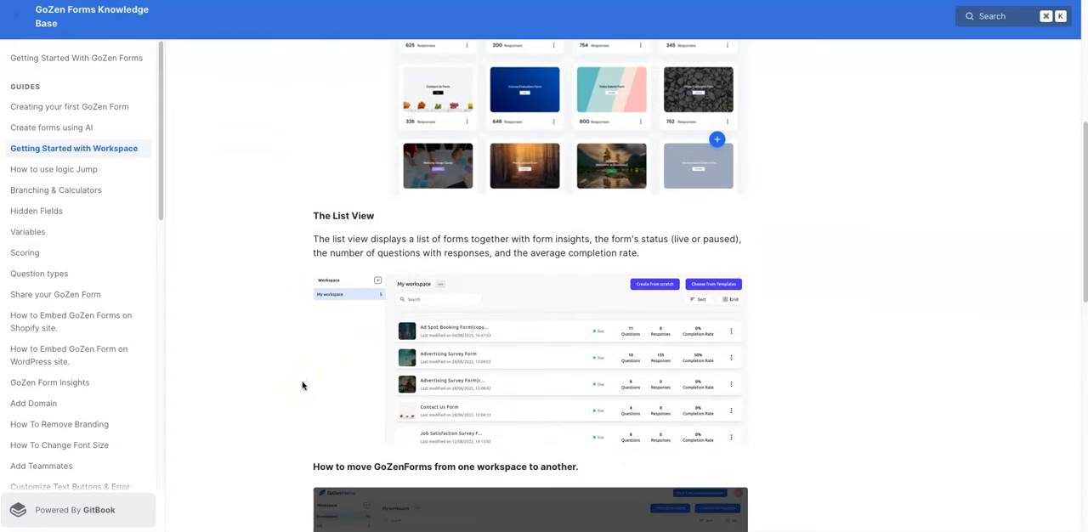
# Read on through moving forms to the 'Delete a workspace' section at the guide's end.
pyautogui.scroll(-3)
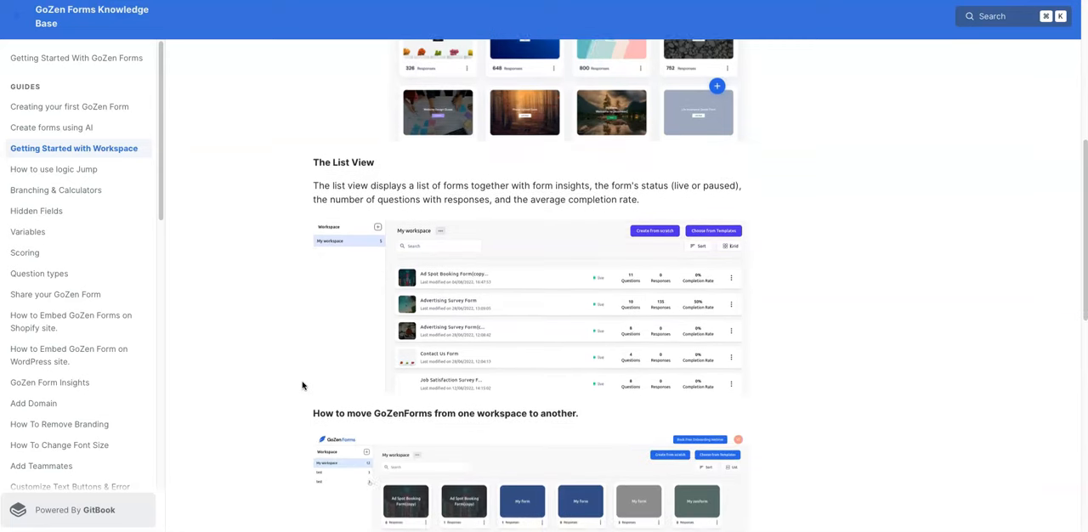
pyautogui.scroll(-3)
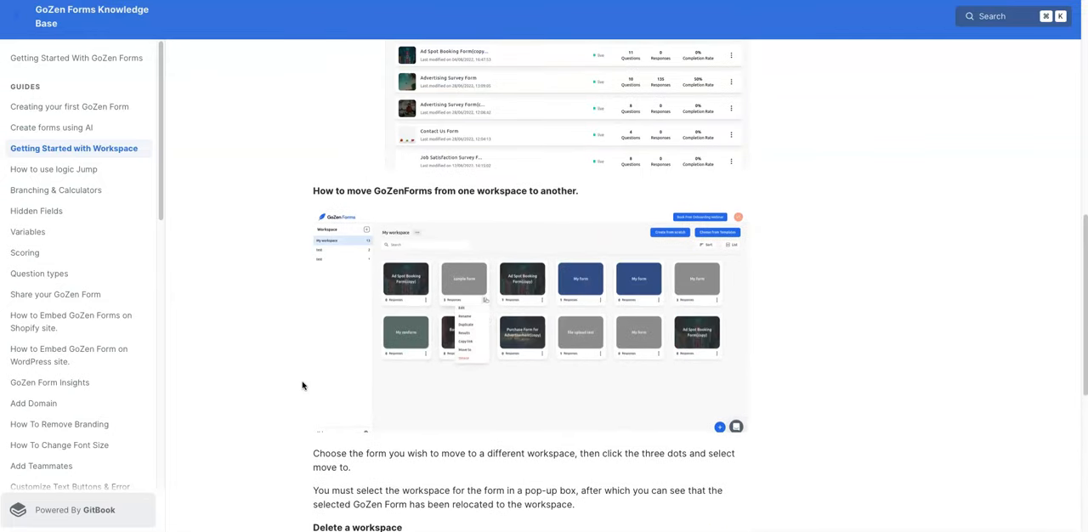
pyautogui.scroll(-3)
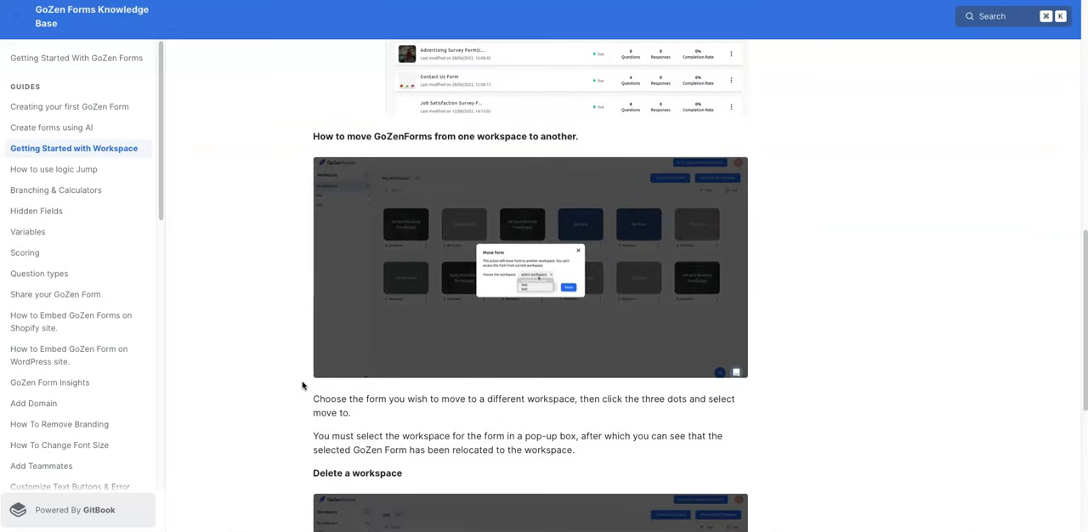
pyautogui.scroll(-3)
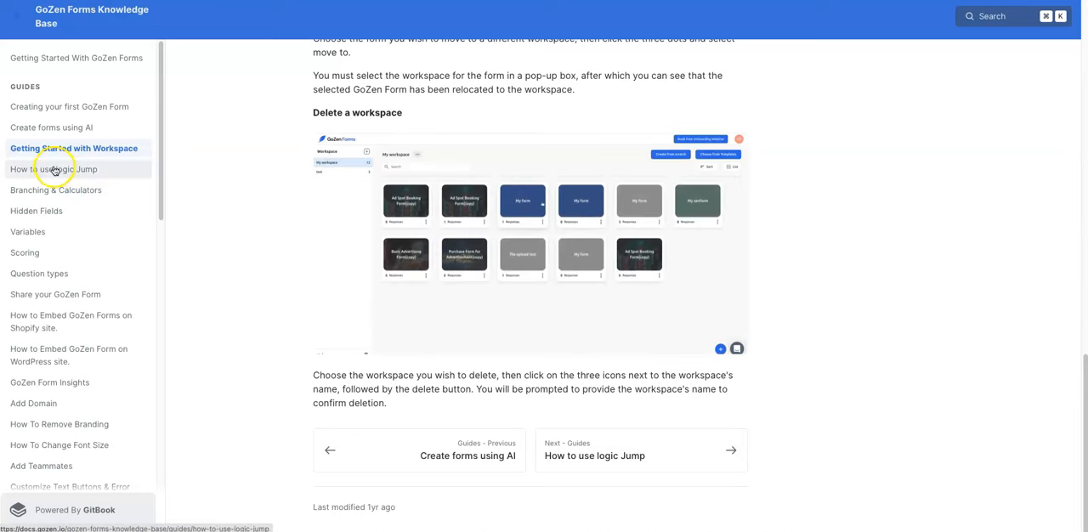
pyautogui.click(54, 170)
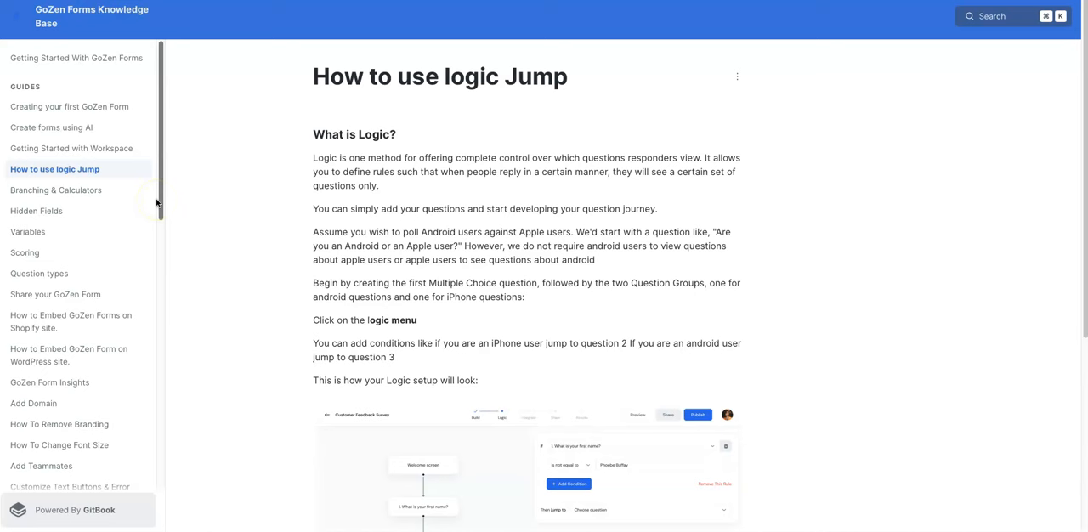
pyautogui.moveTo(238, 268)
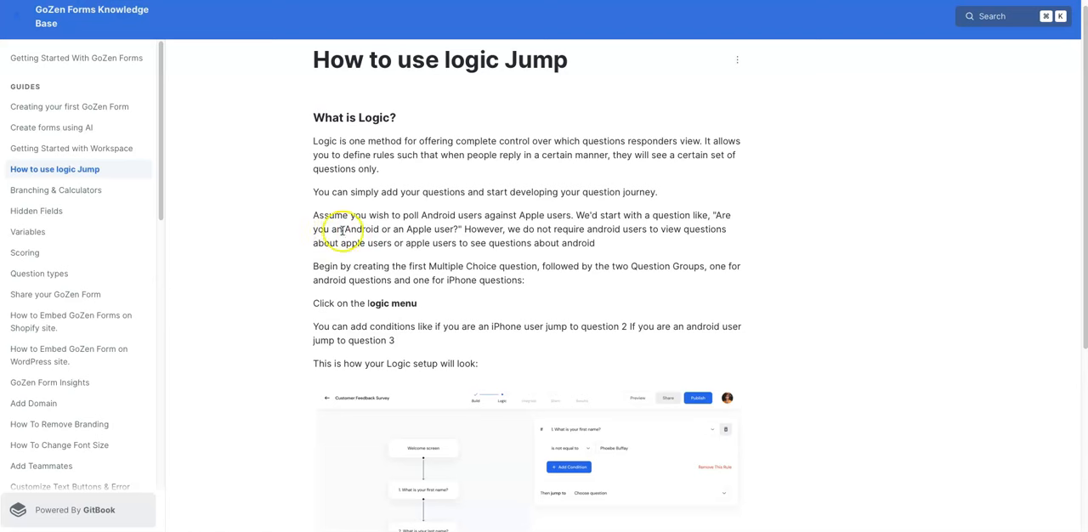
pyautogui.moveTo(505, 251)
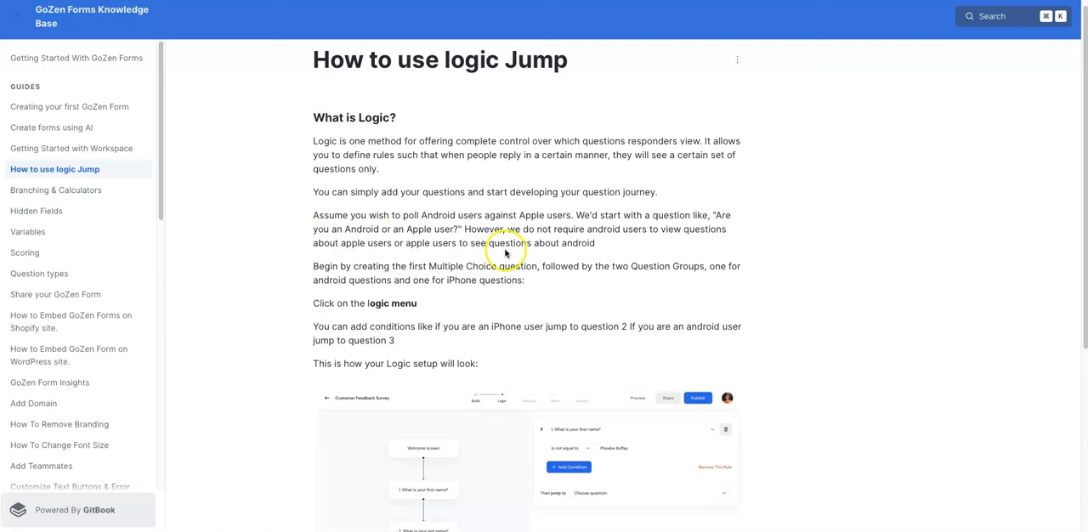
pyautogui.moveTo(575, 258)
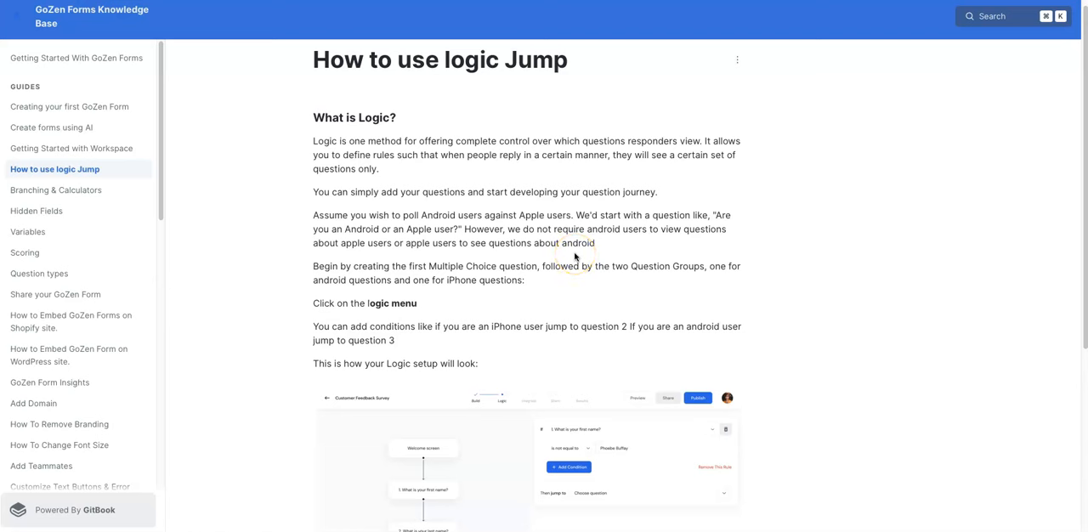
pyautogui.moveTo(659, 248)
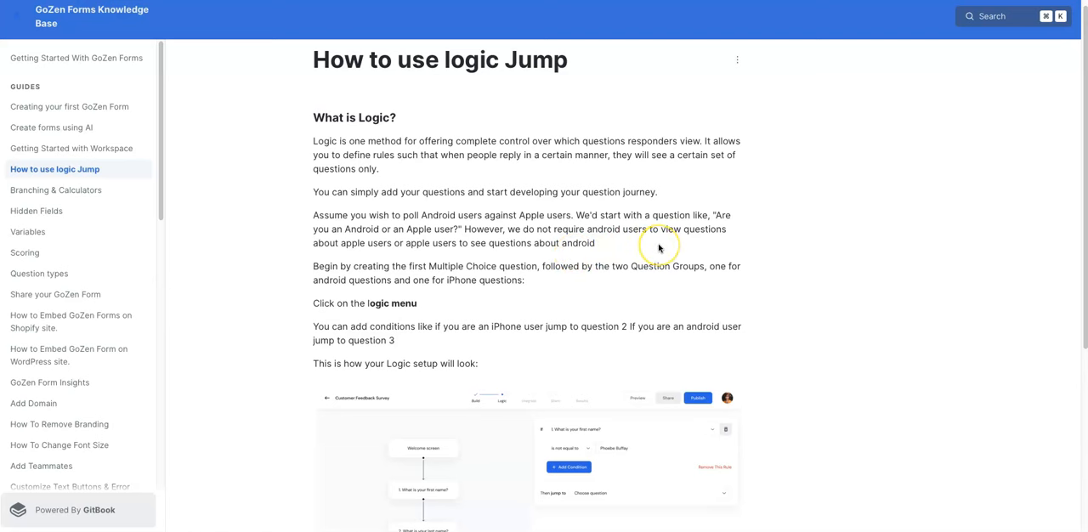
pyautogui.moveTo(660, 248)
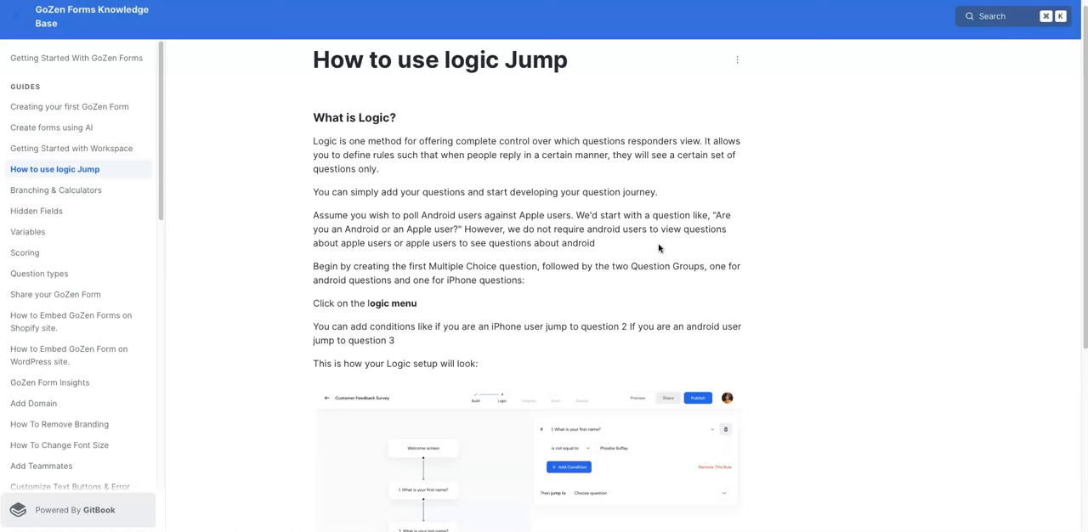
pyautogui.moveTo(799, 289)
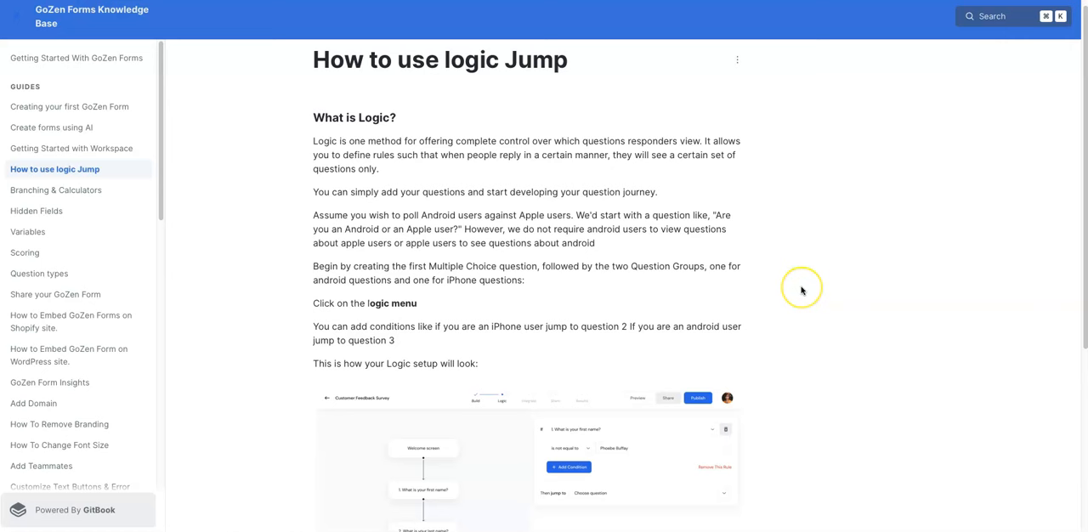
pyautogui.moveTo(800, 291)
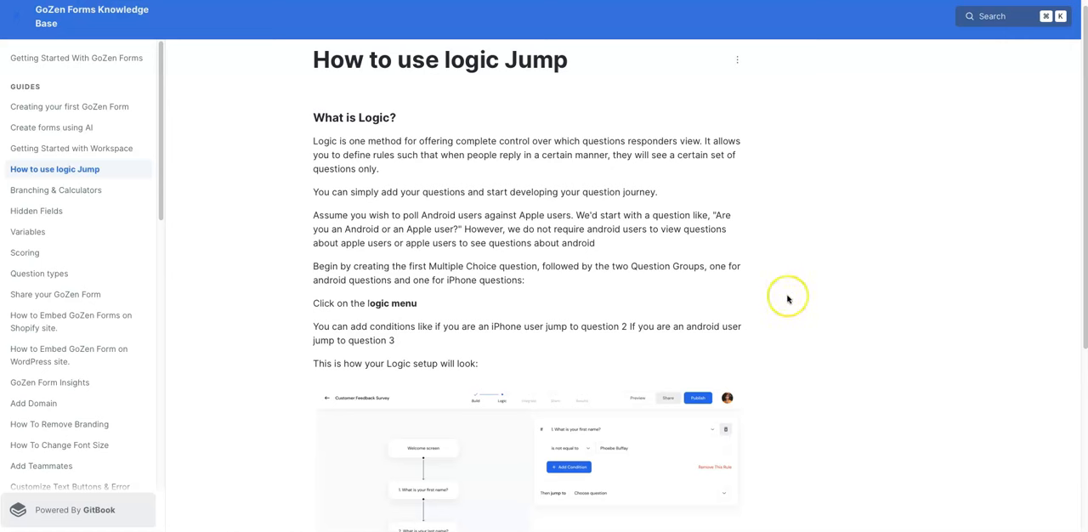
pyautogui.moveTo(788, 300)
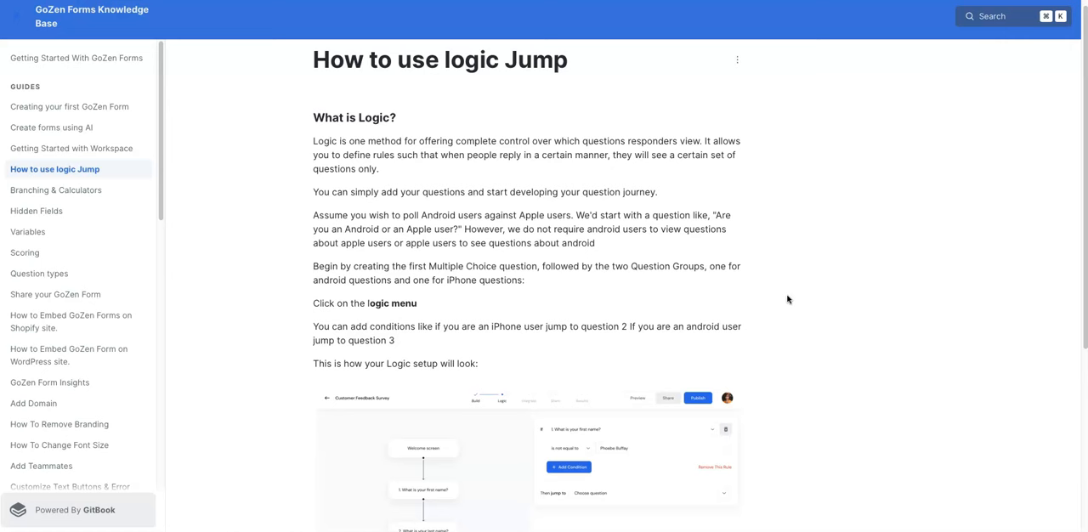
# Scroll the logic Jump guide to its end, past the logic setup screenshot.
pyautogui.scroll(-3)
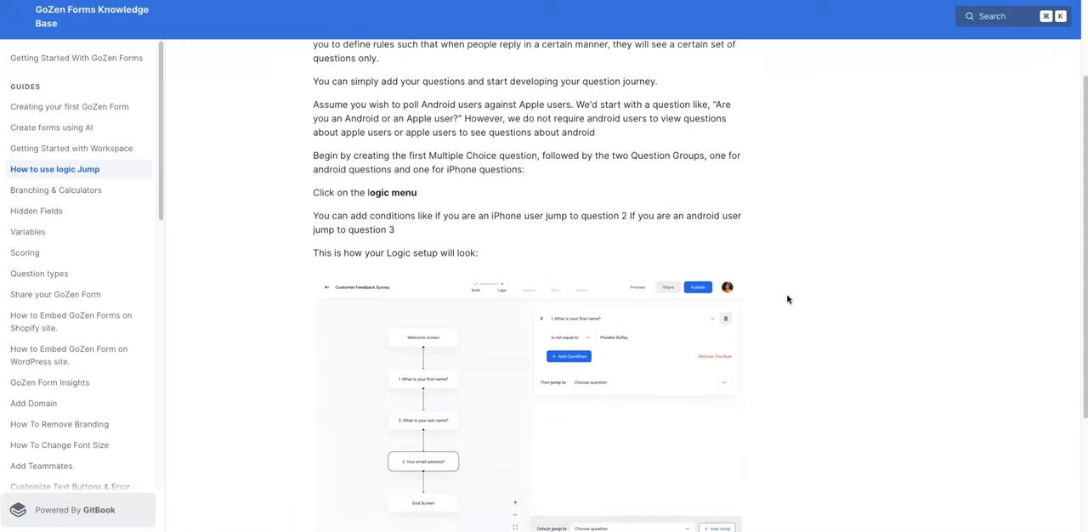
pyautogui.scroll(-3)
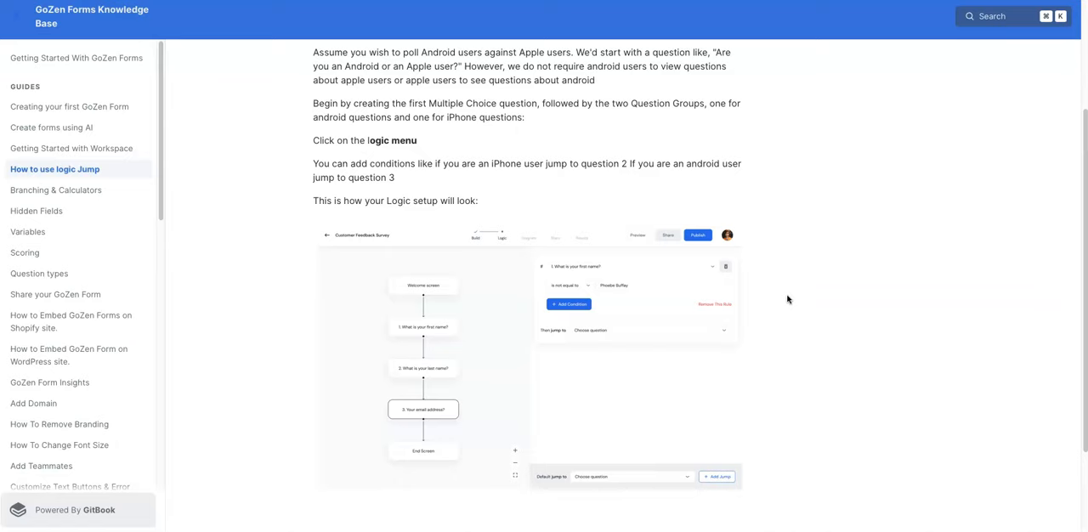
pyautogui.scroll(-3)
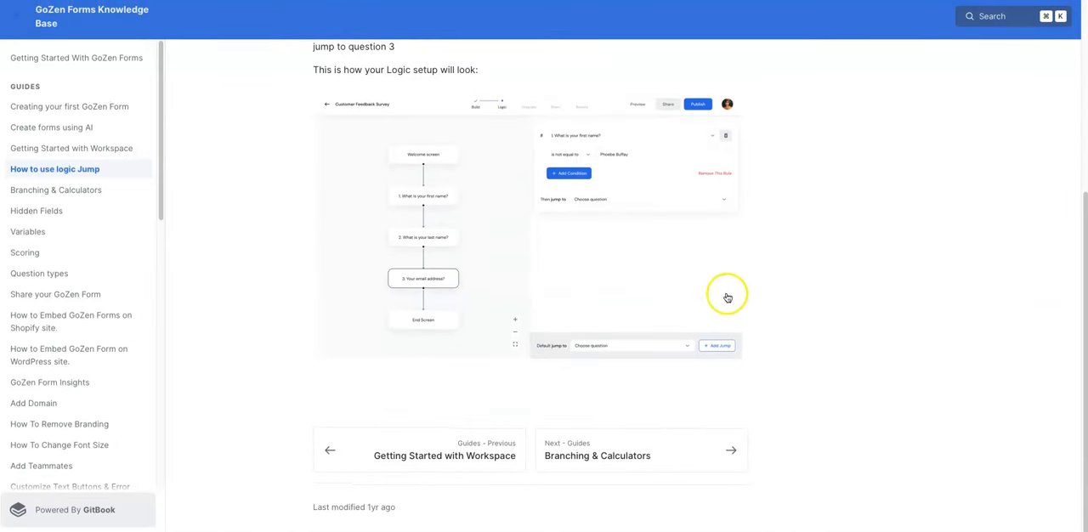
pyautogui.moveTo(229, 245)
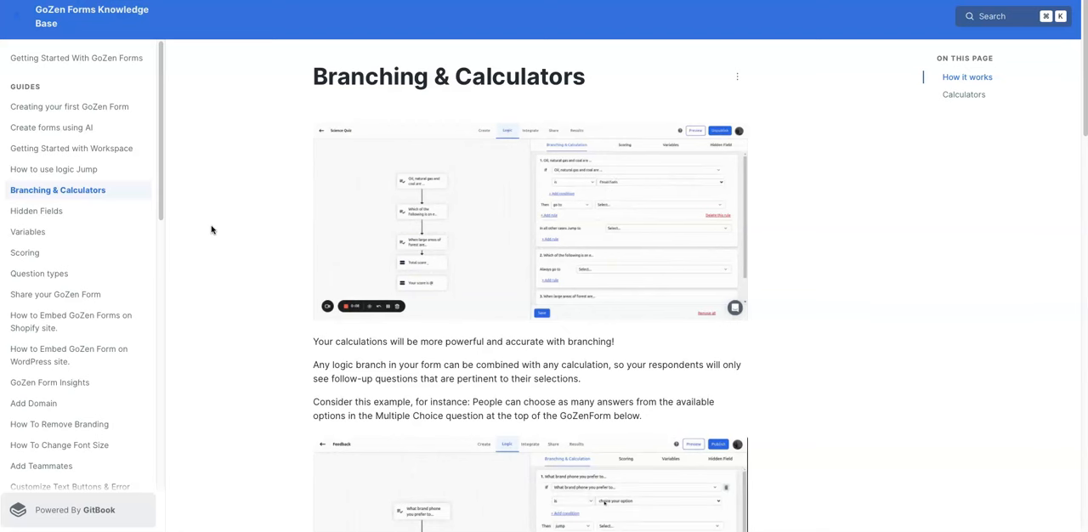
pyautogui.moveTo(25, 252)
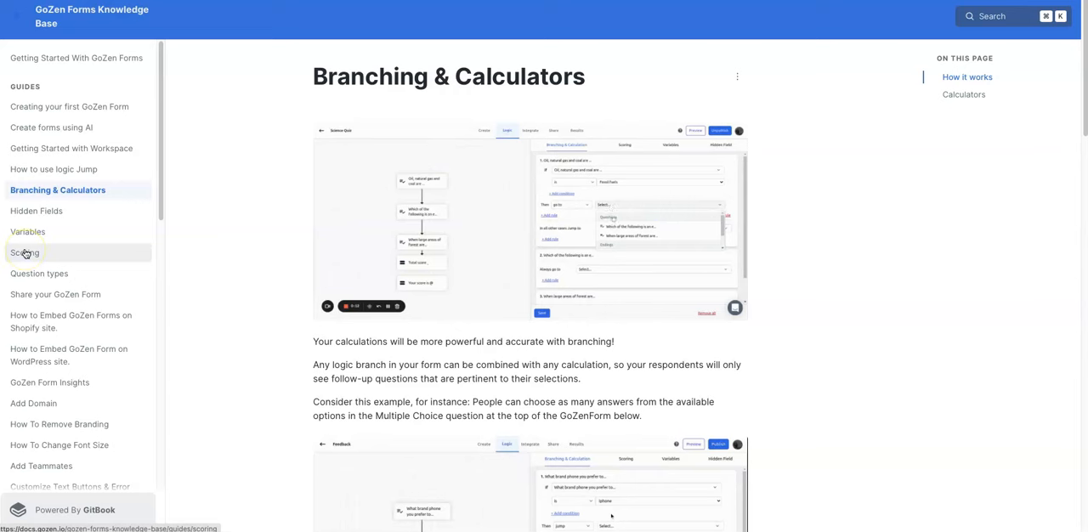
# Read the Variables guide down to its default and custom variables screenshot, then head to Scoring.
pyautogui.click(27, 231)
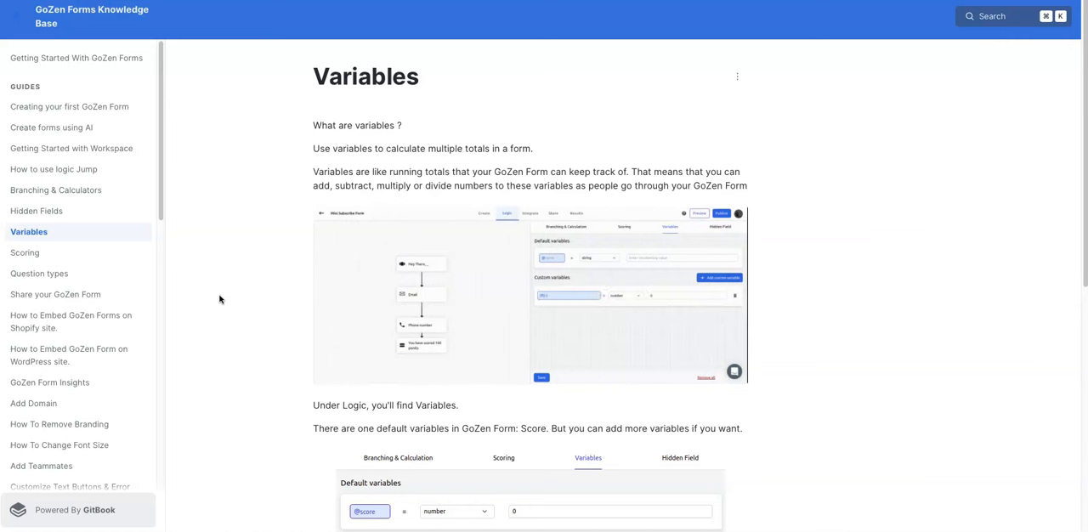
pyautogui.moveTo(533, 206)
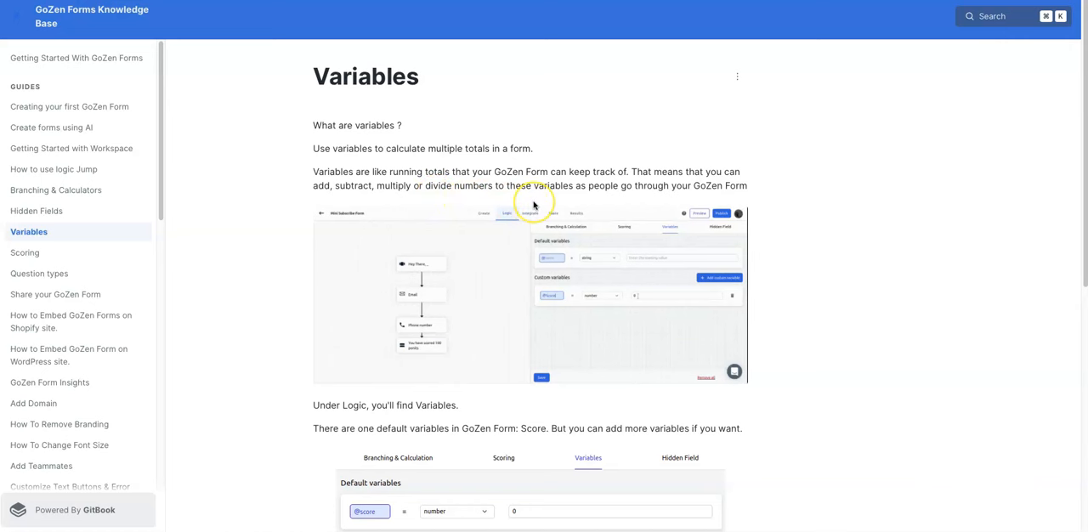
pyautogui.moveTo(534, 204)
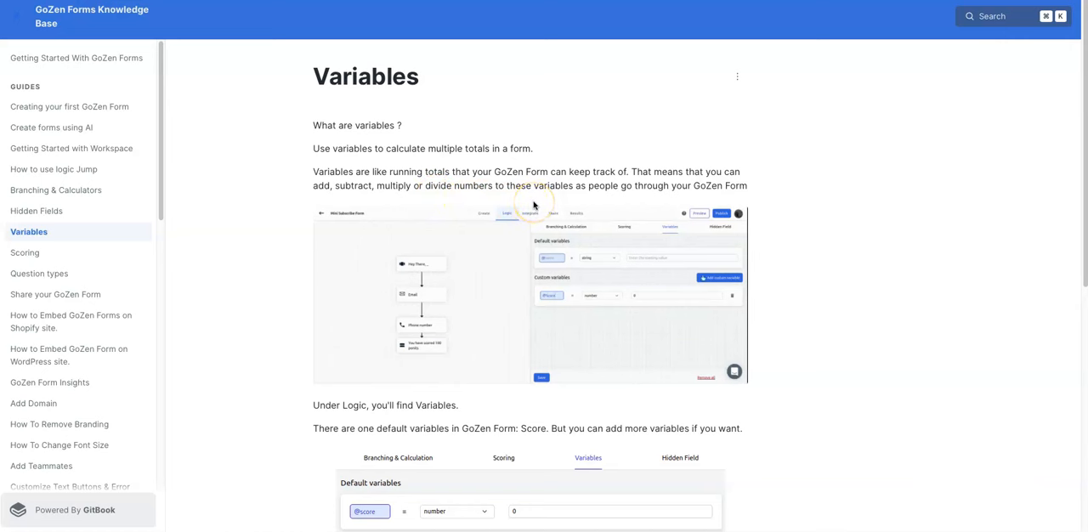
pyautogui.moveTo(340, 200)
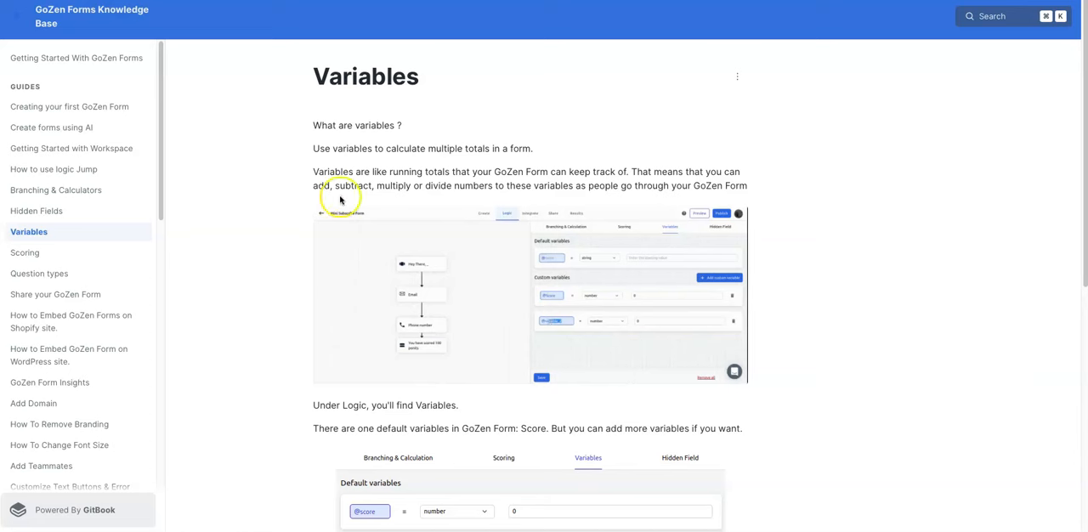
pyautogui.scroll(-3)
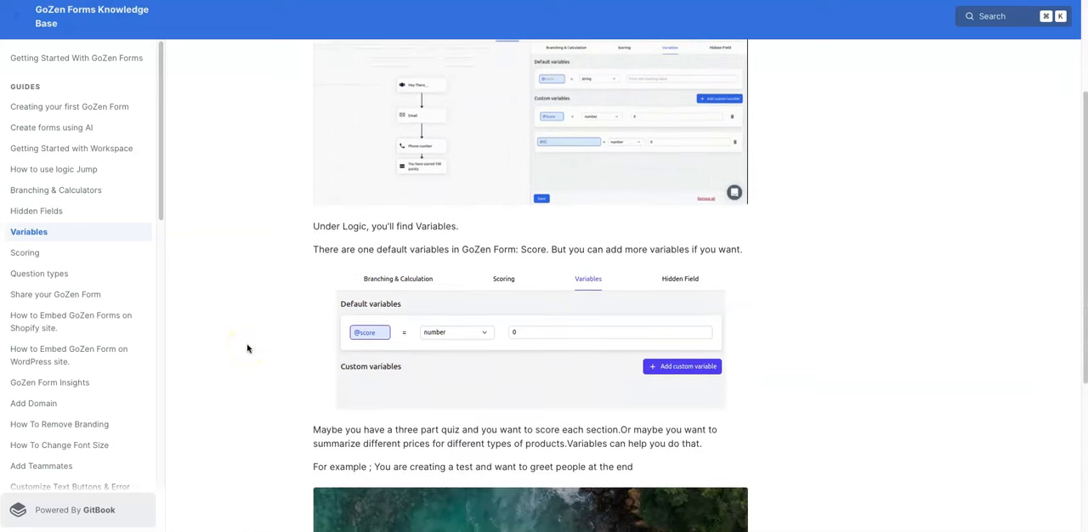
pyautogui.click(24, 253)
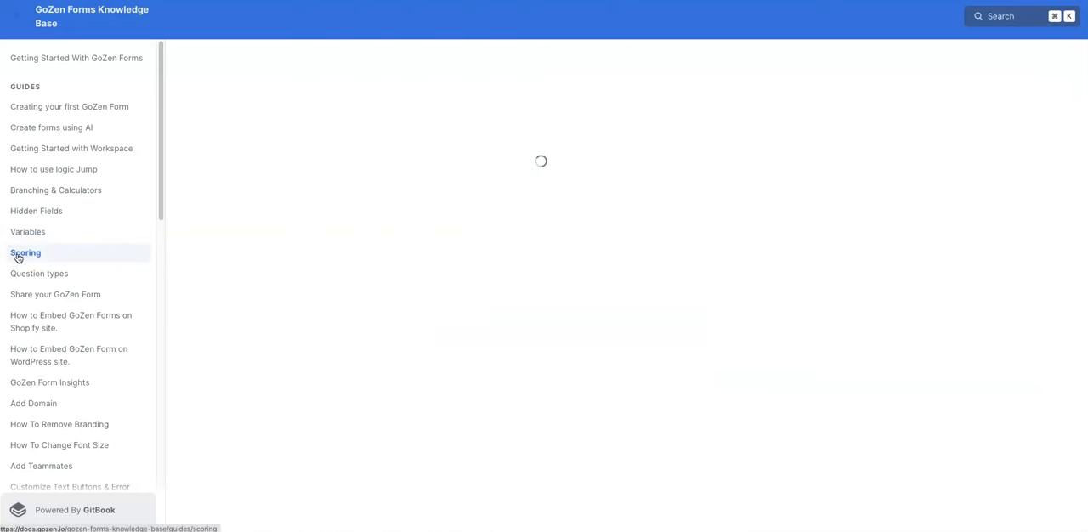
# View the Scoring guide, then move on to the Question types guide.
pyautogui.click(23, 252)
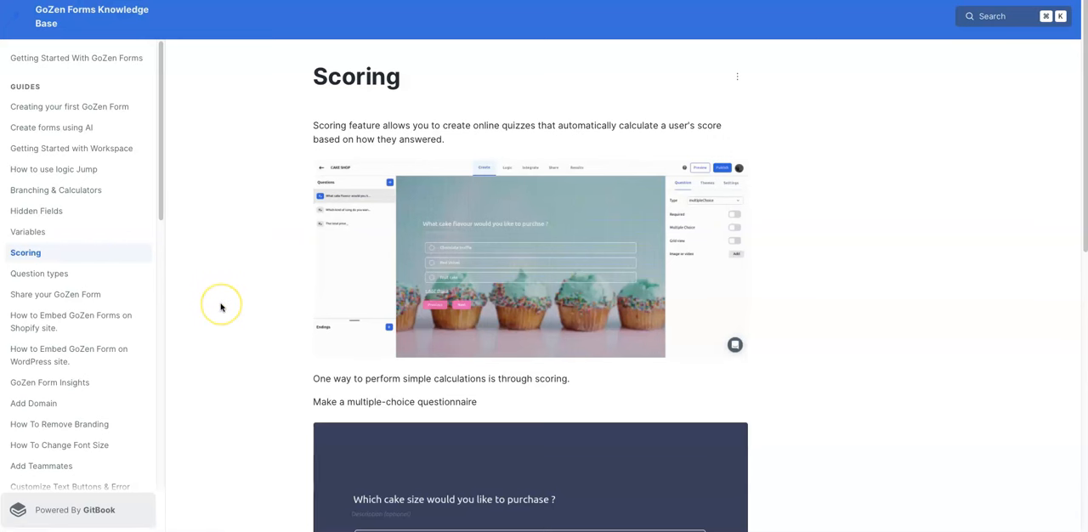
pyautogui.moveTo(221, 306)
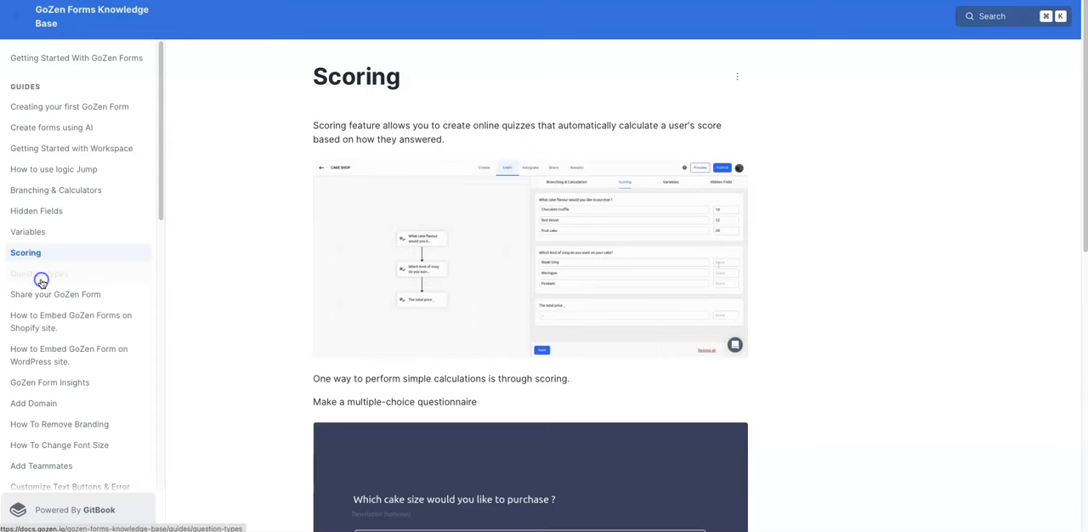
pyautogui.click(39, 274)
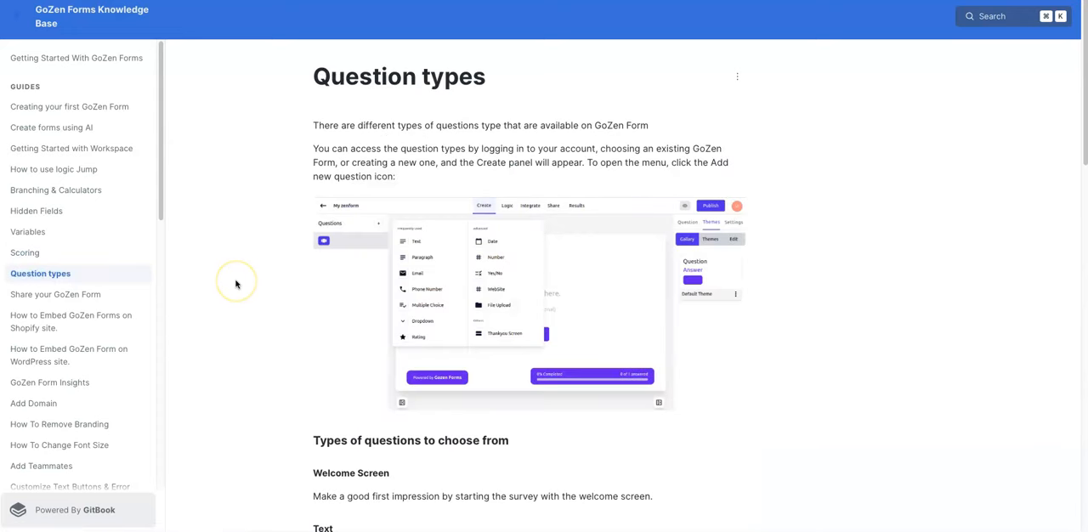
# Read the Question types guide down to Picture Choice, Statement and Payment, then move to the Share your GoZen Form guide.
pyautogui.scroll(-3)
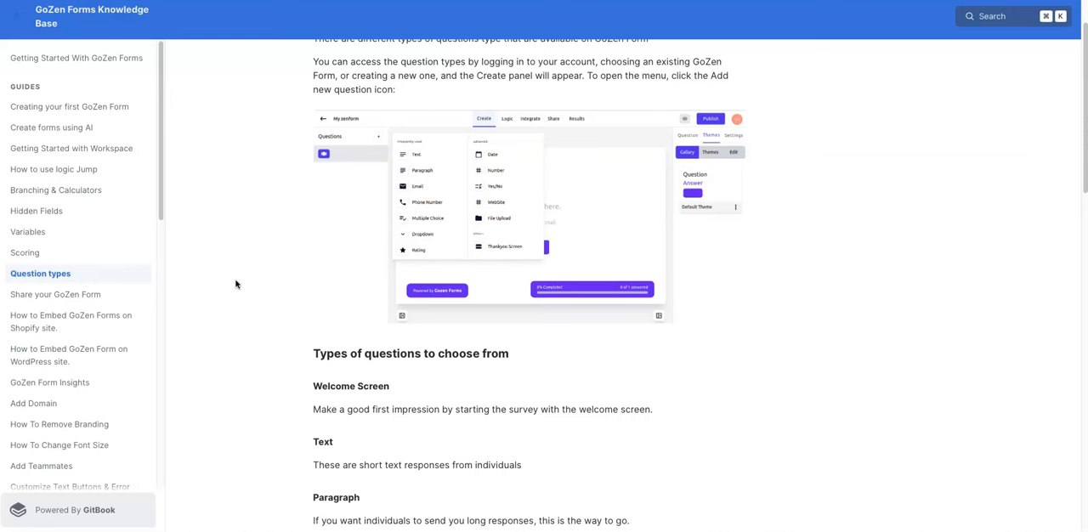
pyautogui.scroll(-3)
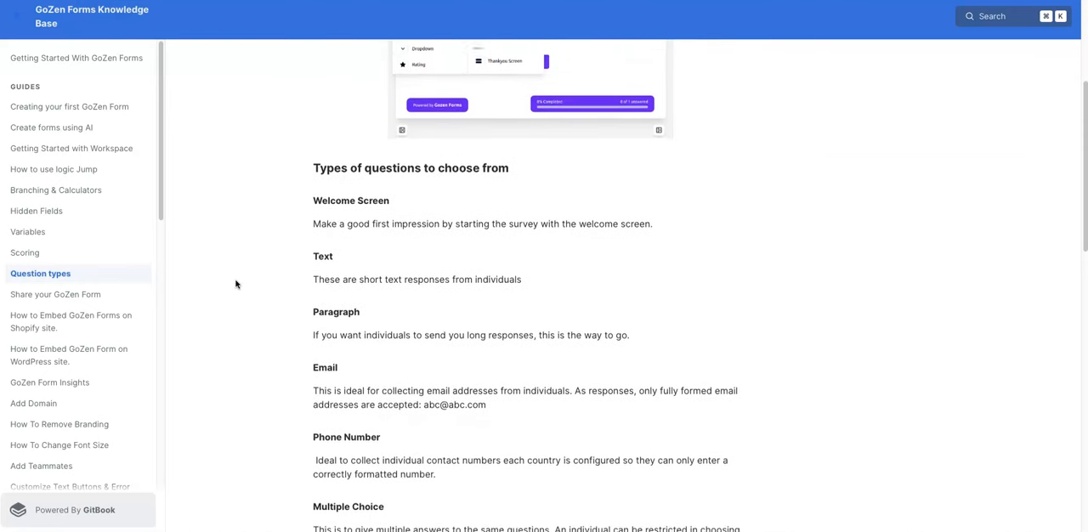
pyautogui.scroll(-3)
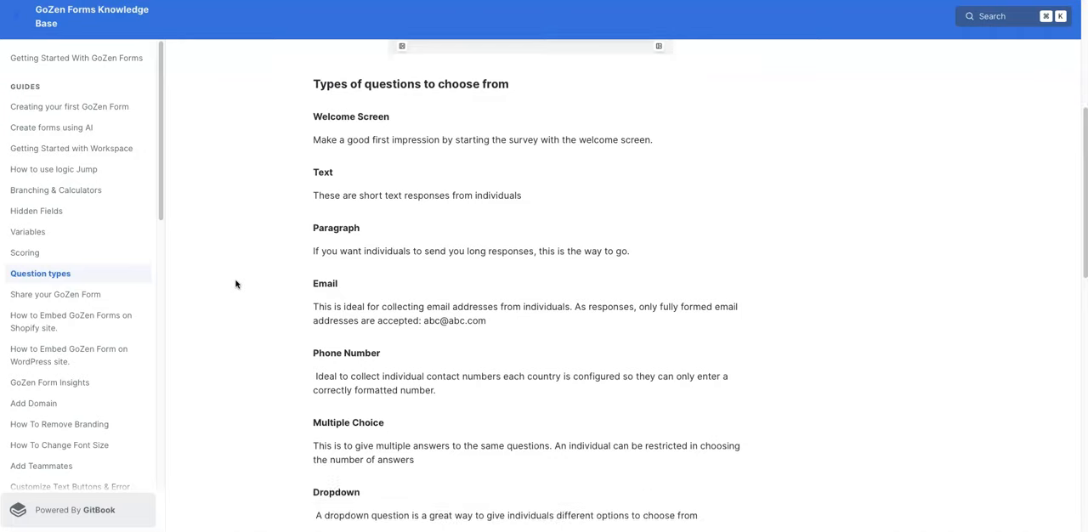
pyautogui.scroll(-3)
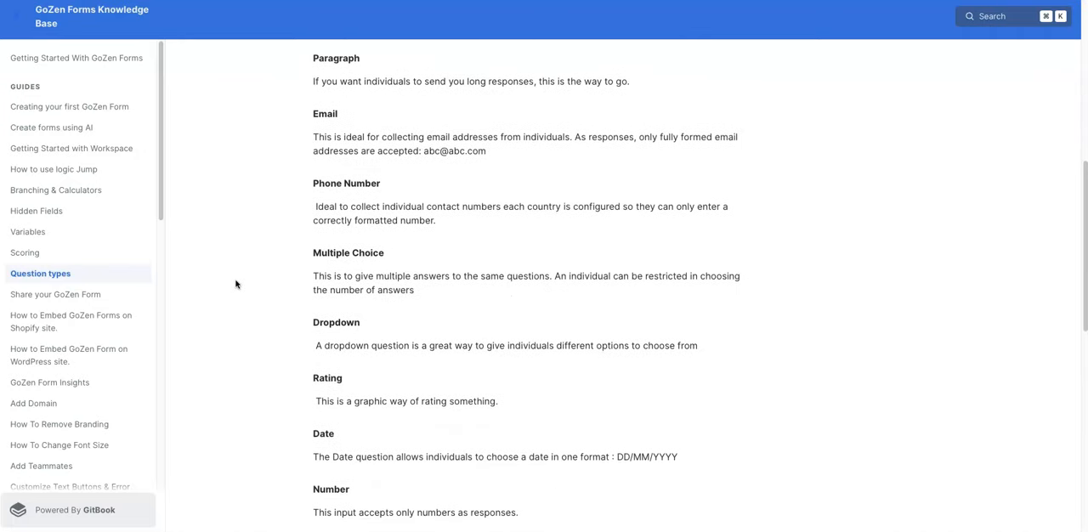
pyautogui.scroll(-3)
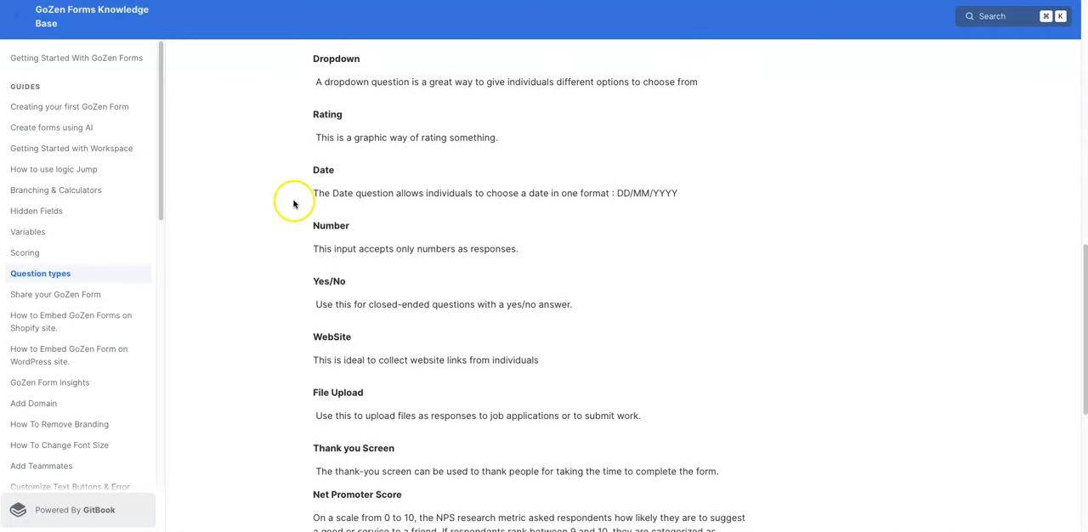
pyautogui.moveTo(284, 418)
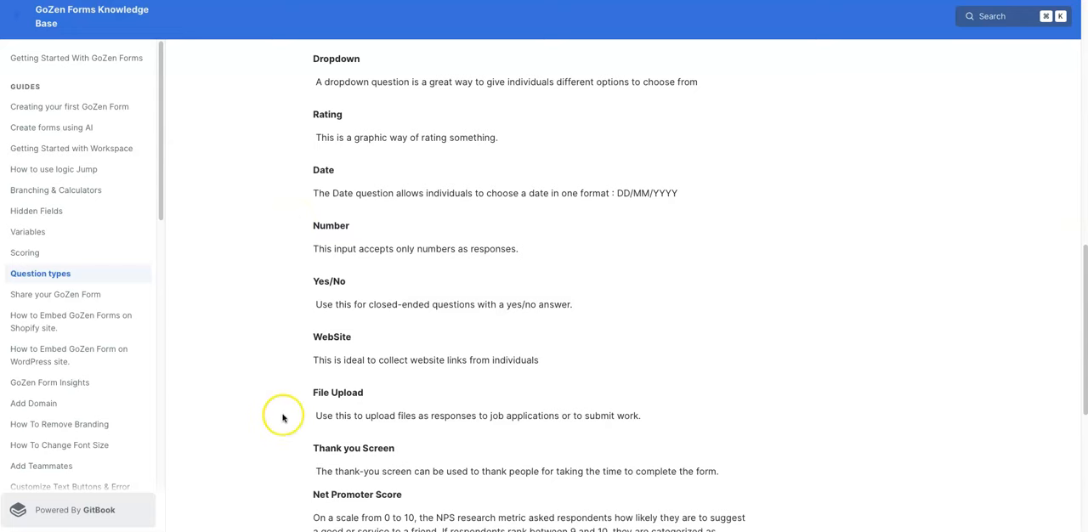
pyautogui.scroll(-3)
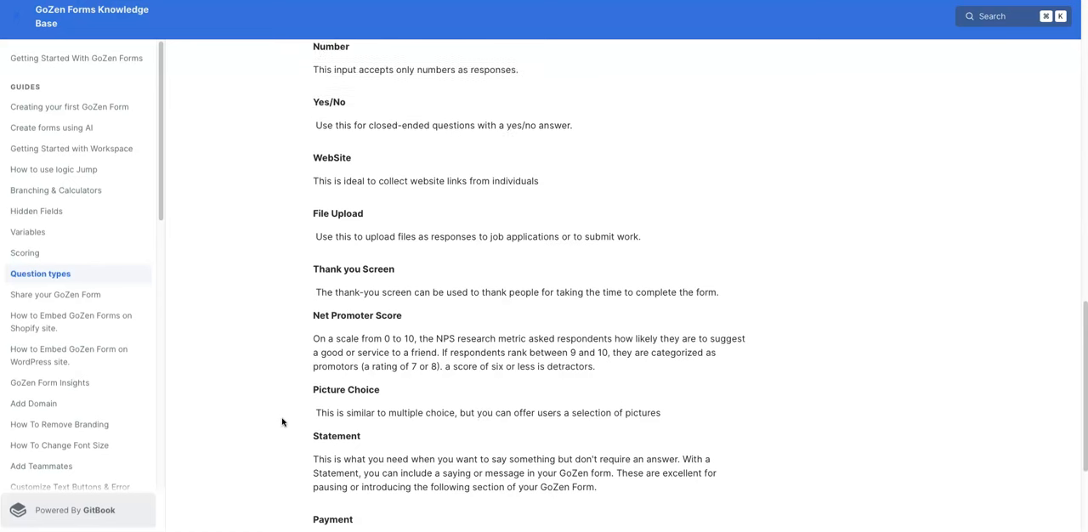
pyautogui.scroll(3)
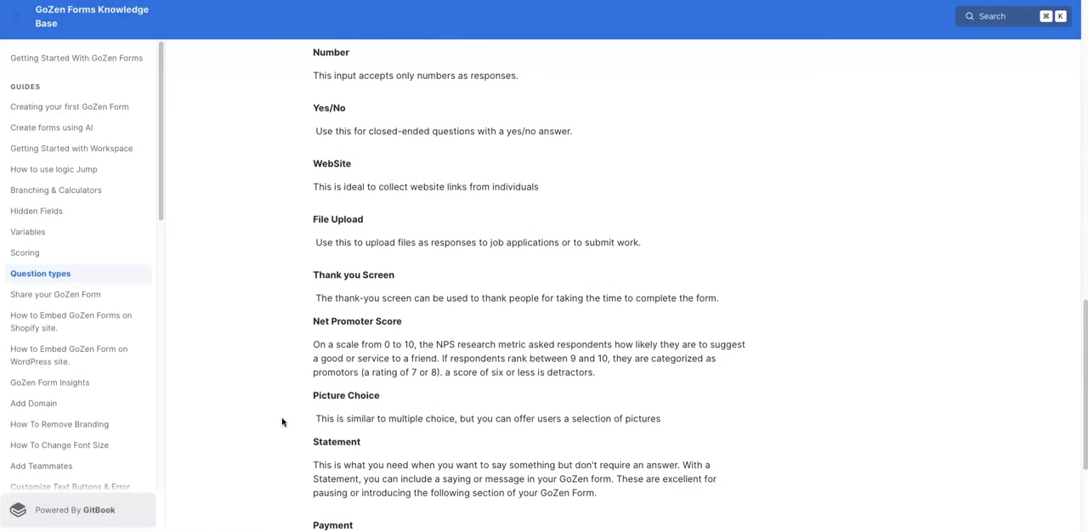
pyautogui.click(56, 296)
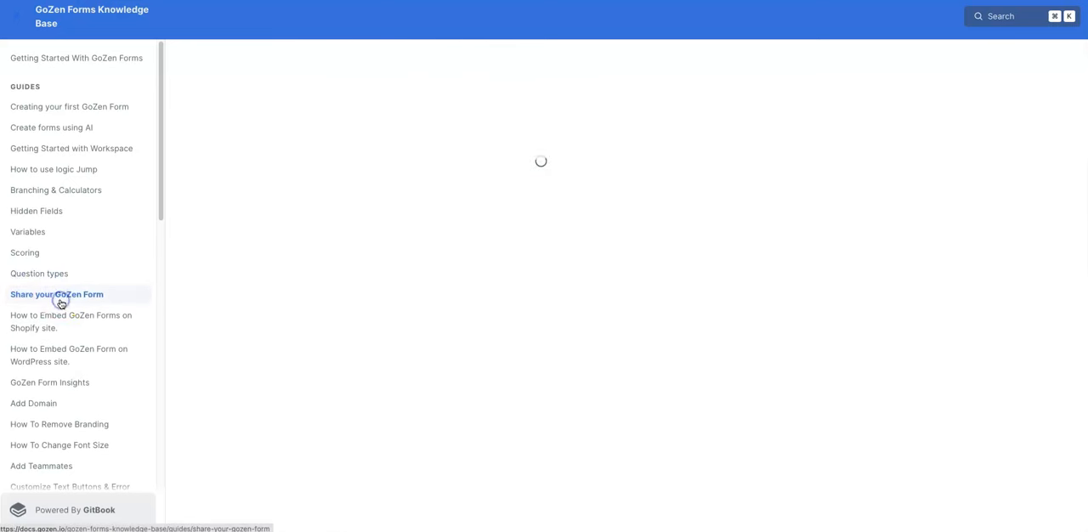
# Read the Share your GoZen Form guide to its 'Embed in your webpage' section, then move to the Shopify embedding guide.
pyautogui.click(56, 294)
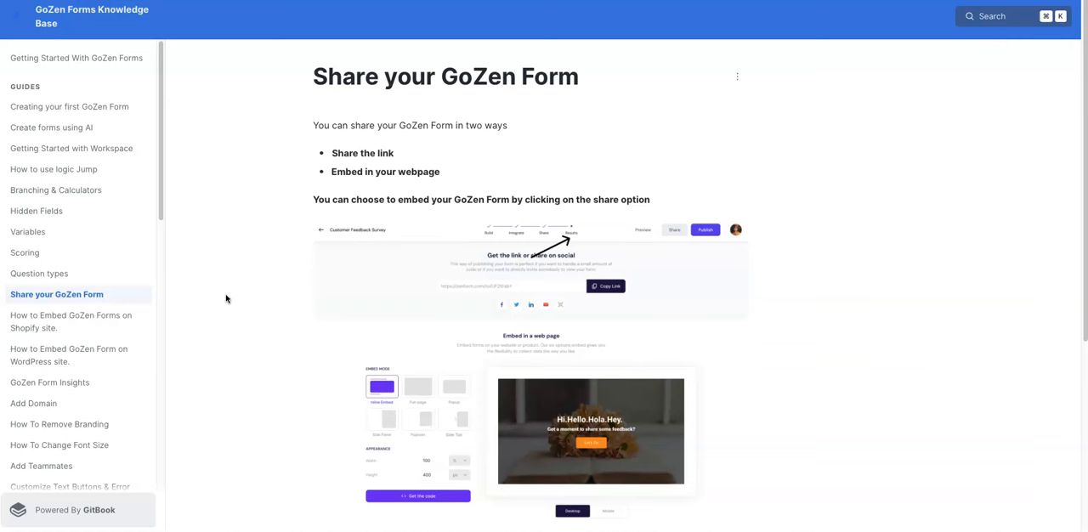
pyautogui.scroll(-3)
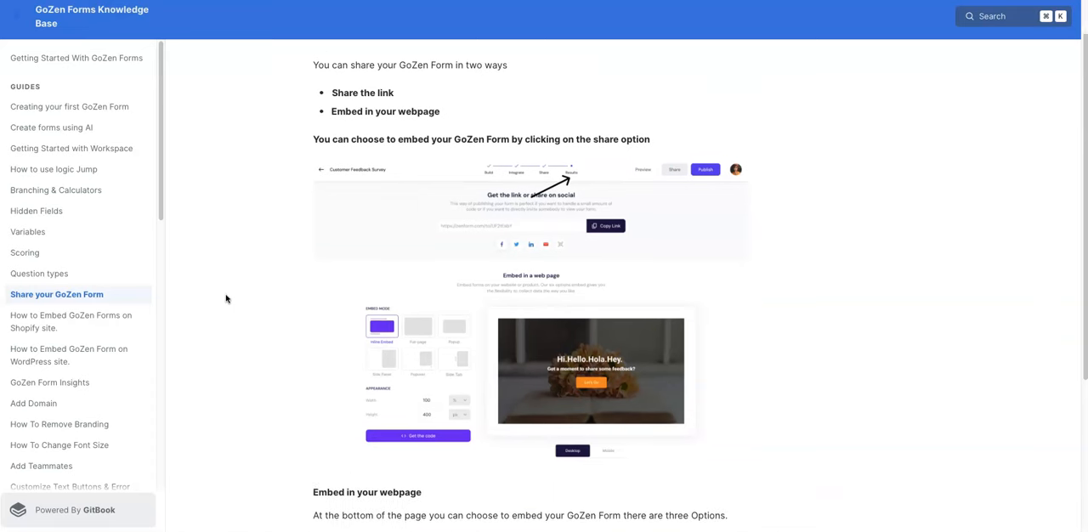
pyautogui.scroll(-3)
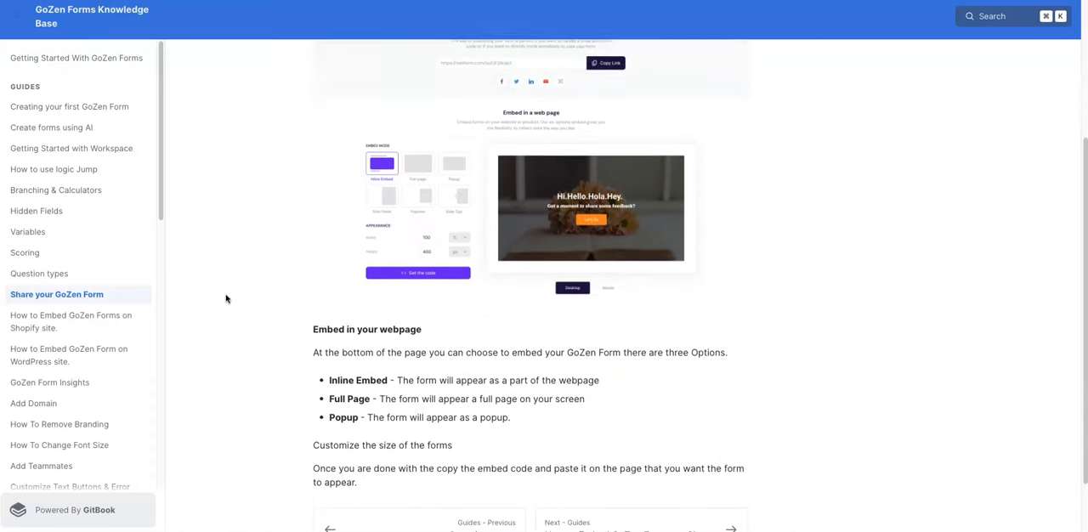
pyautogui.scroll(-3)
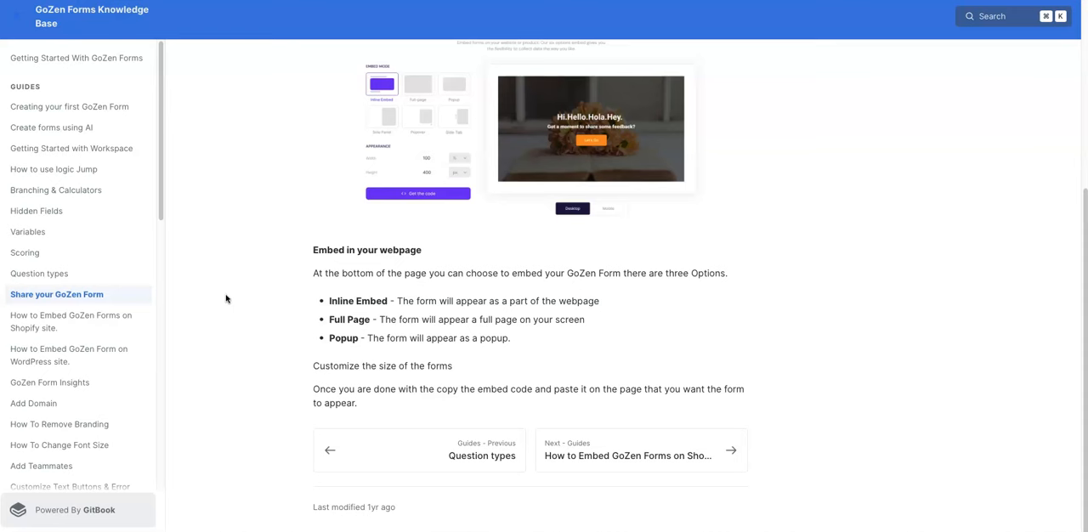
pyautogui.moveTo(59, 321)
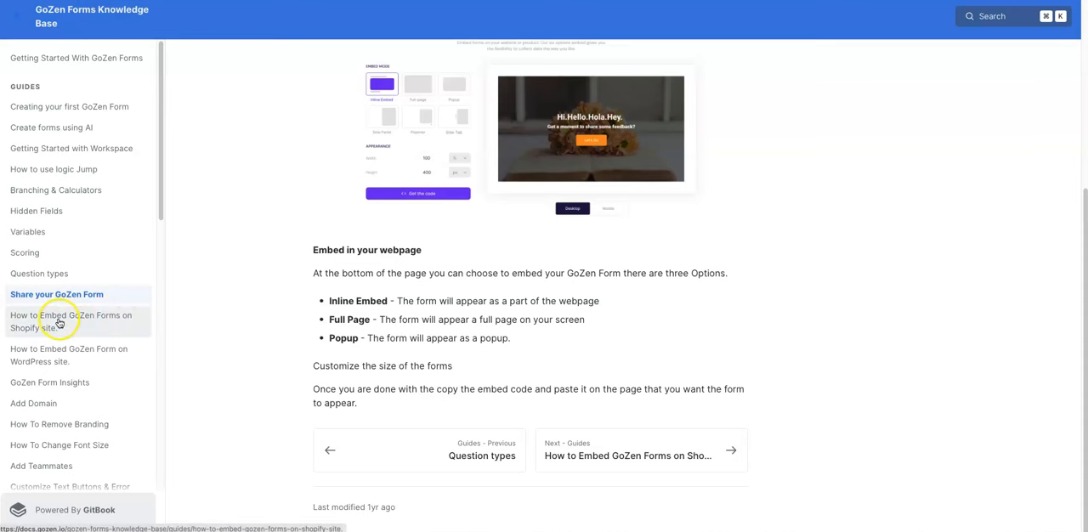
pyautogui.click(71, 321)
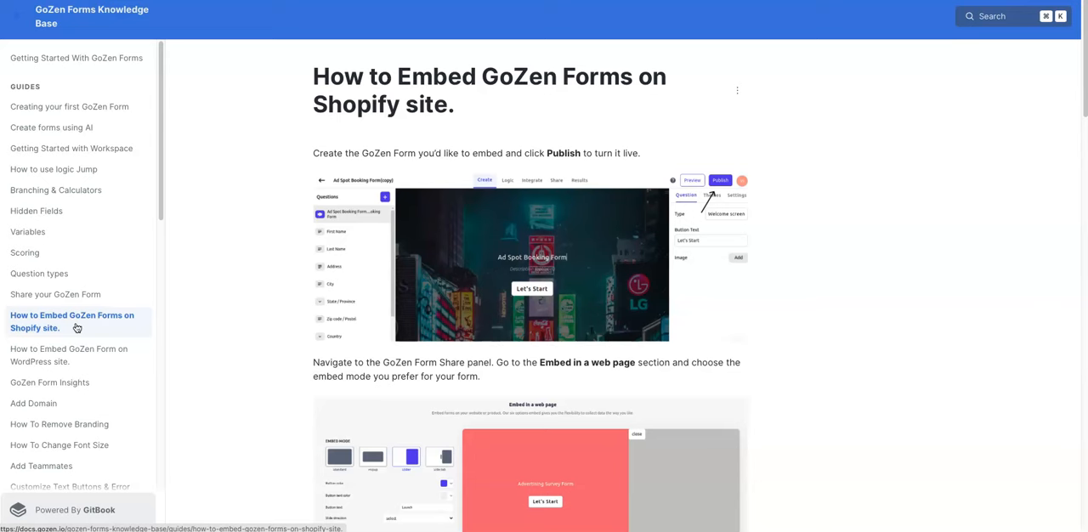
# Read the How to Embed GoZen Form on WordPress guide through its ten-step list, then move to the Form Insights guide.
pyautogui.click(72, 356)
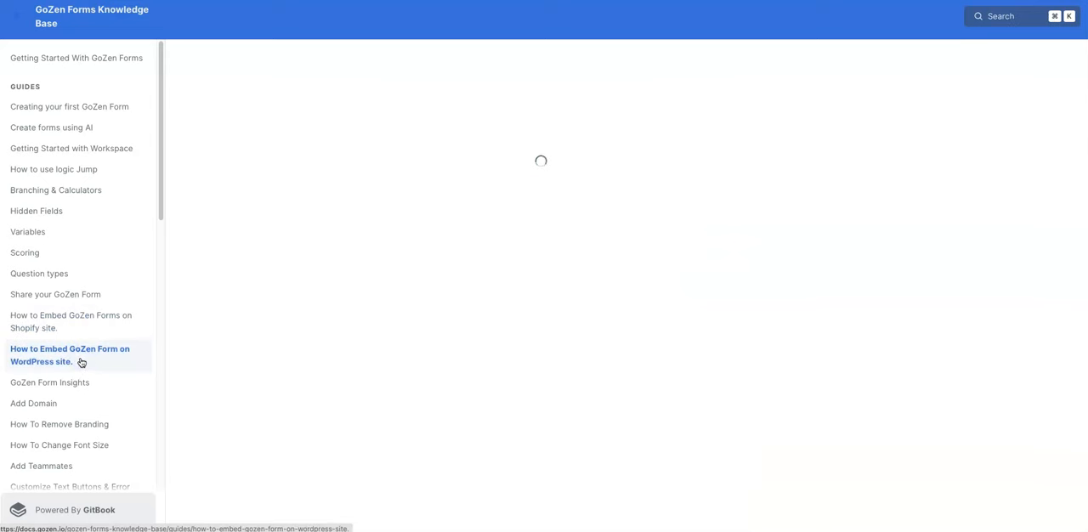
pyautogui.click(70, 356)
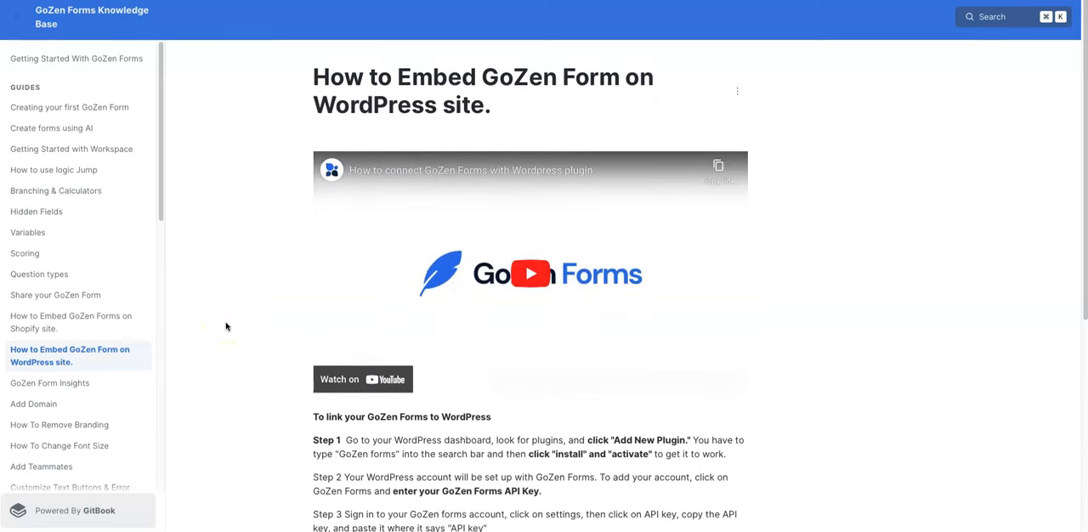
pyautogui.scroll(-3)
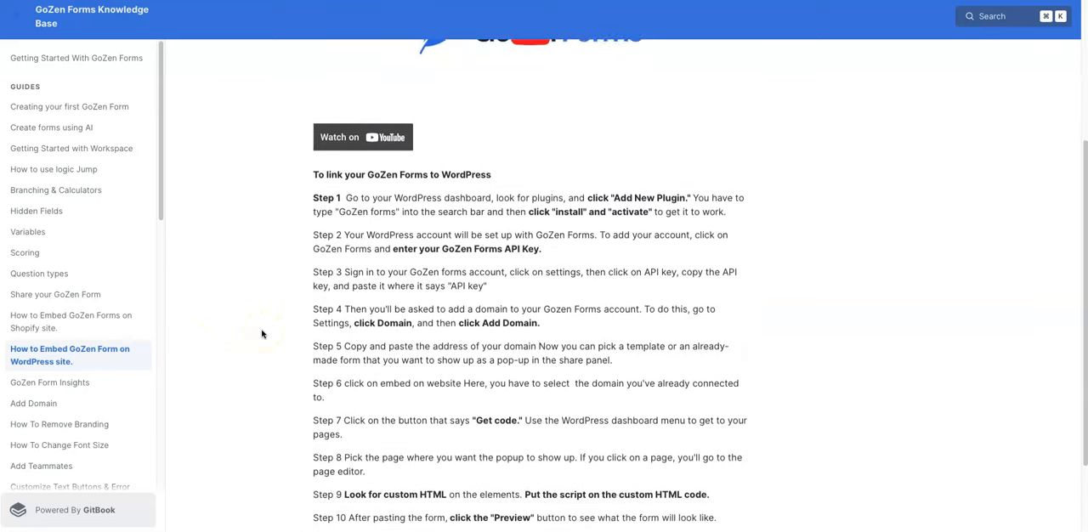
pyautogui.scroll(-3)
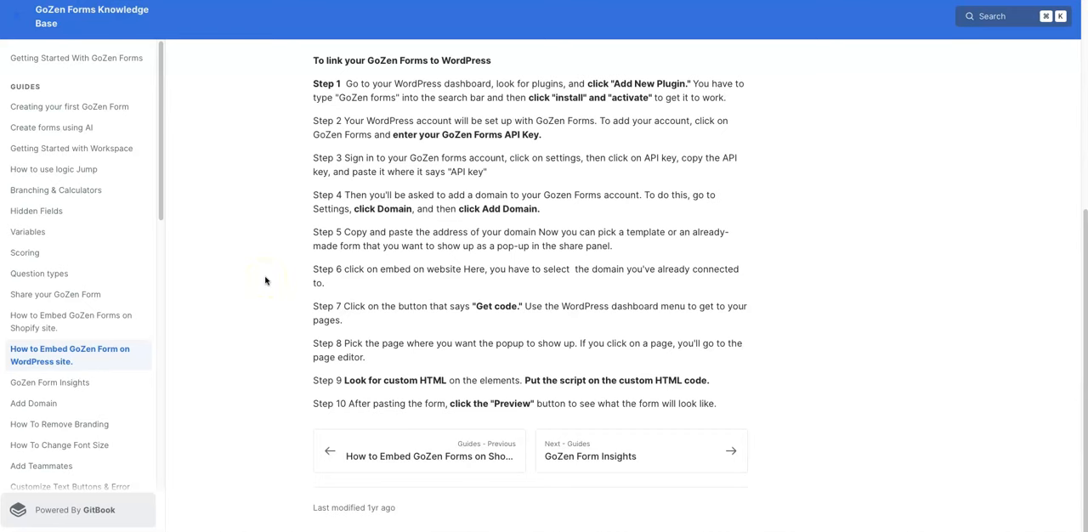
pyautogui.moveTo(133, 327)
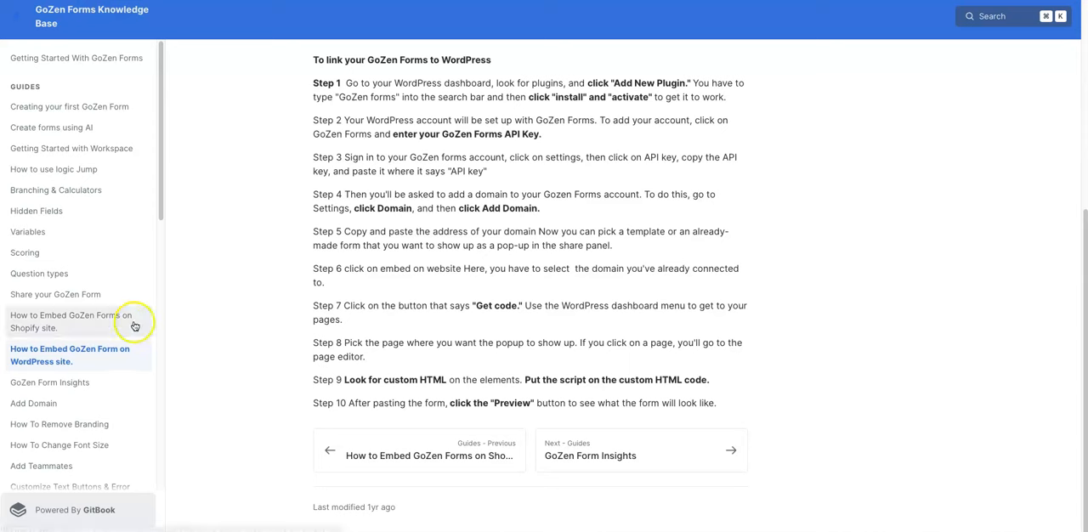
pyautogui.click(51, 383)
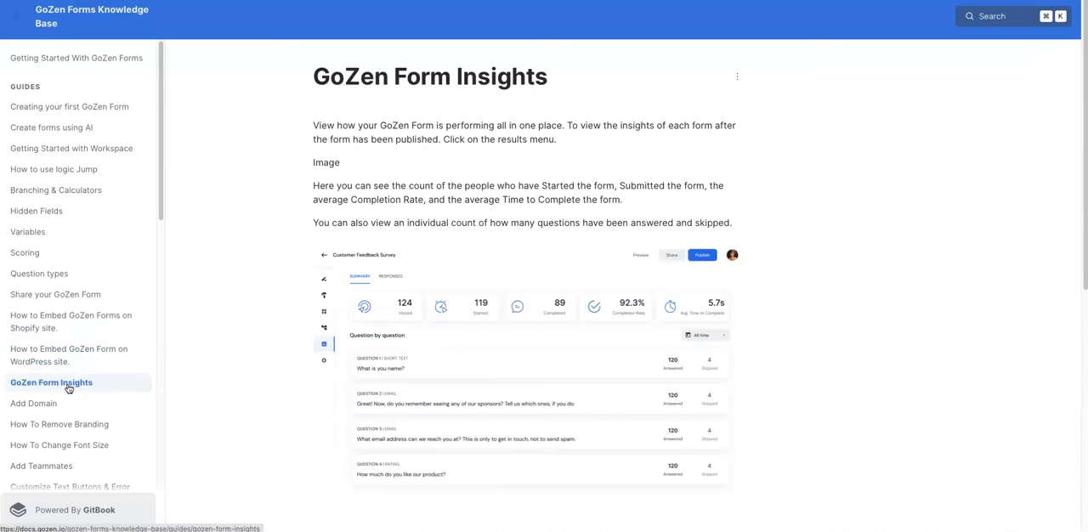
pyautogui.moveTo(235, 337)
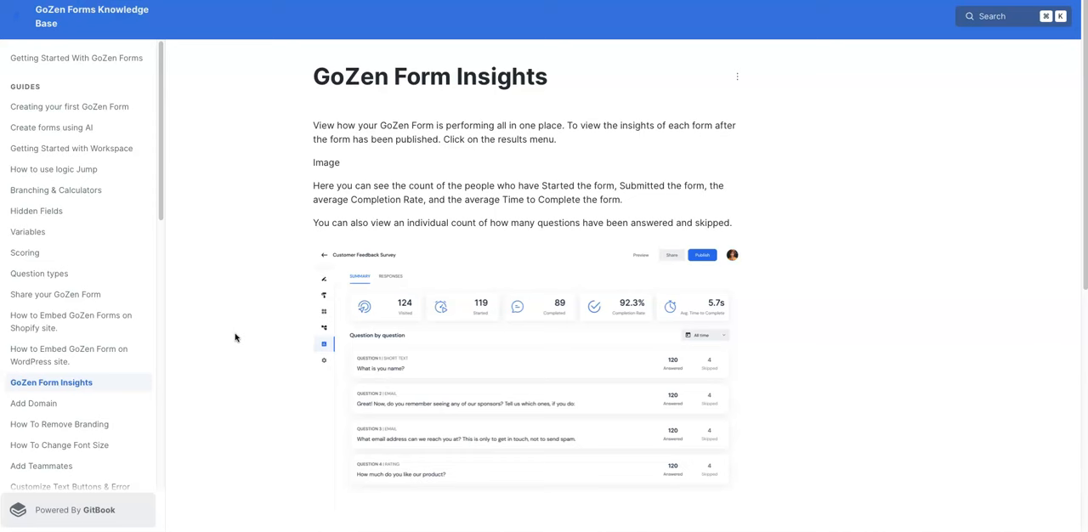
pyautogui.moveTo(89, 321)
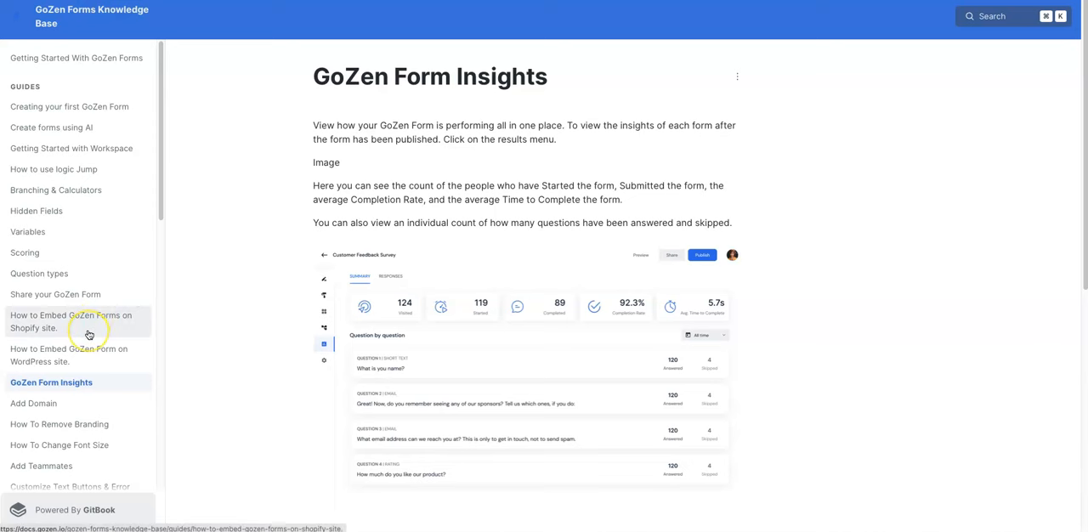
# Scroll the GoZen Form Insights guide down to its results dashboard screenshot with submission counts and completion rate.
pyautogui.scroll(-3)
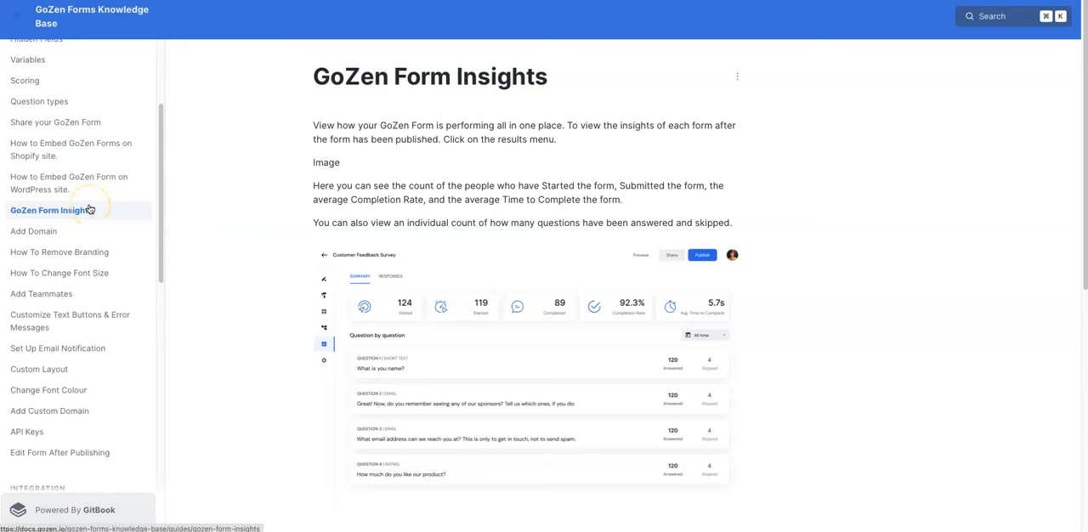
pyautogui.moveTo(82, 293)
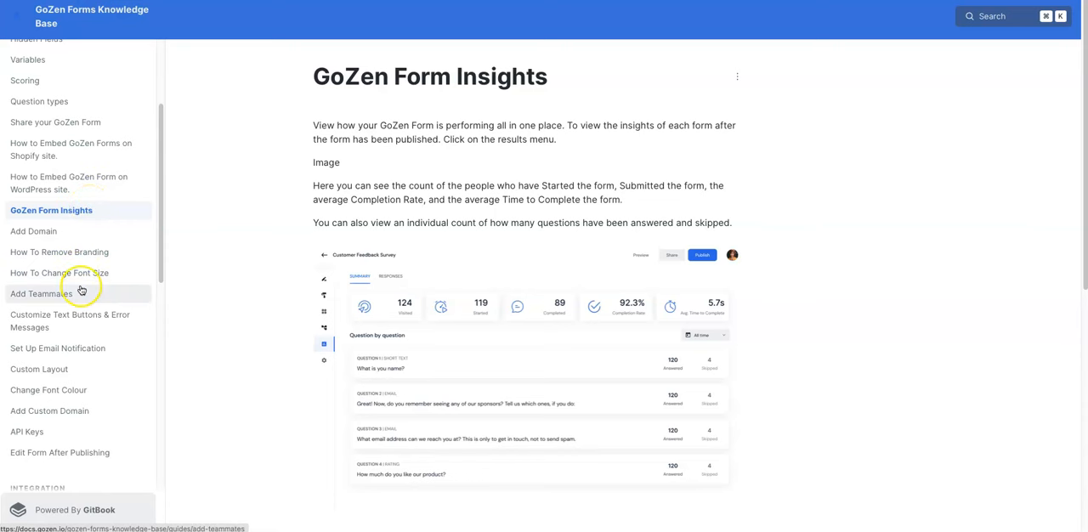
pyautogui.scroll(-3)
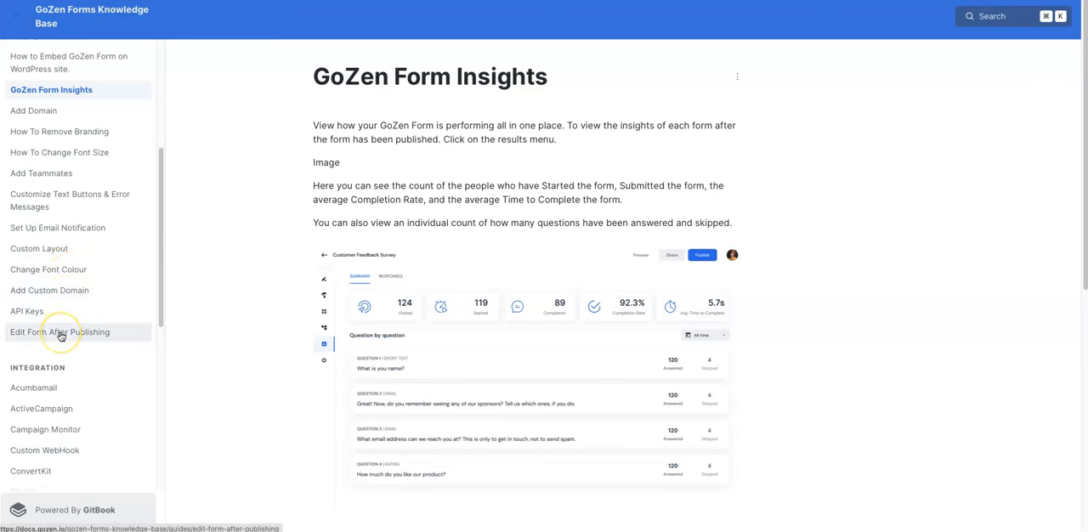
pyautogui.scroll(-3)
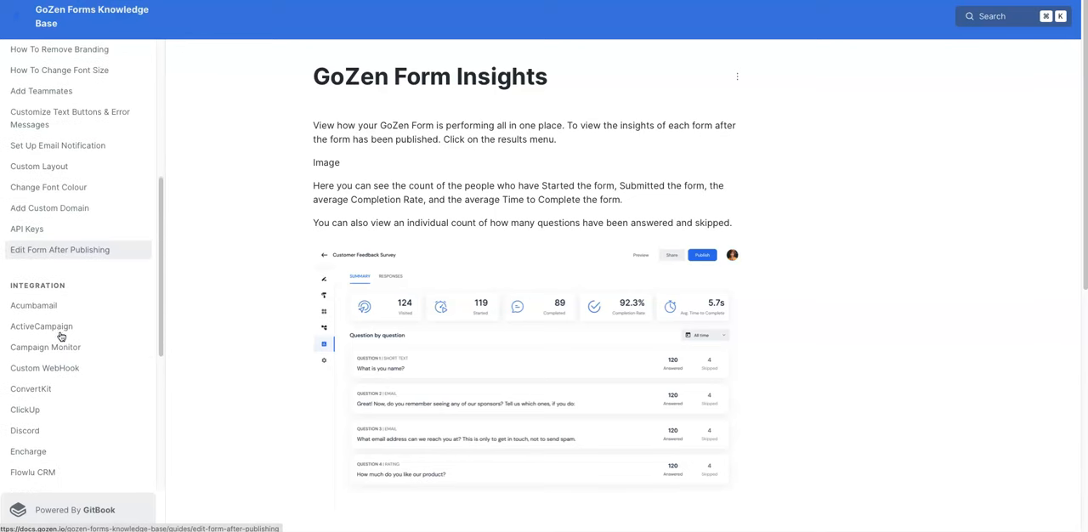
pyautogui.scroll(-3)
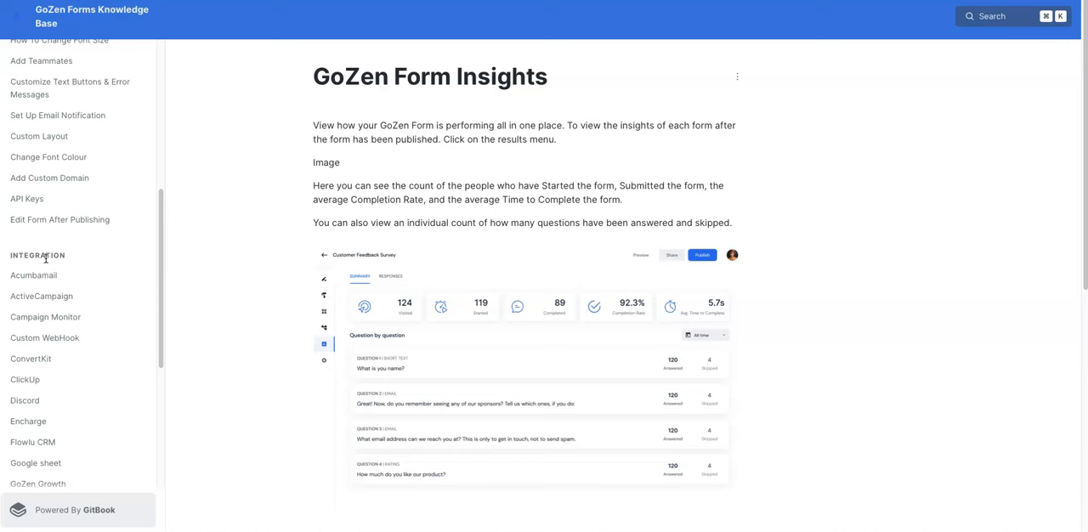
pyautogui.moveTo(82, 262)
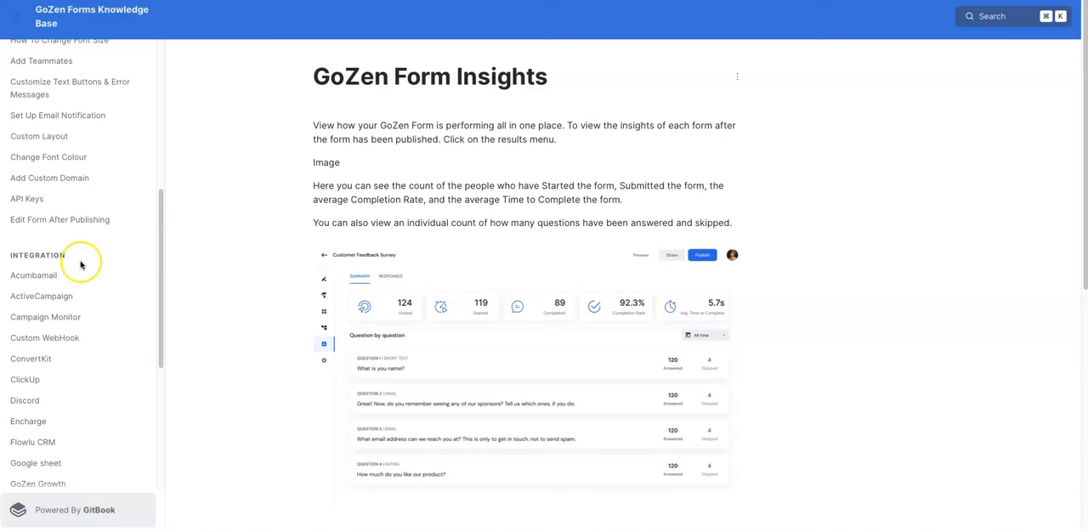
pyautogui.scroll(-3)
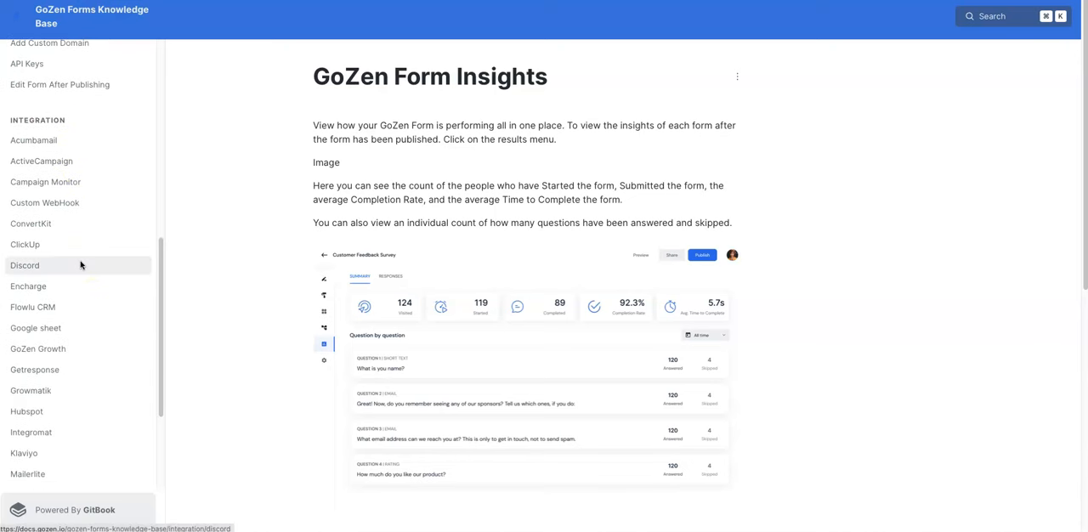
pyautogui.moveTo(84, 161)
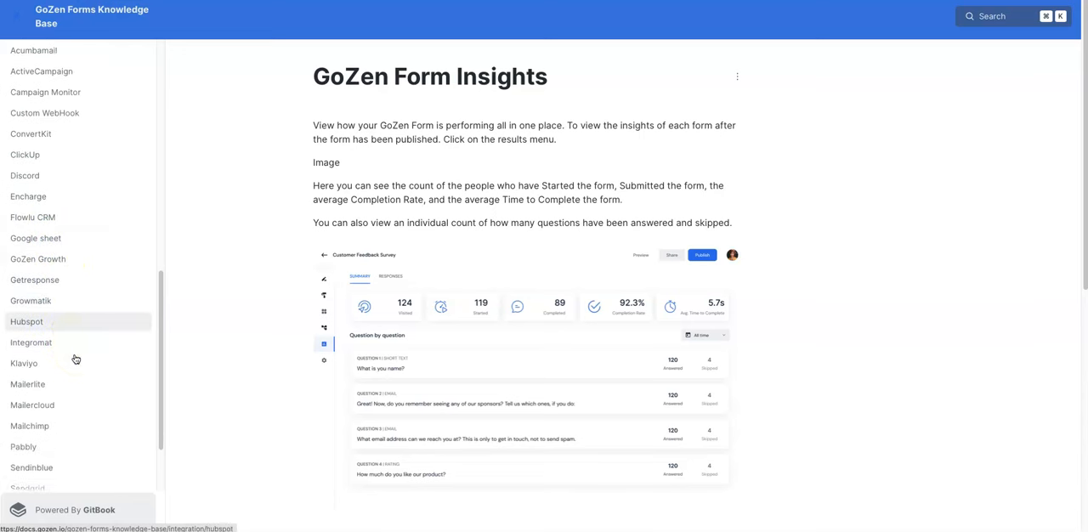
pyautogui.scroll(-3)
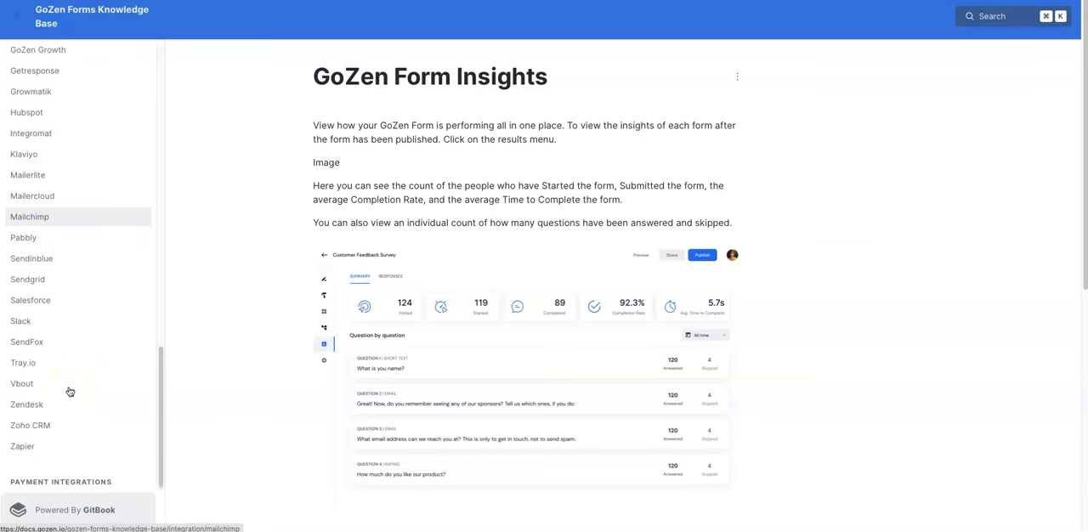
pyautogui.scroll(-3)
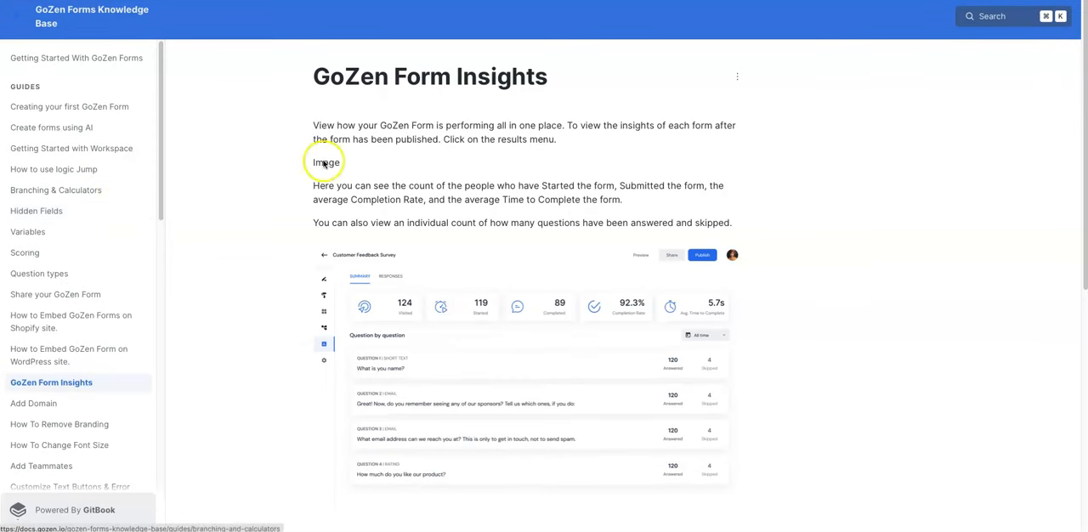
pyautogui.moveTo(798, 10)
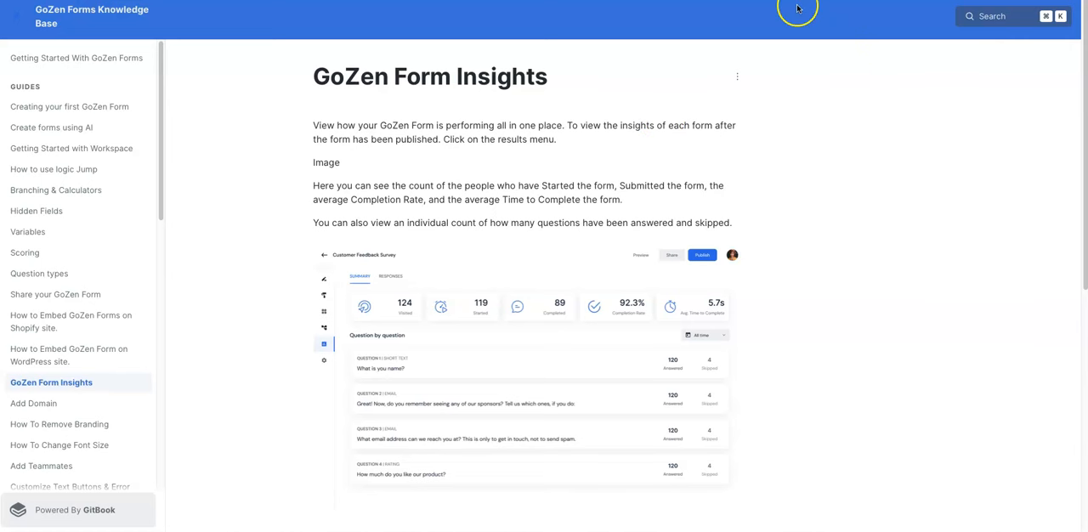
pyautogui.moveTo(797, 14)
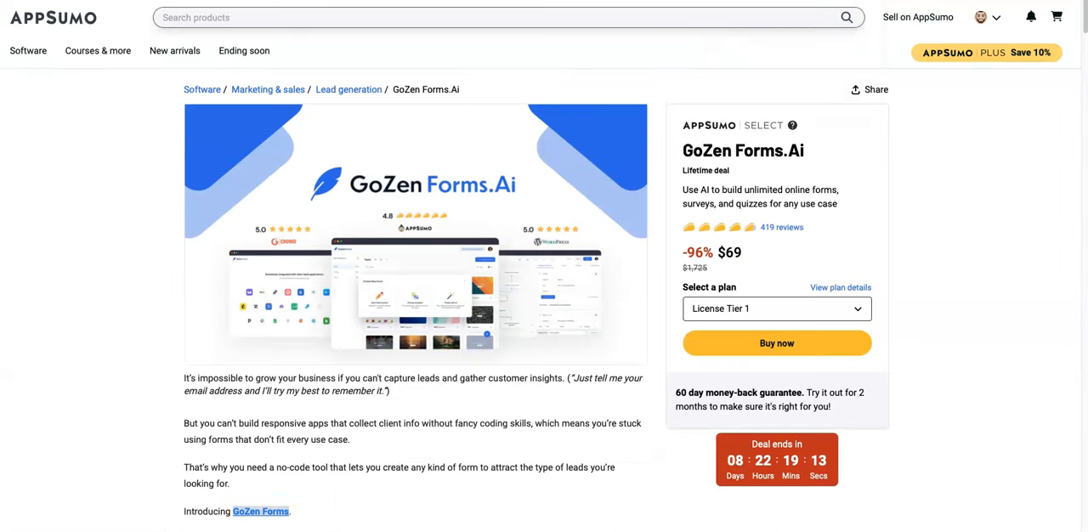
pyautogui.moveTo(976, 187)
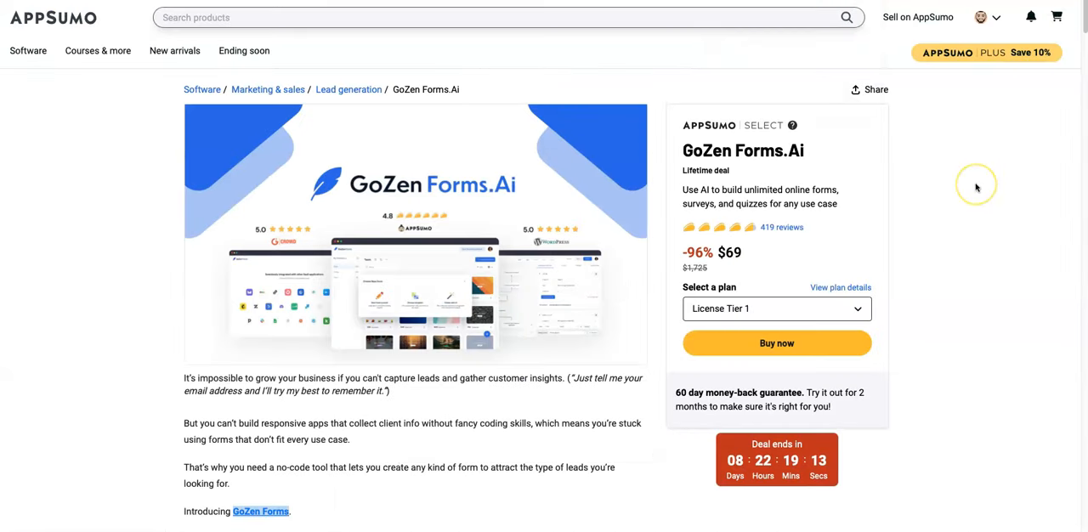
pyautogui.moveTo(976, 187)
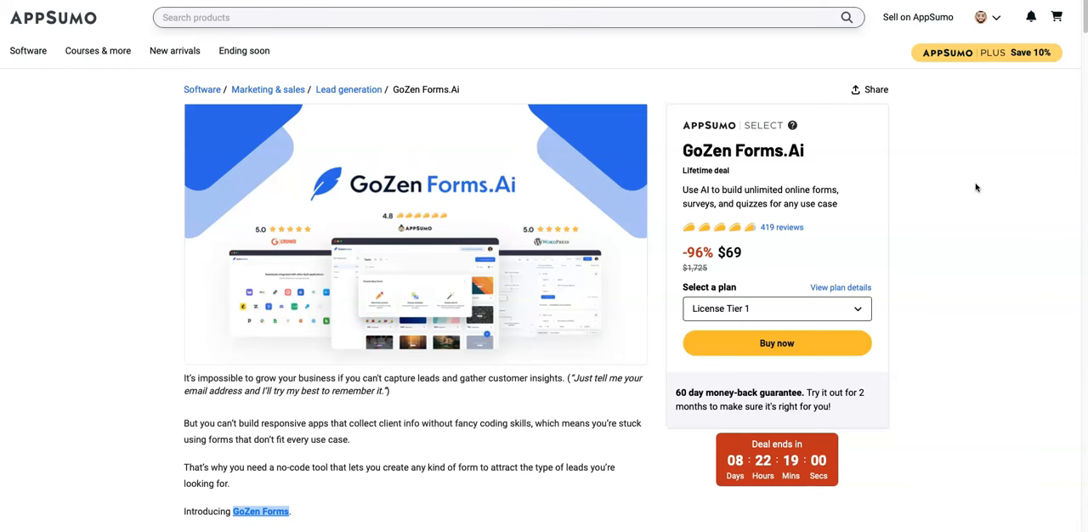
pyautogui.moveTo(794, 255)
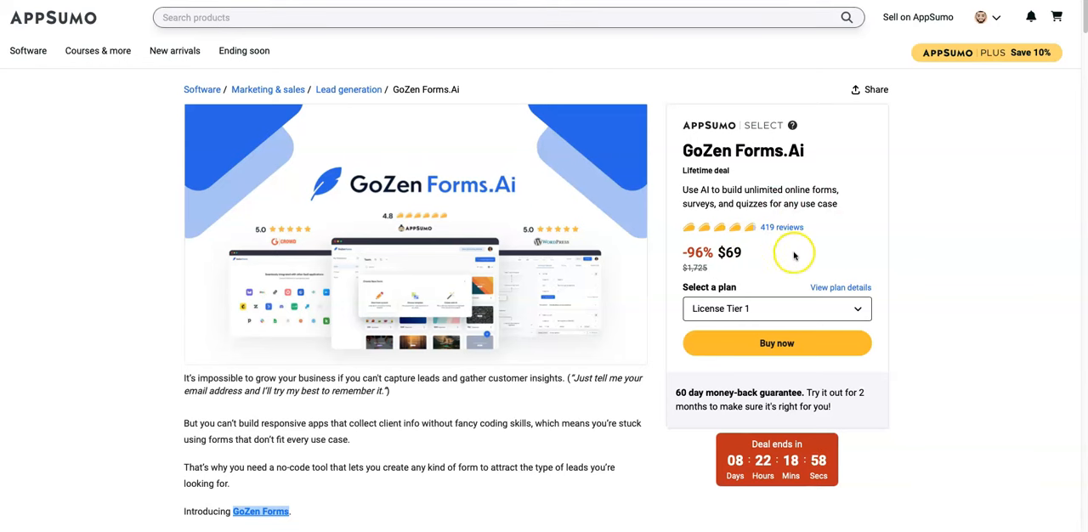
pyautogui.moveTo(963, 331)
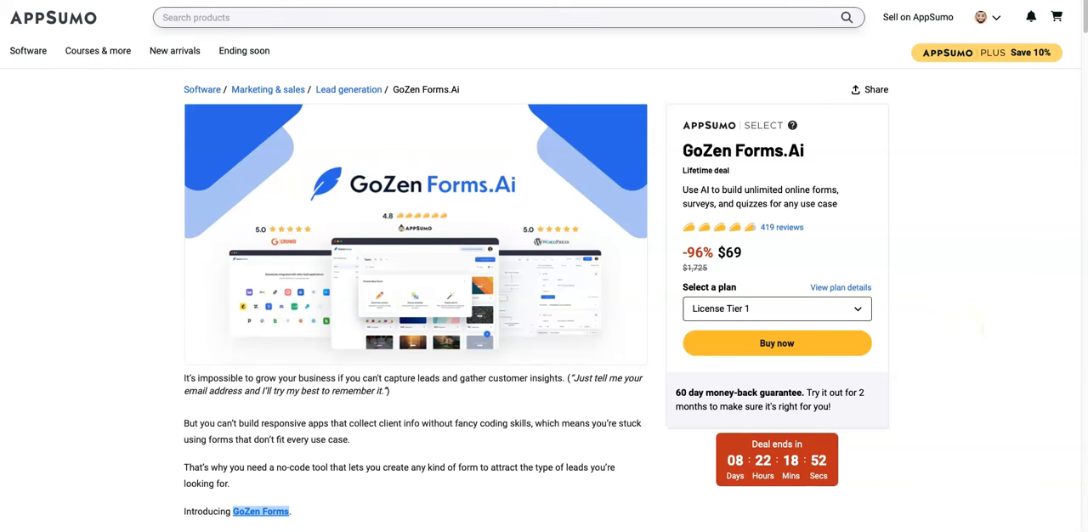
pyautogui.moveTo(823, 385)
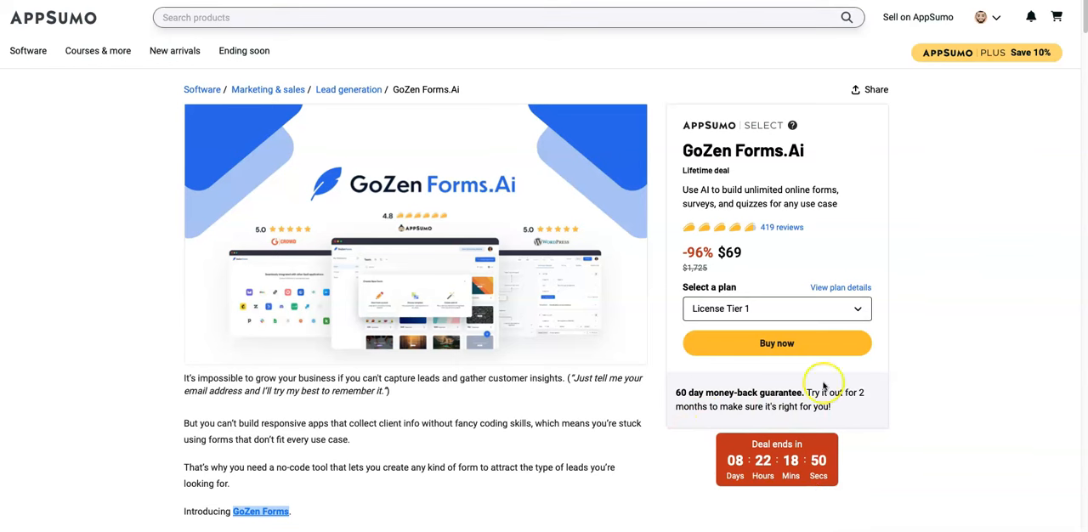
pyautogui.moveTo(956, 231)
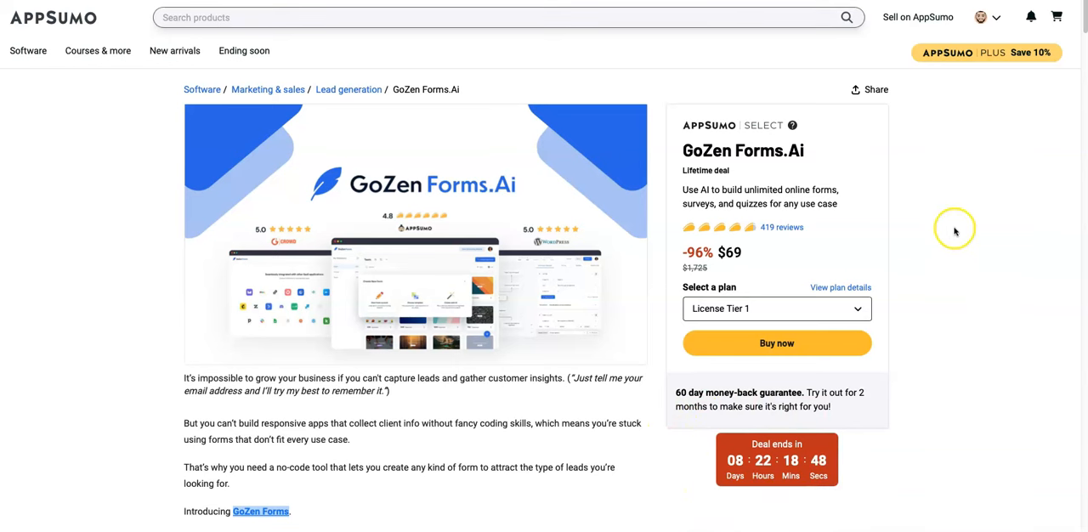
pyautogui.moveTo(962, 293)
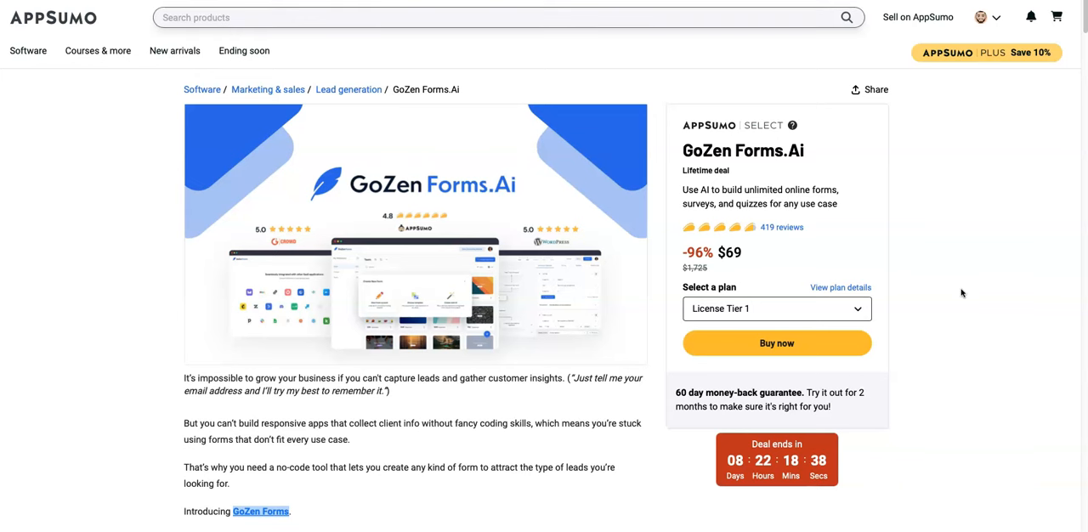
pyautogui.moveTo(978, 176)
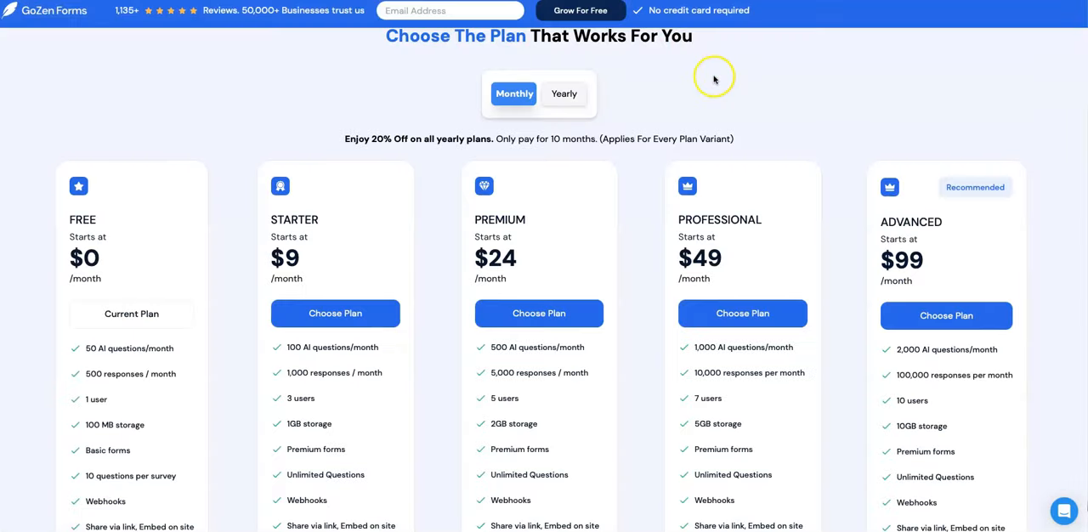
pyautogui.moveTo(231, 204)
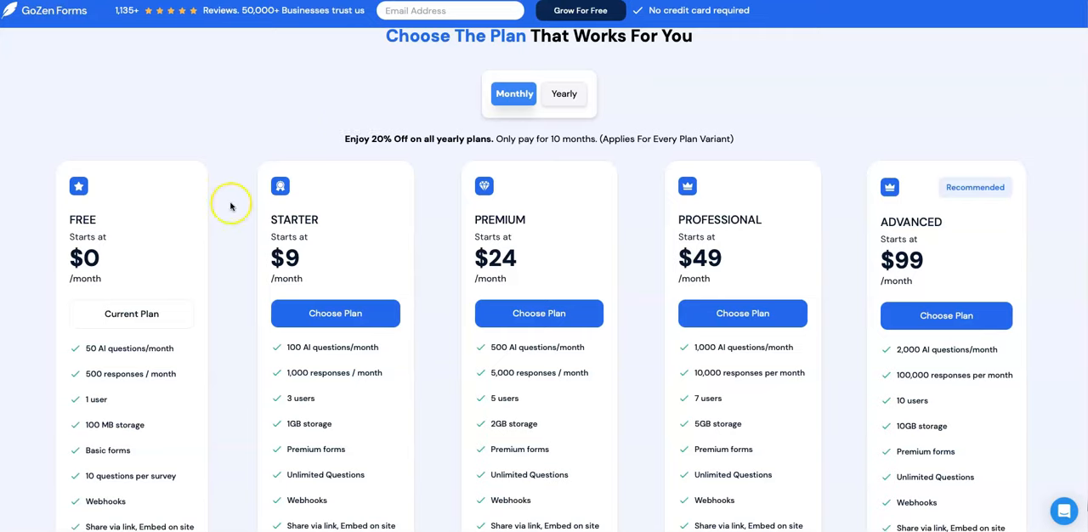
pyautogui.scroll(-3)
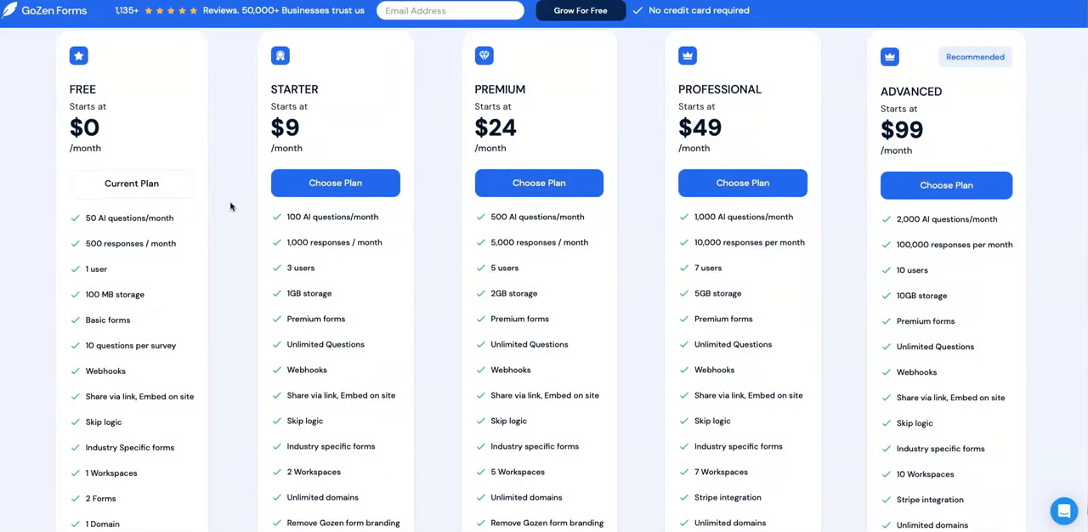
pyautogui.scroll(-3)
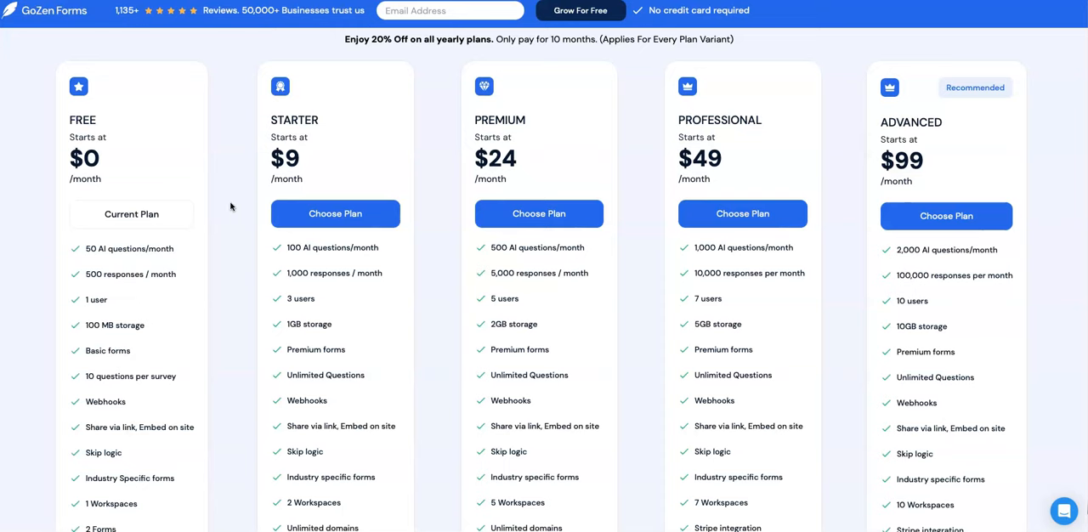
pyautogui.scroll(3)
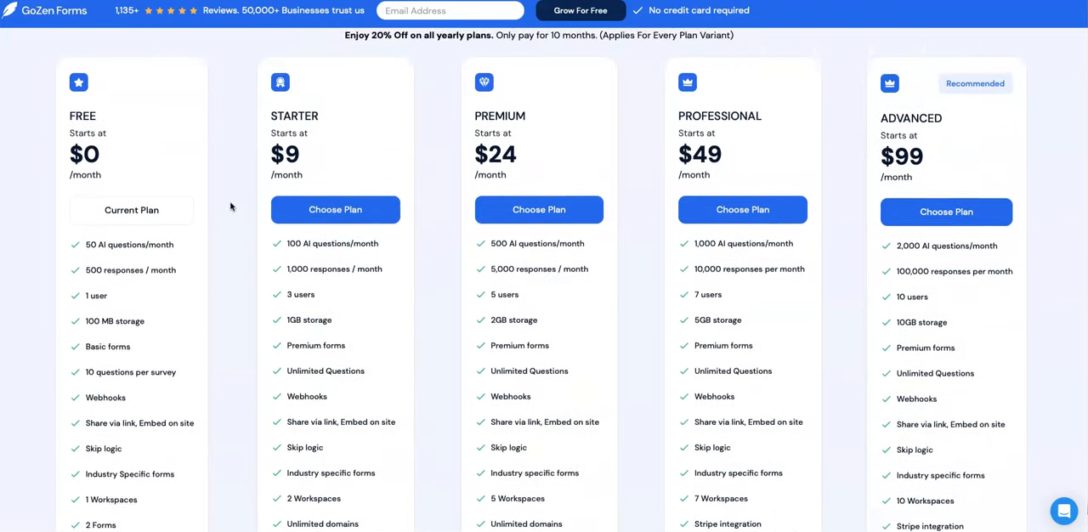
pyautogui.scroll(-3)
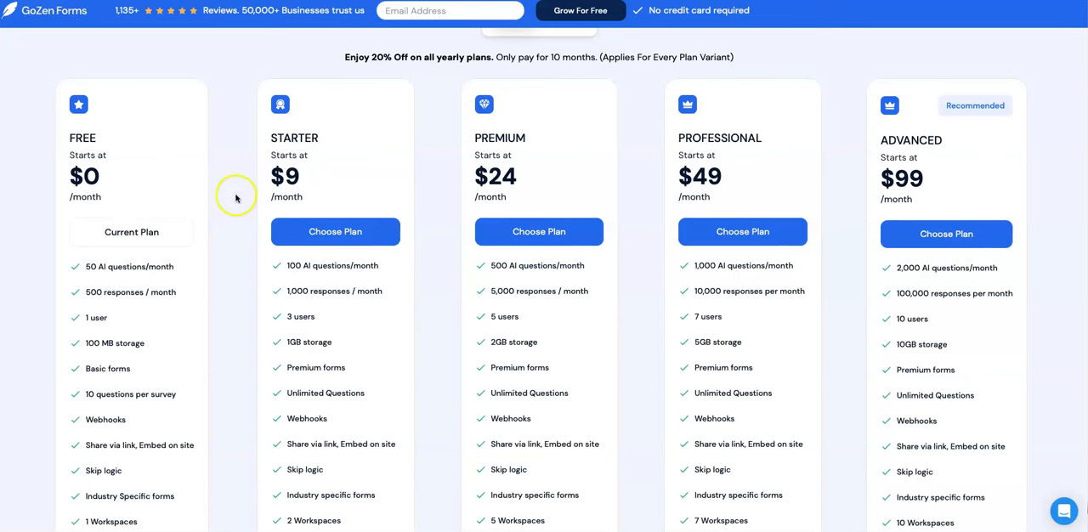
pyautogui.scroll(-3)
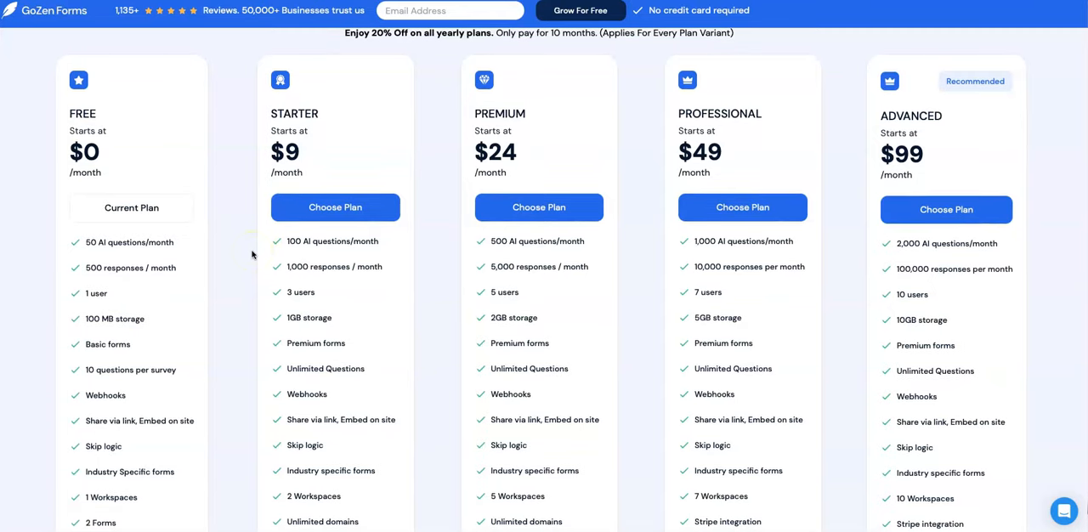
pyautogui.scroll(-3)
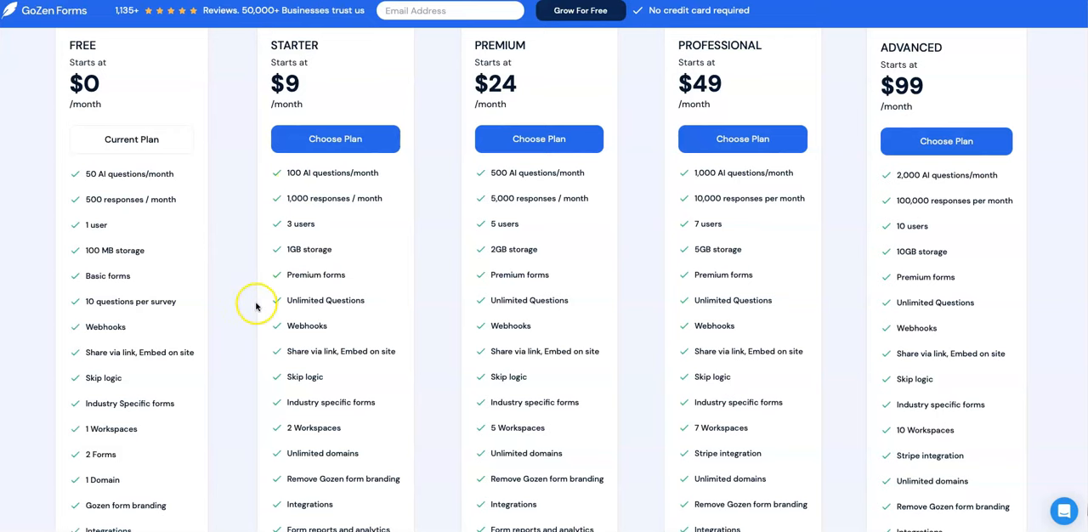
pyautogui.scroll(-3)
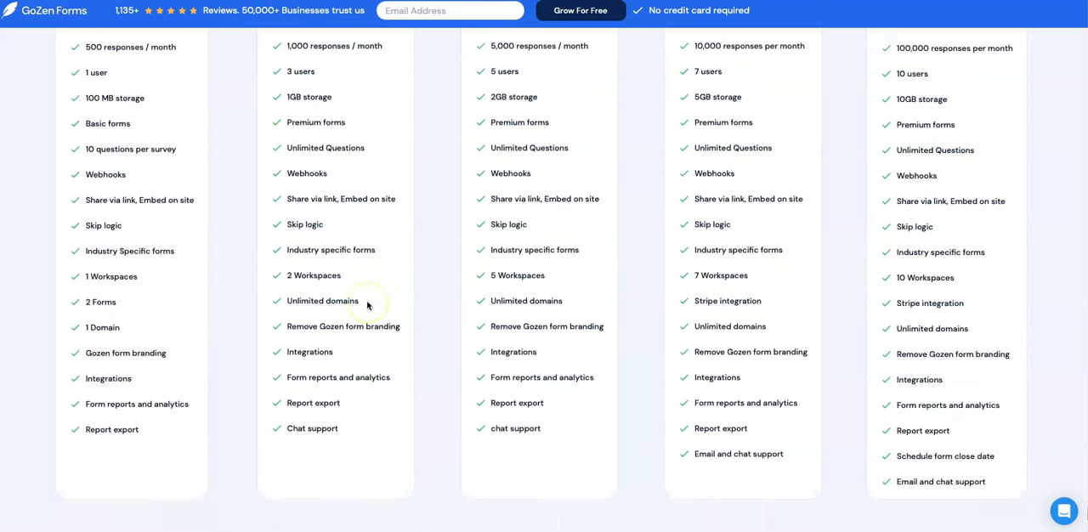
pyautogui.scroll(3)
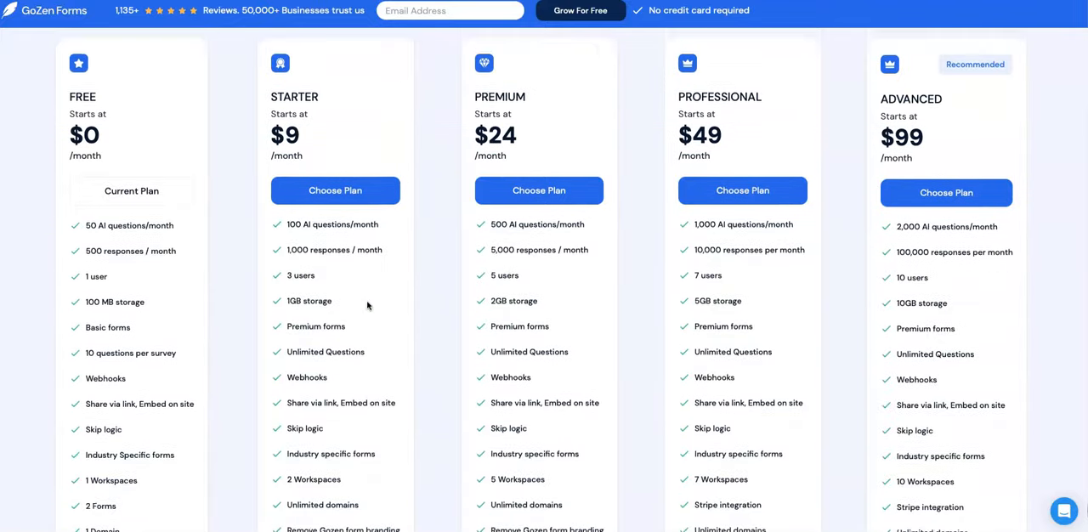
pyautogui.scroll(3)
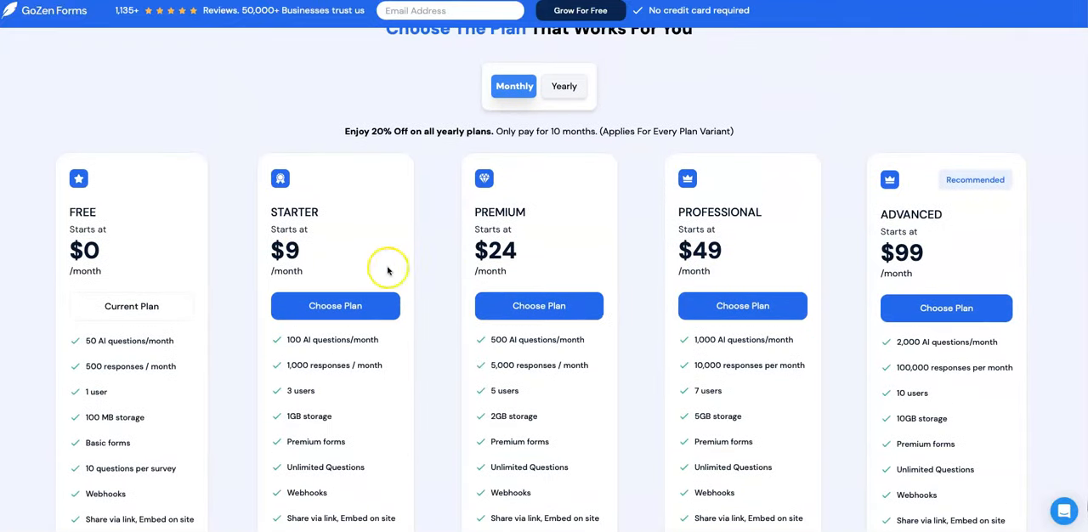
pyautogui.moveTo(857, 289)
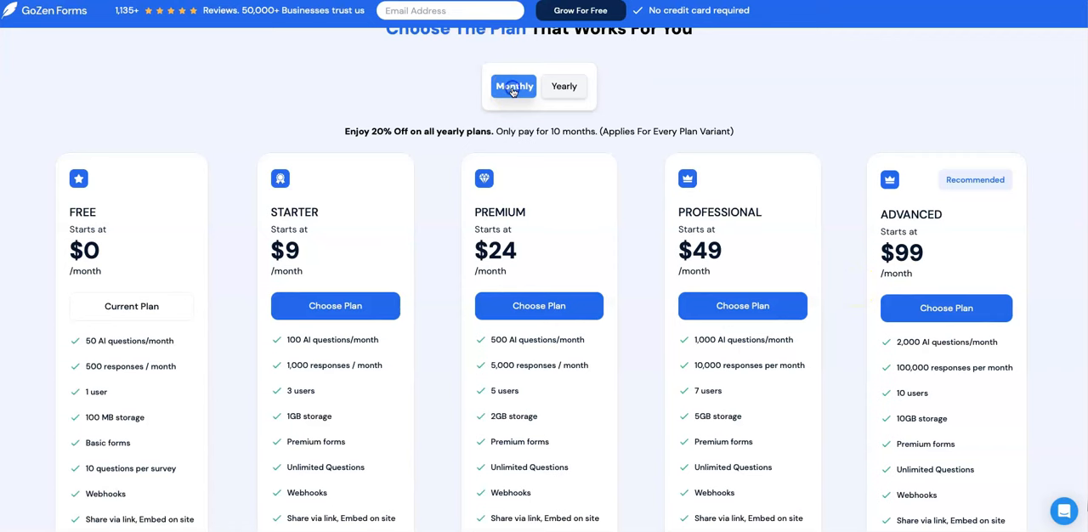
pyautogui.moveTo(847, 300)
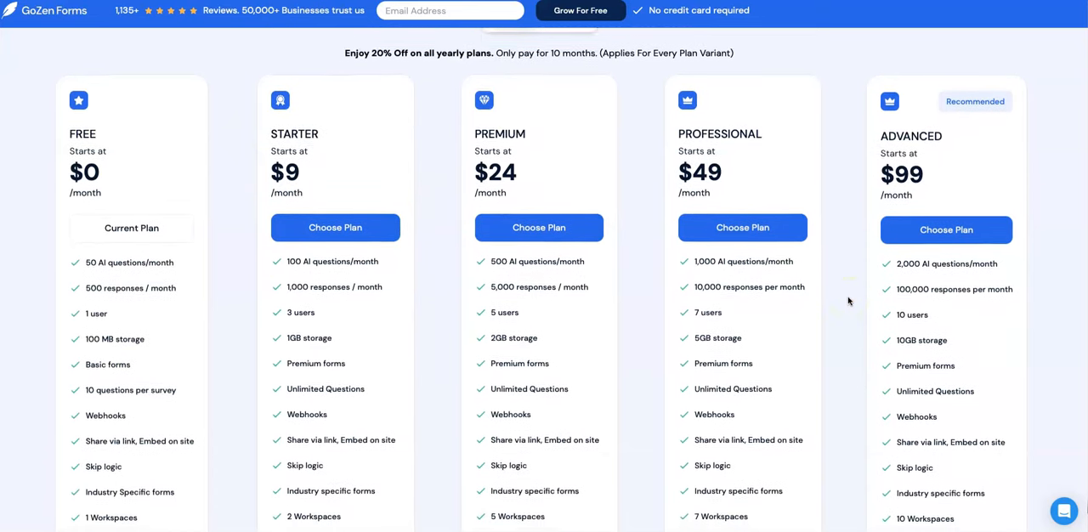
pyautogui.scroll(-3)
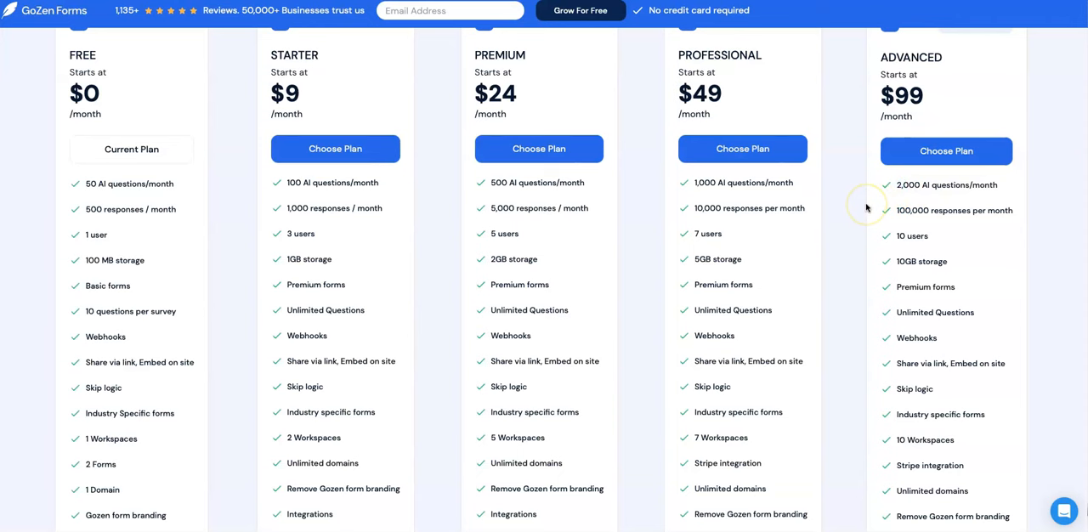
pyautogui.moveTo(860, 282)
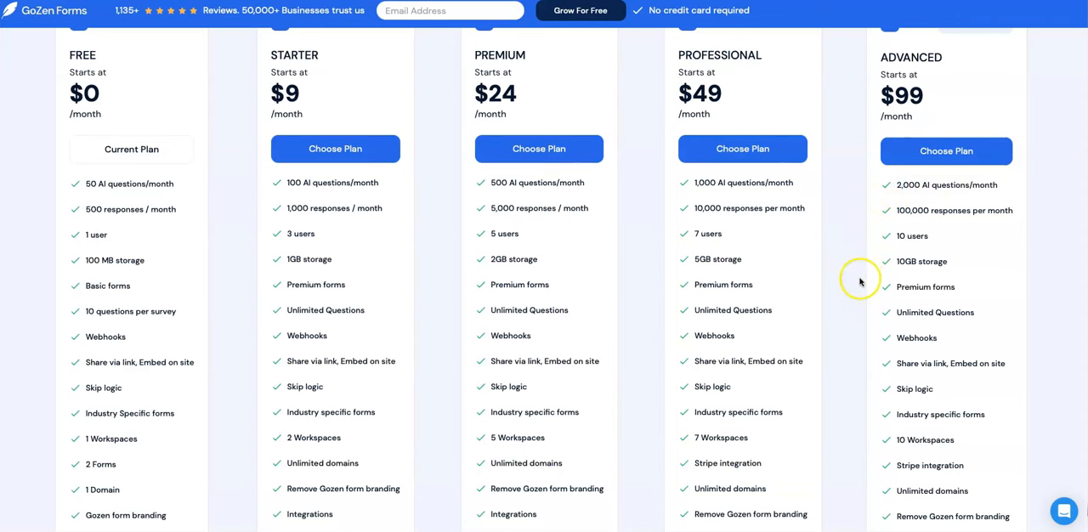
pyautogui.moveTo(857, 316)
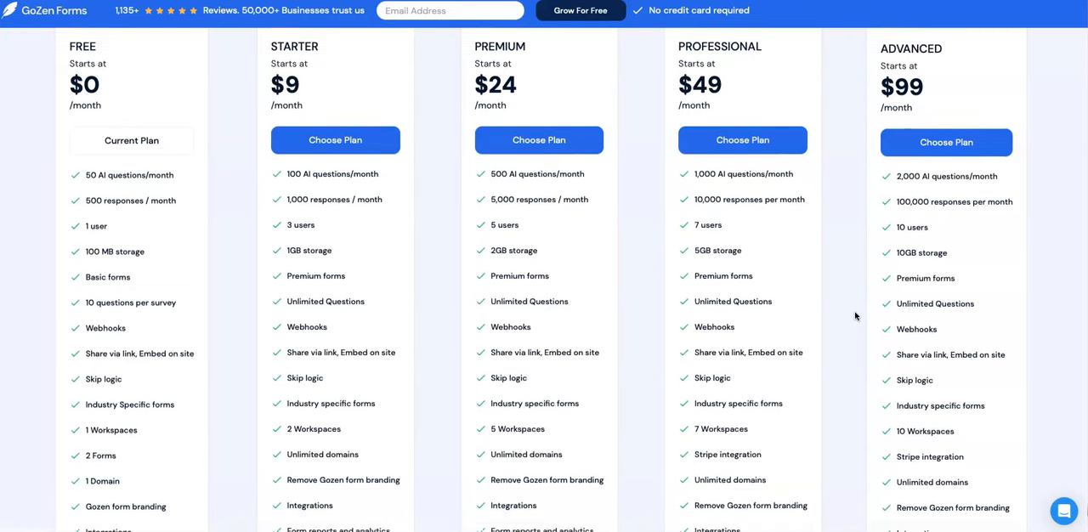
pyautogui.scroll(-3)
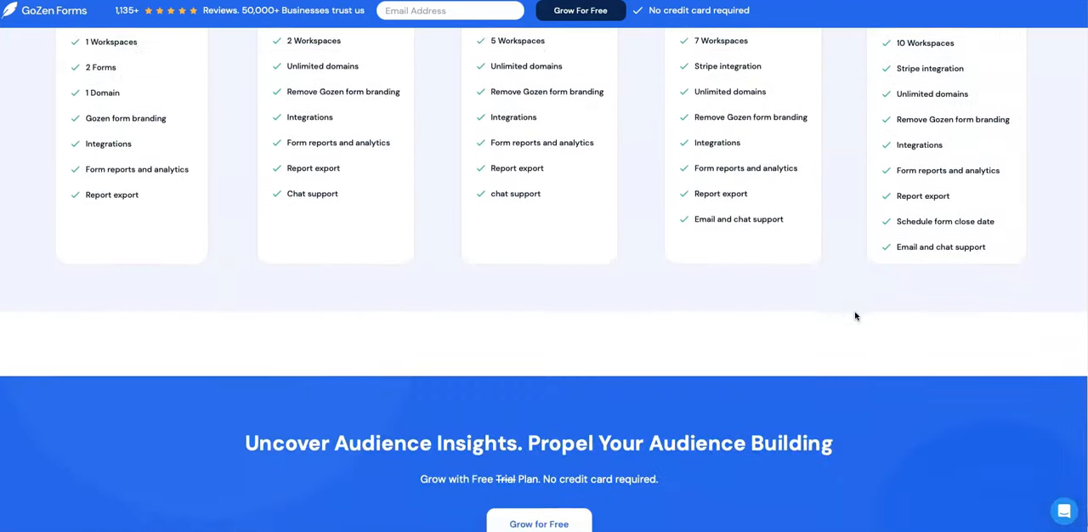
pyautogui.scroll(3)
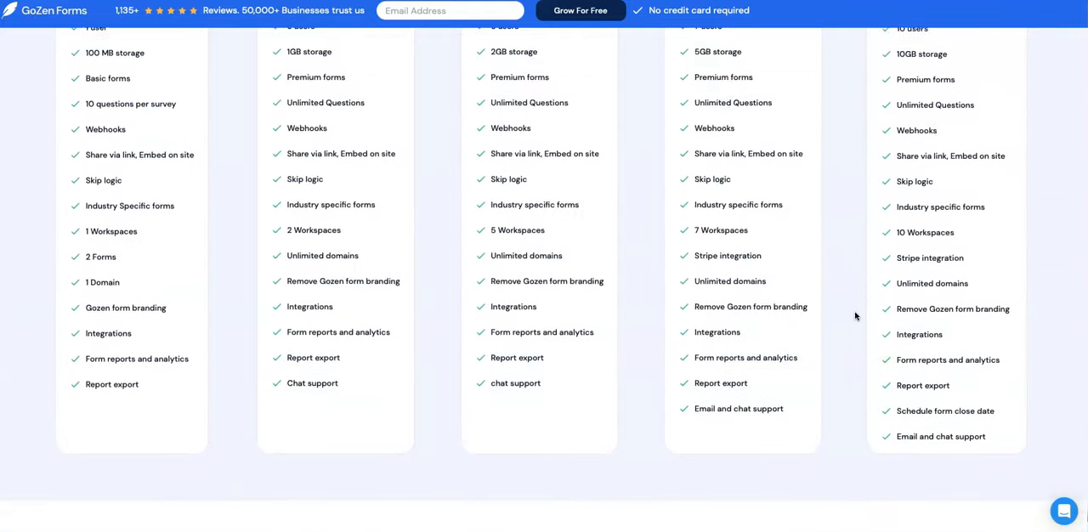
pyautogui.scroll(3)
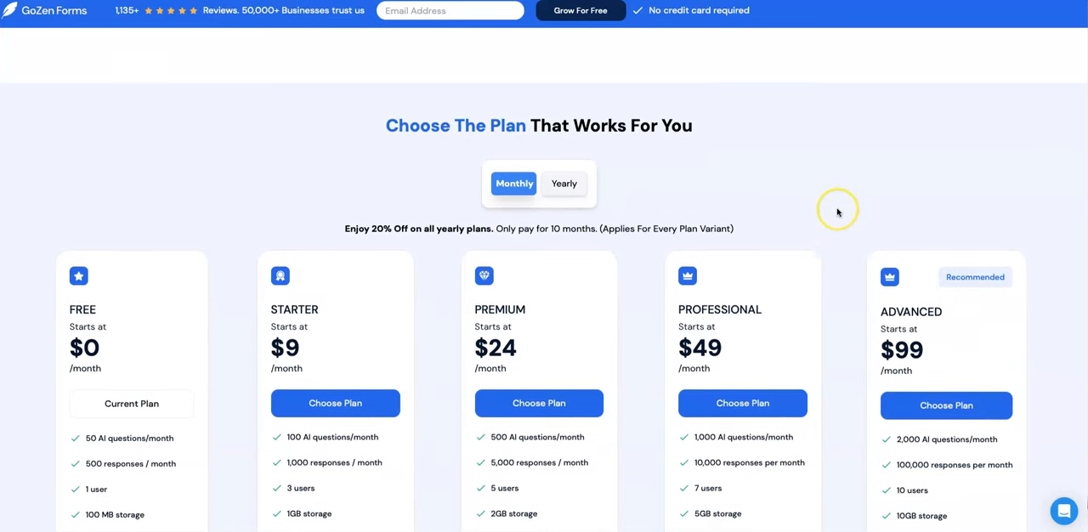
pyautogui.scroll(3)
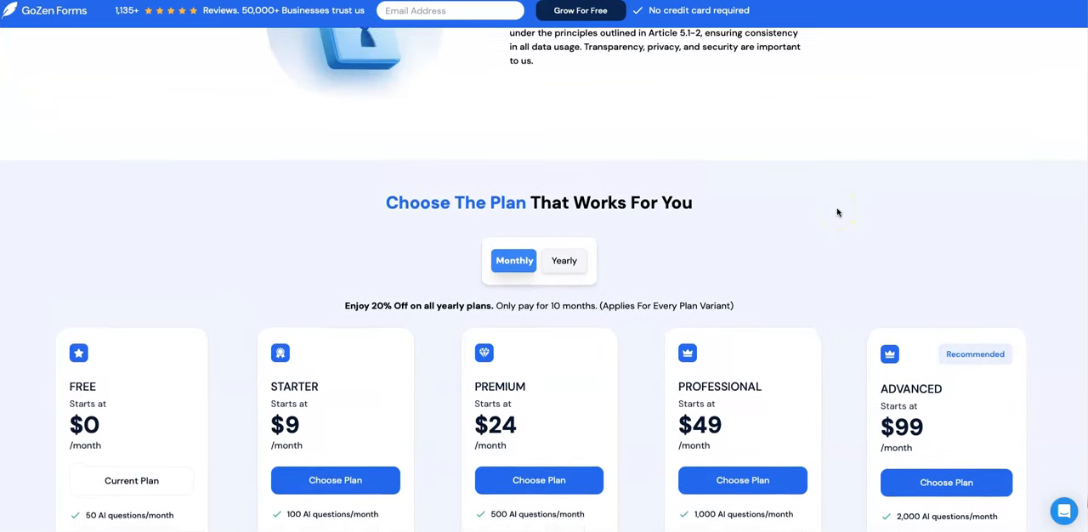
pyautogui.scroll(-3)
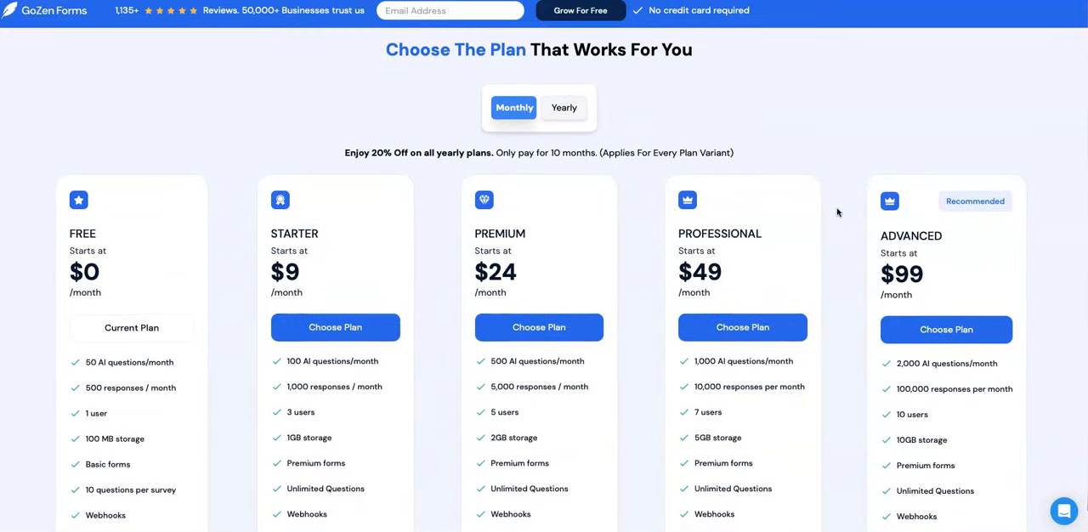
pyautogui.scroll(-3)
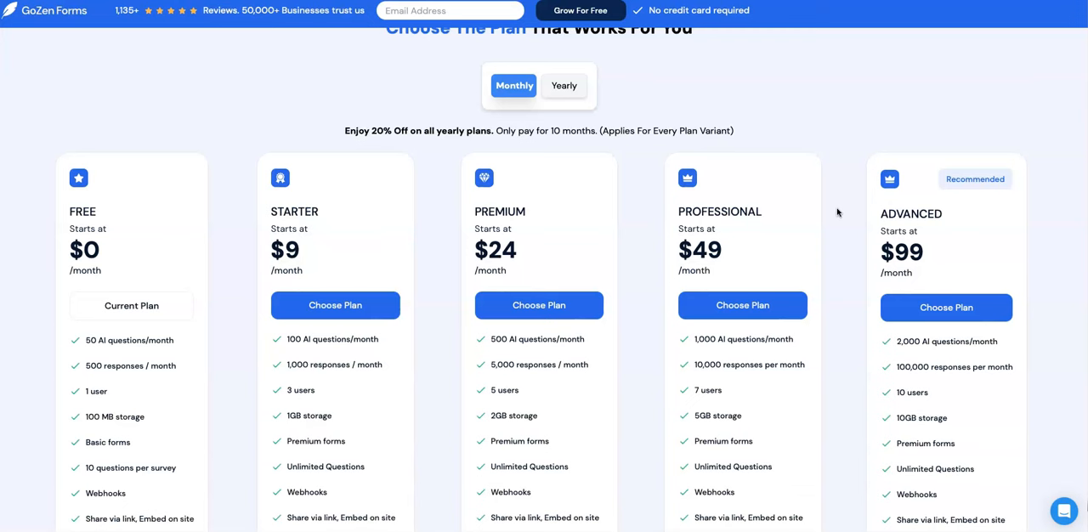
pyautogui.scroll(-3)
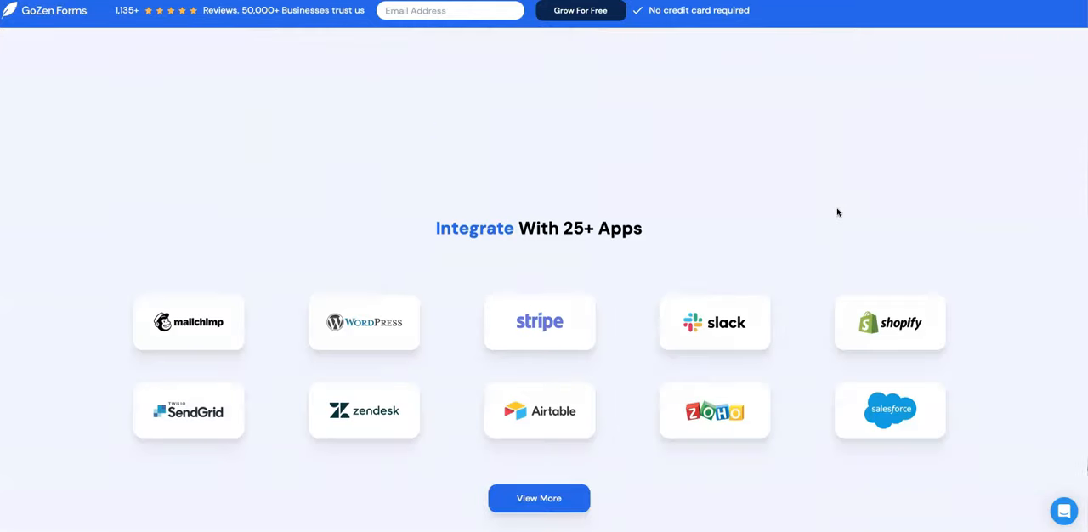
pyautogui.scroll(-3)
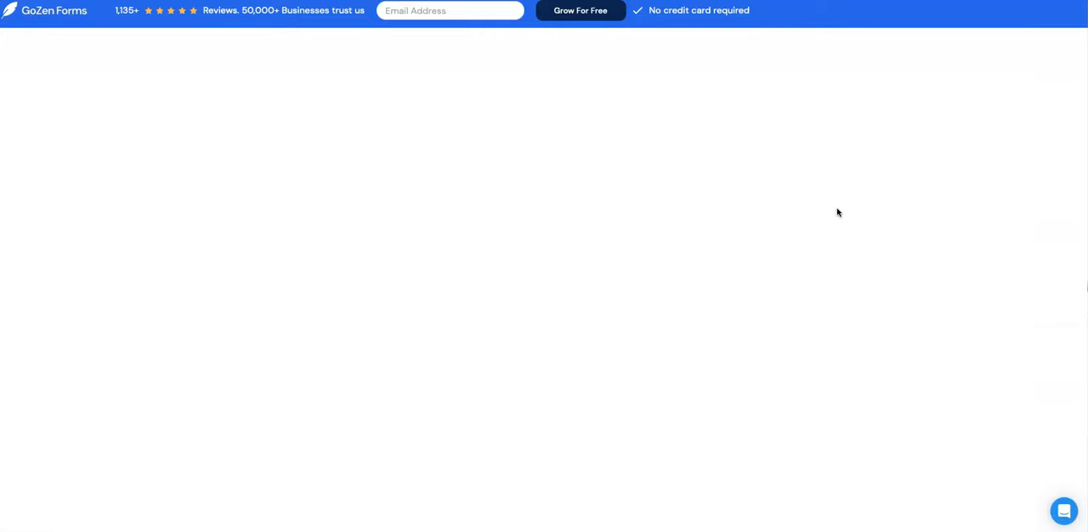
pyautogui.scroll(-3)
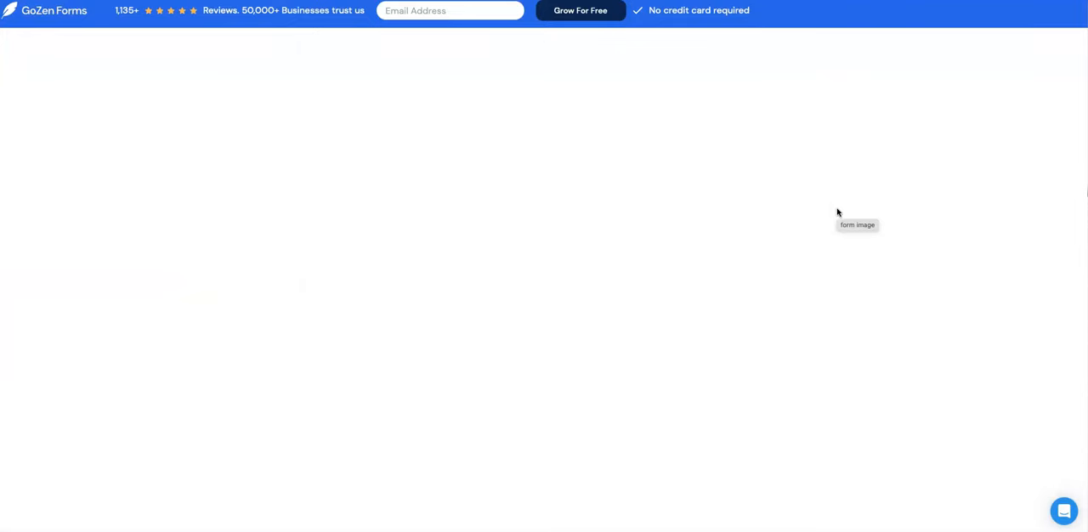
pyautogui.moveTo(980, 31)
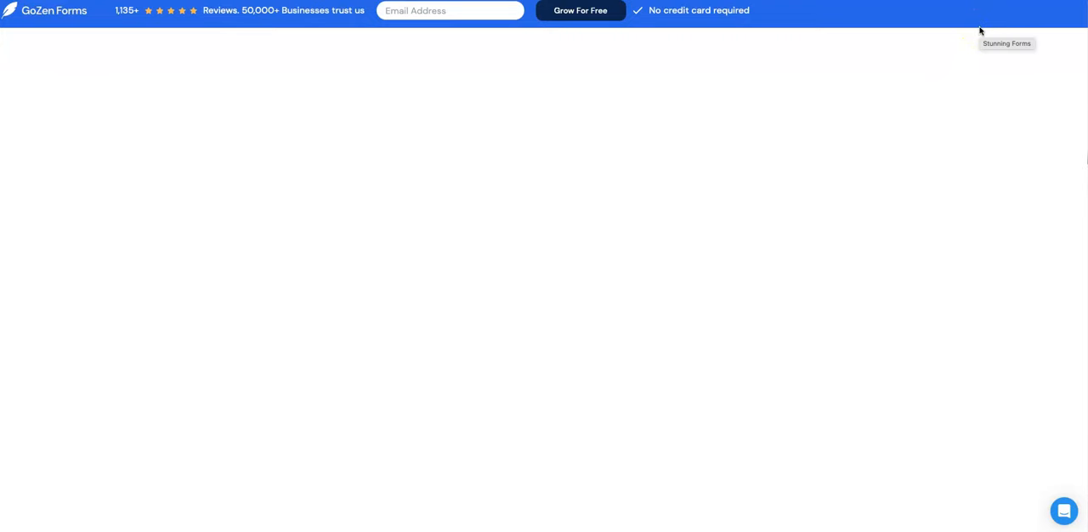
pyautogui.moveTo(349, 14)
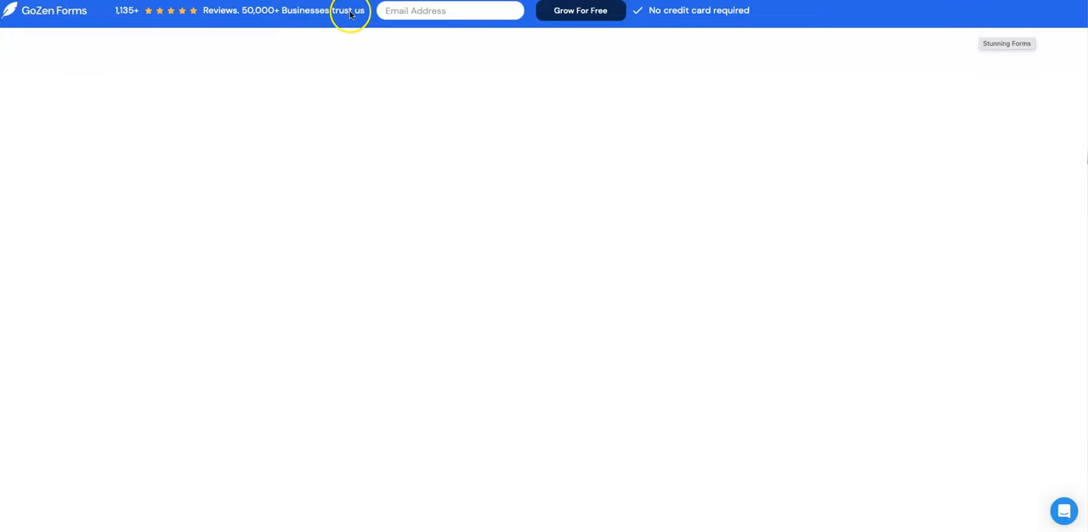
pyautogui.scroll(-3)
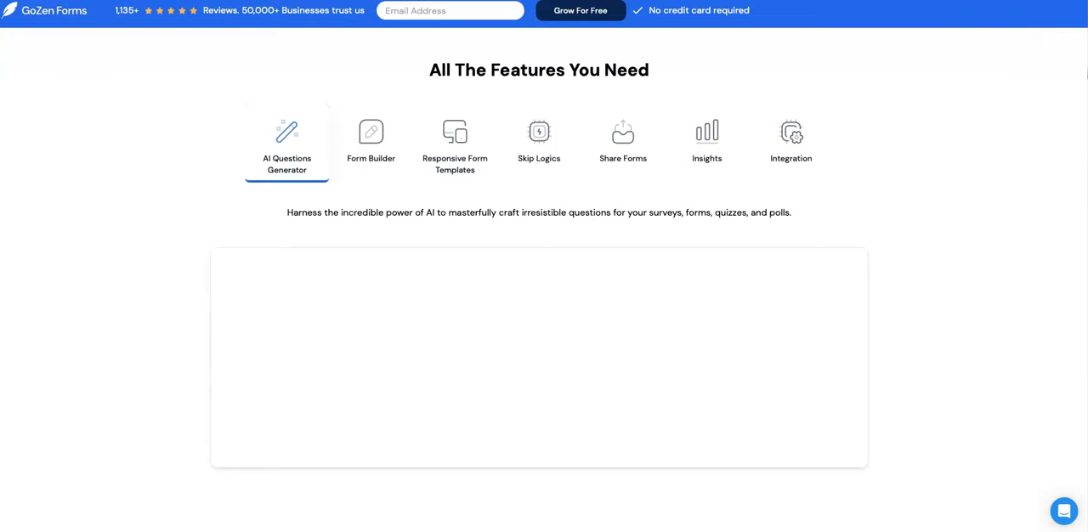